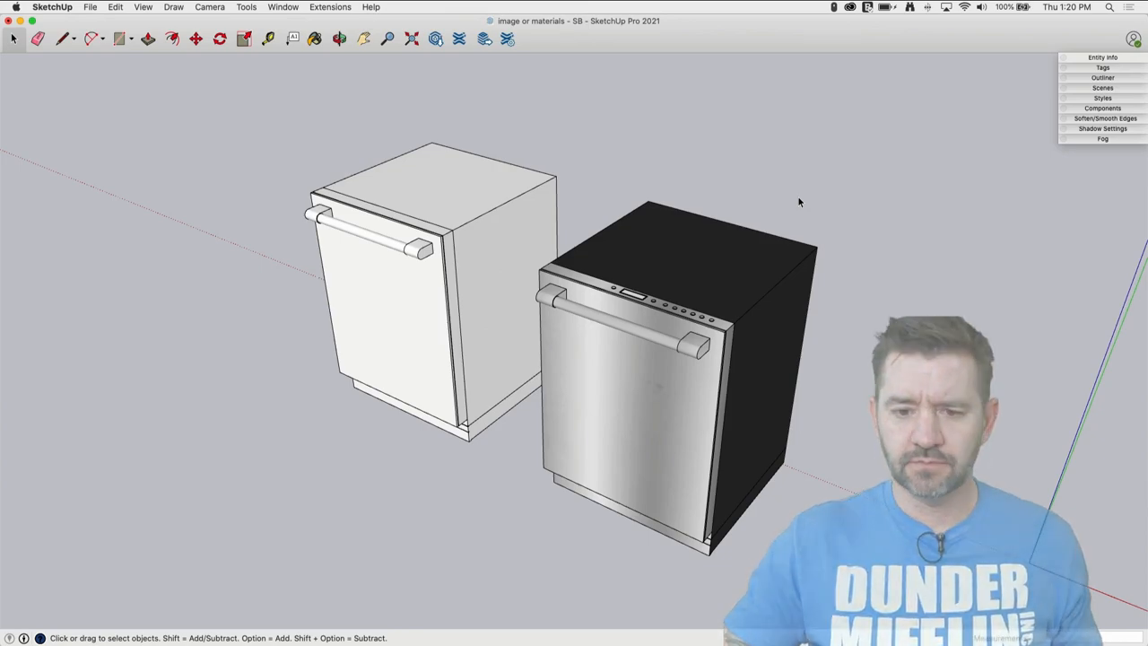
mouse_move(866, 241)
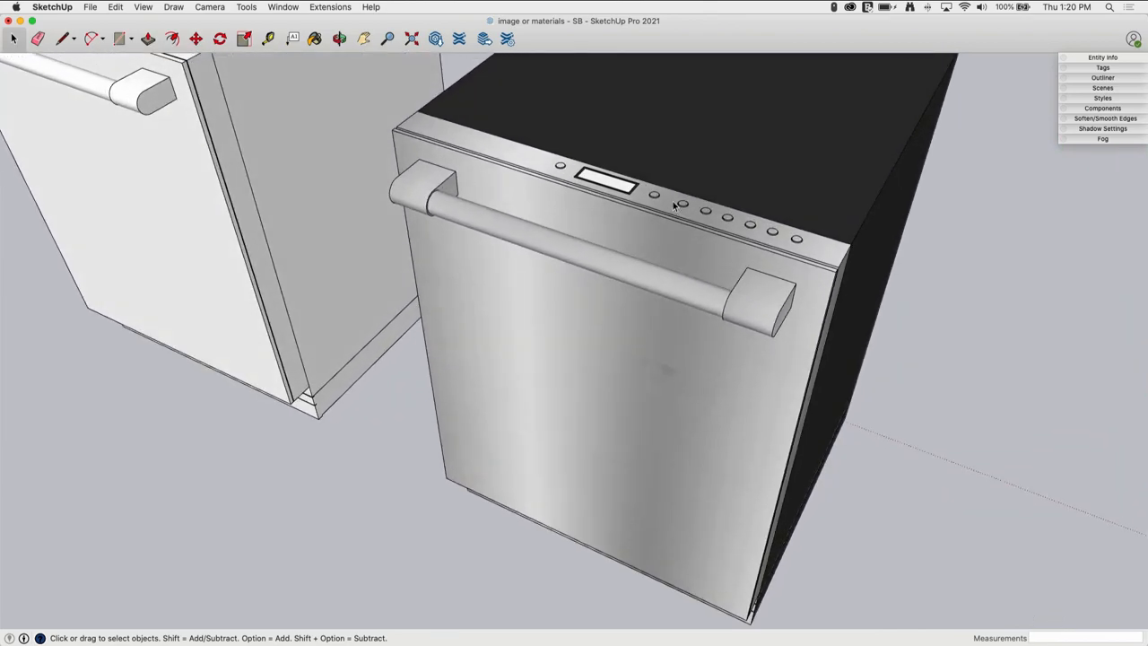
- Orbit around the stainless dishwasher to view its top and side, then back to the front
left_click_drag(672, 207, 548, 159)
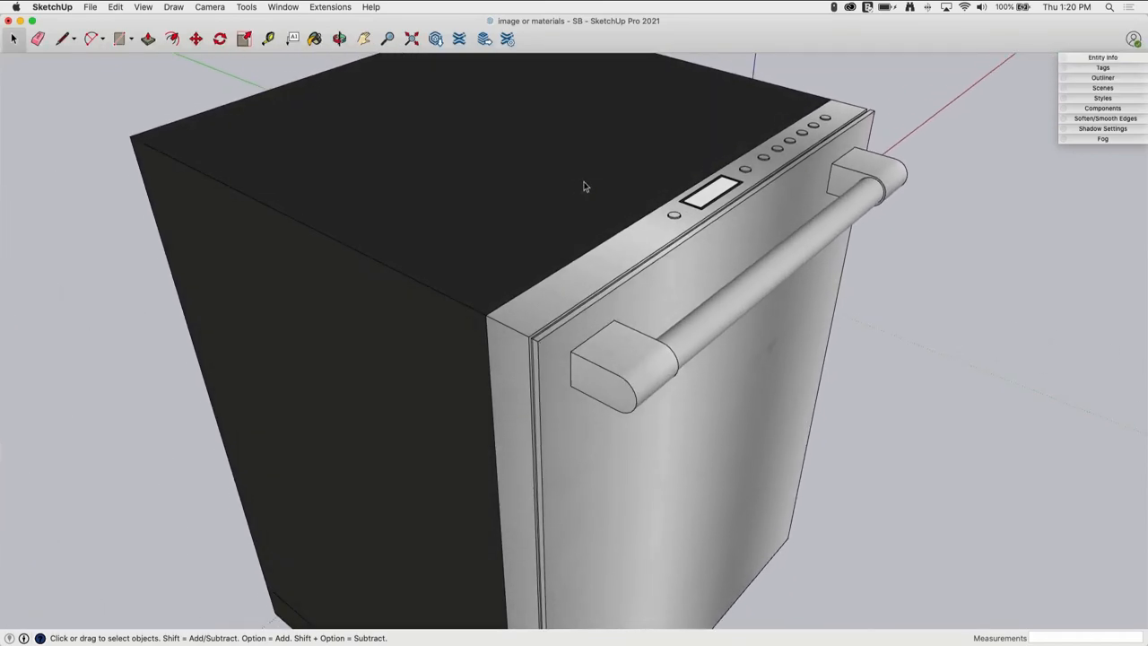
left_click_drag(583, 358, 754, 184)
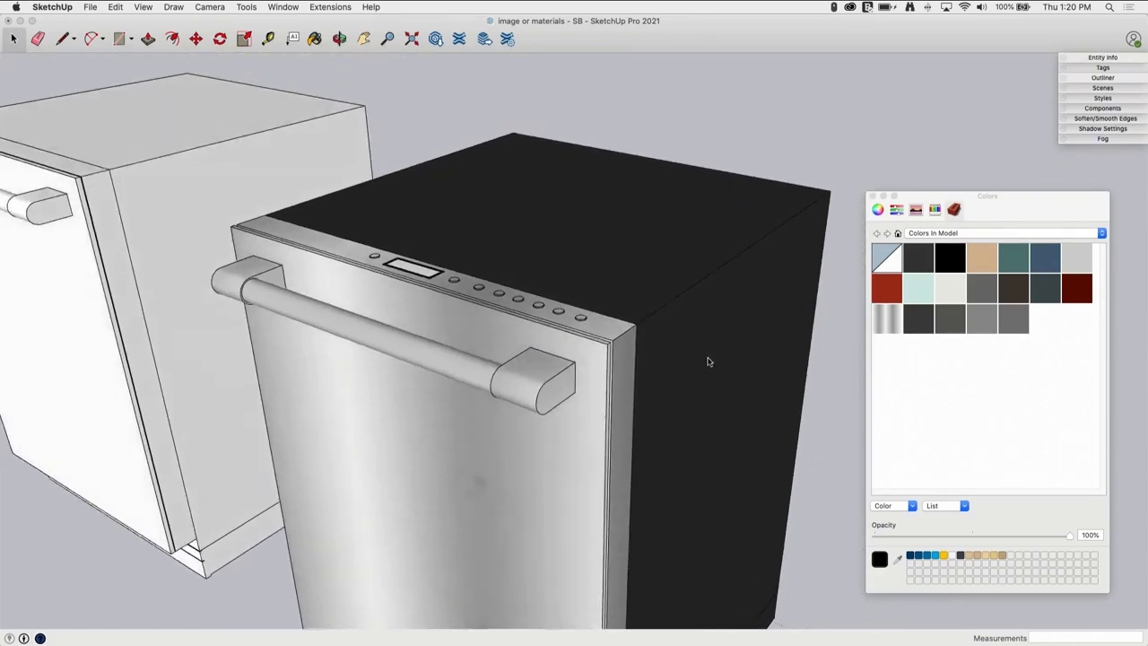
left_click_drag(708, 362, 749, 207)
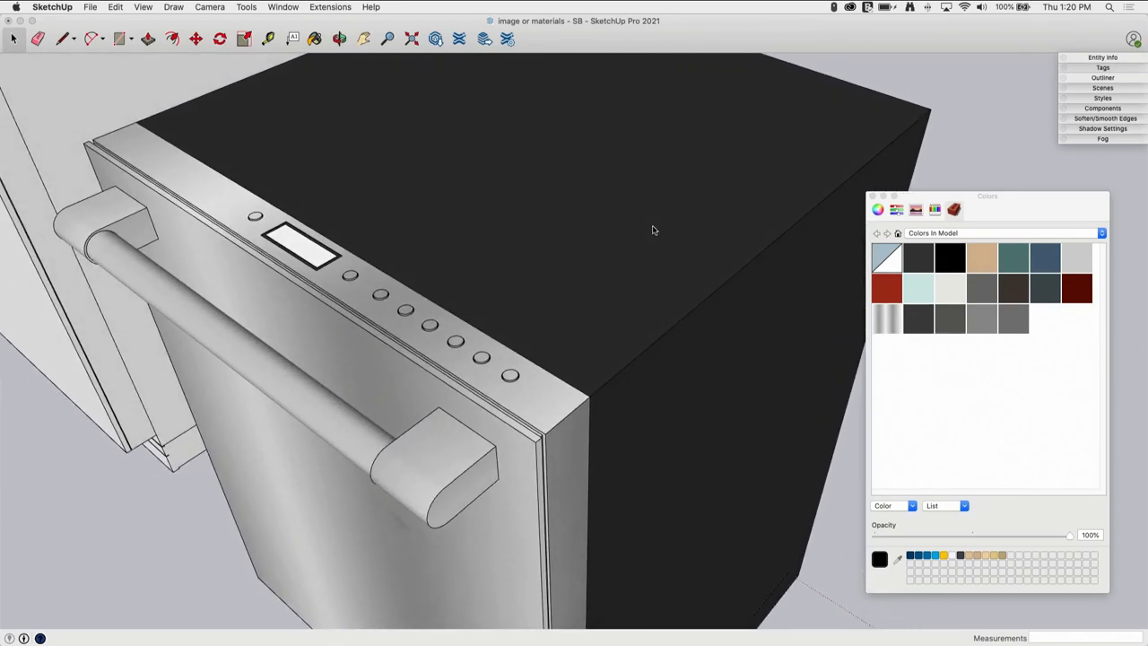
mouse_move(684, 326)
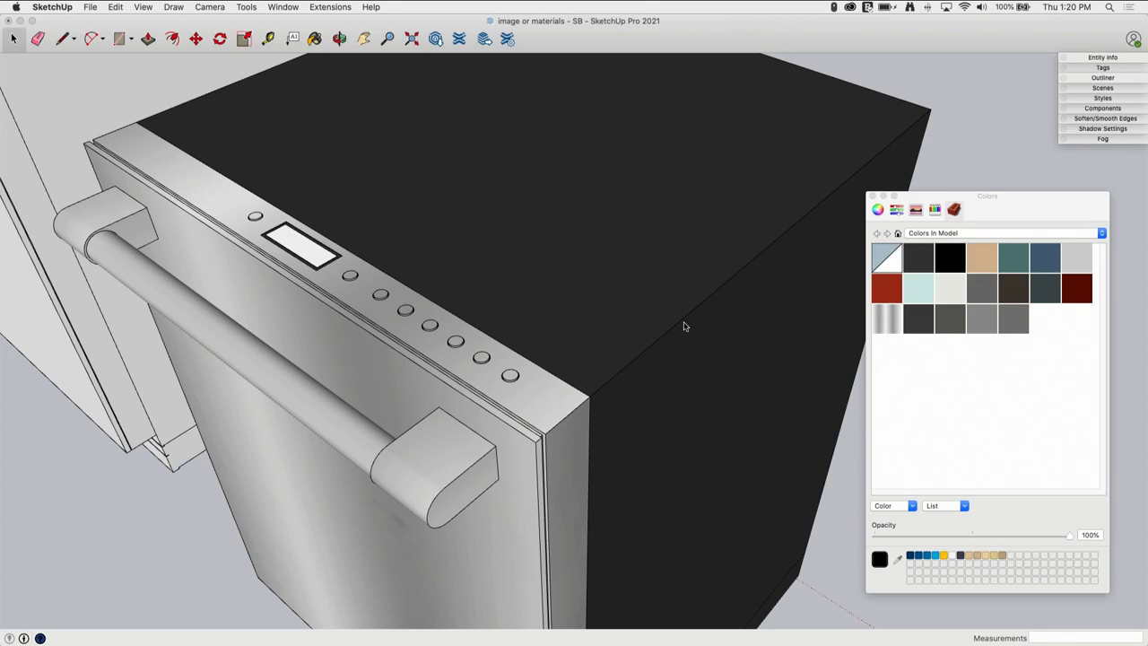
mouse_move(595, 392)
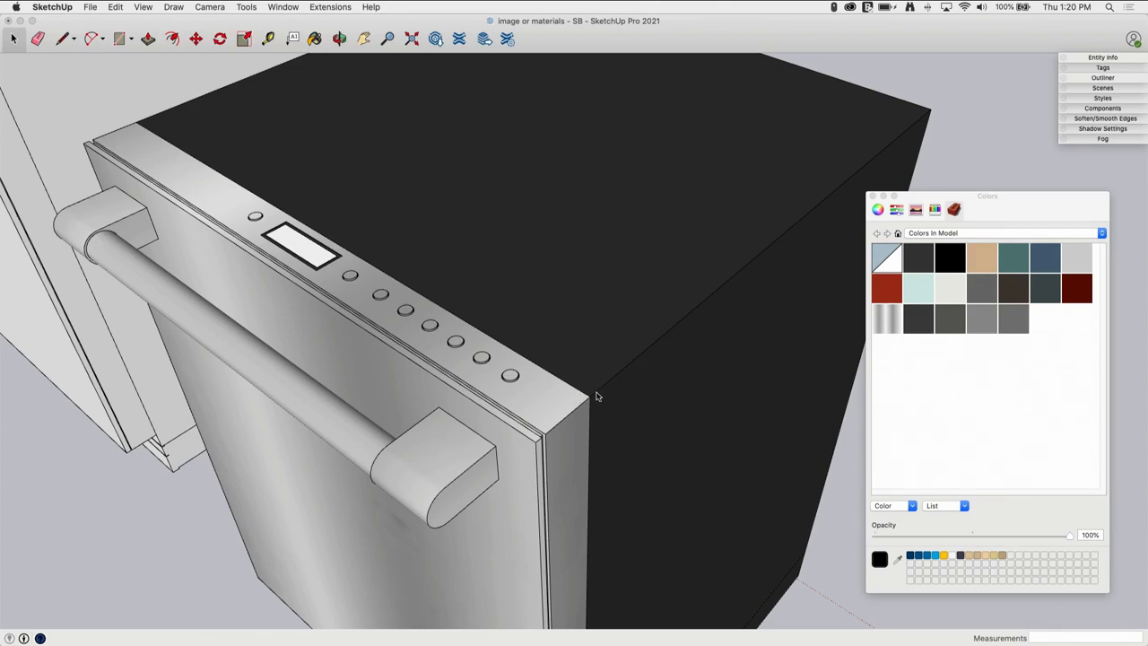
mouse_move(574, 273)
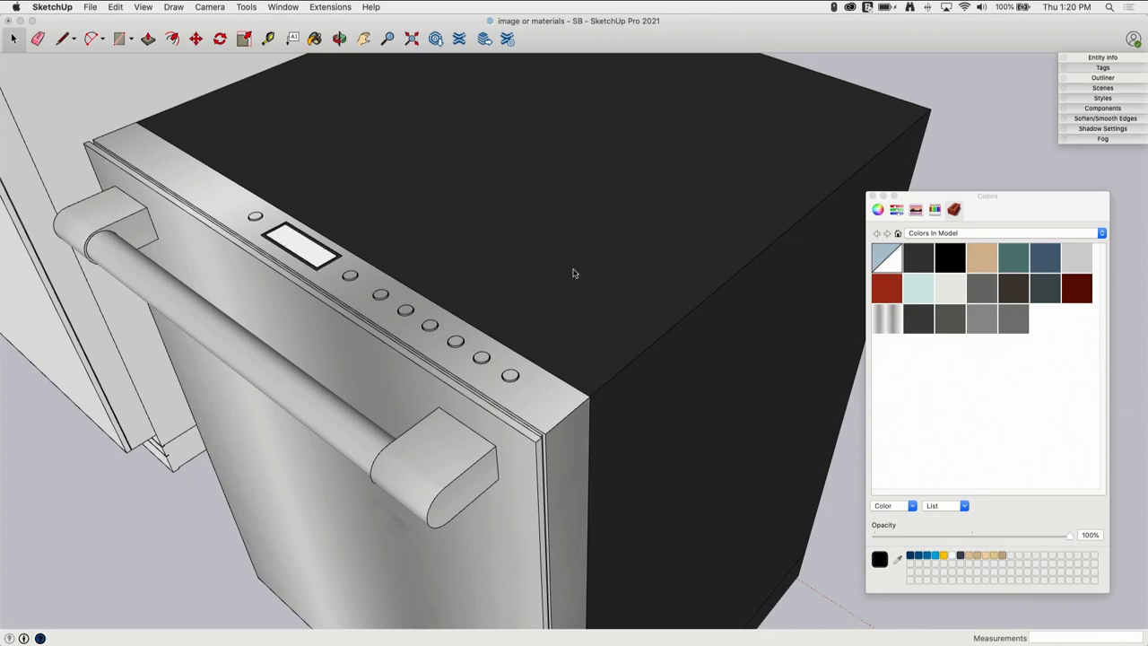
mouse_move(582, 170)
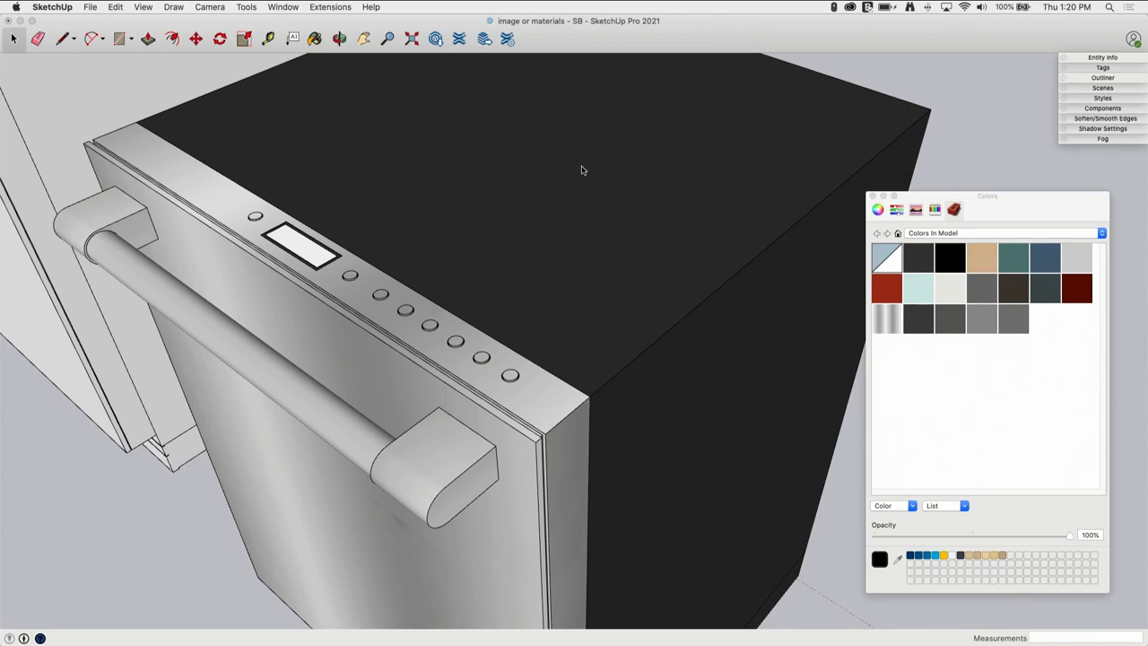
mouse_move(617, 392)
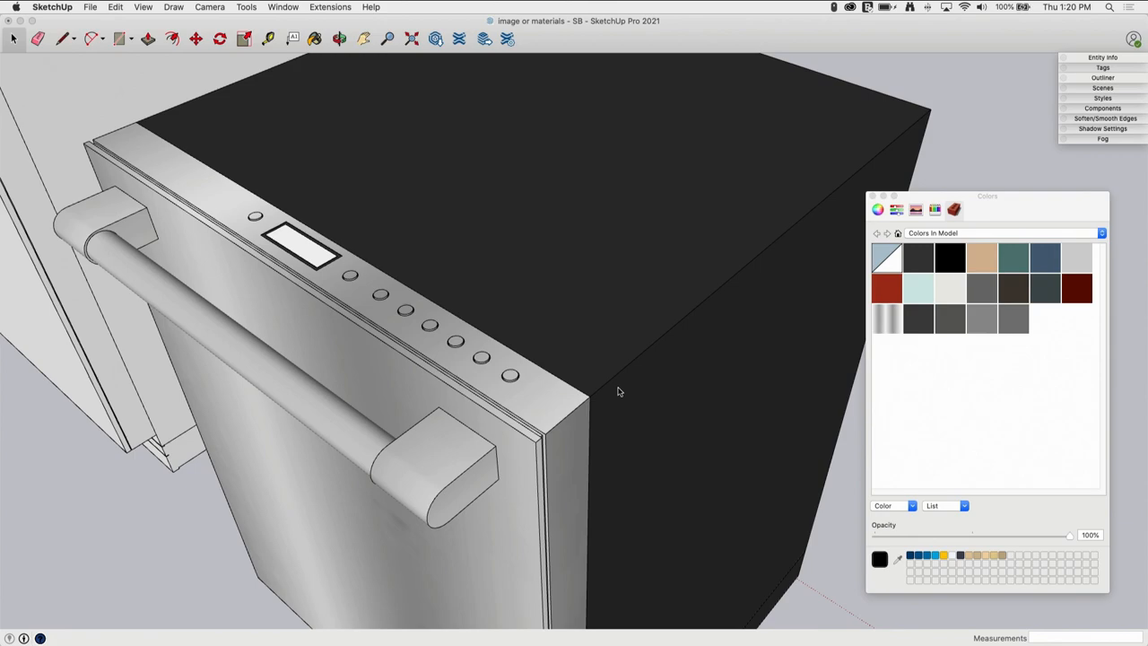
mouse_move(637, 359)
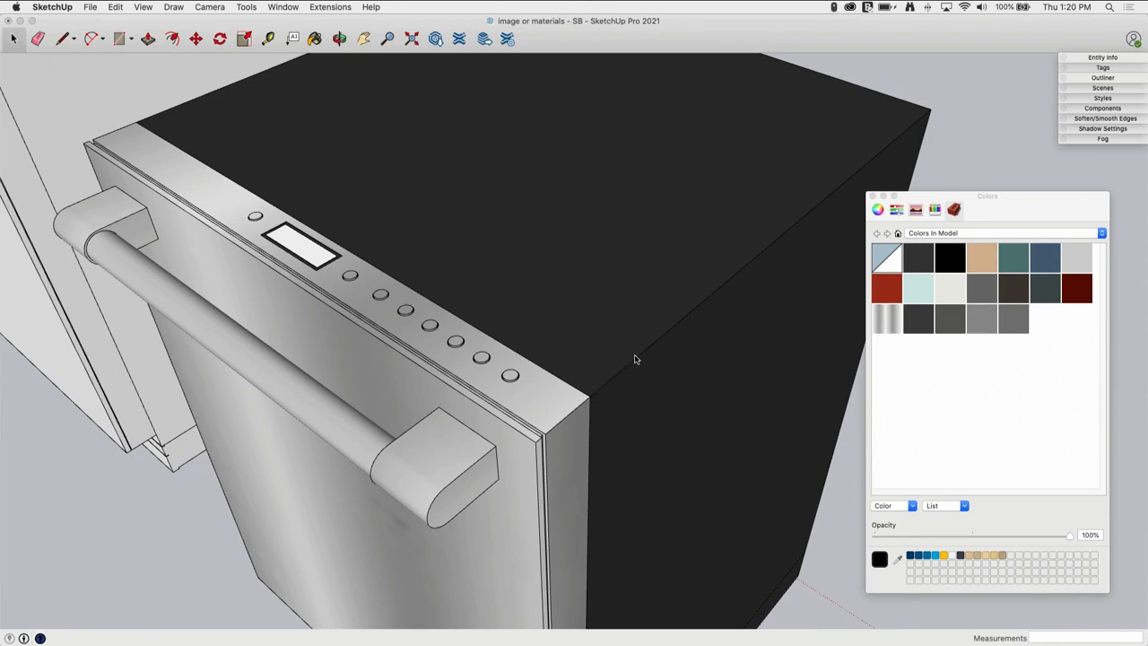
mouse_move(761, 384)
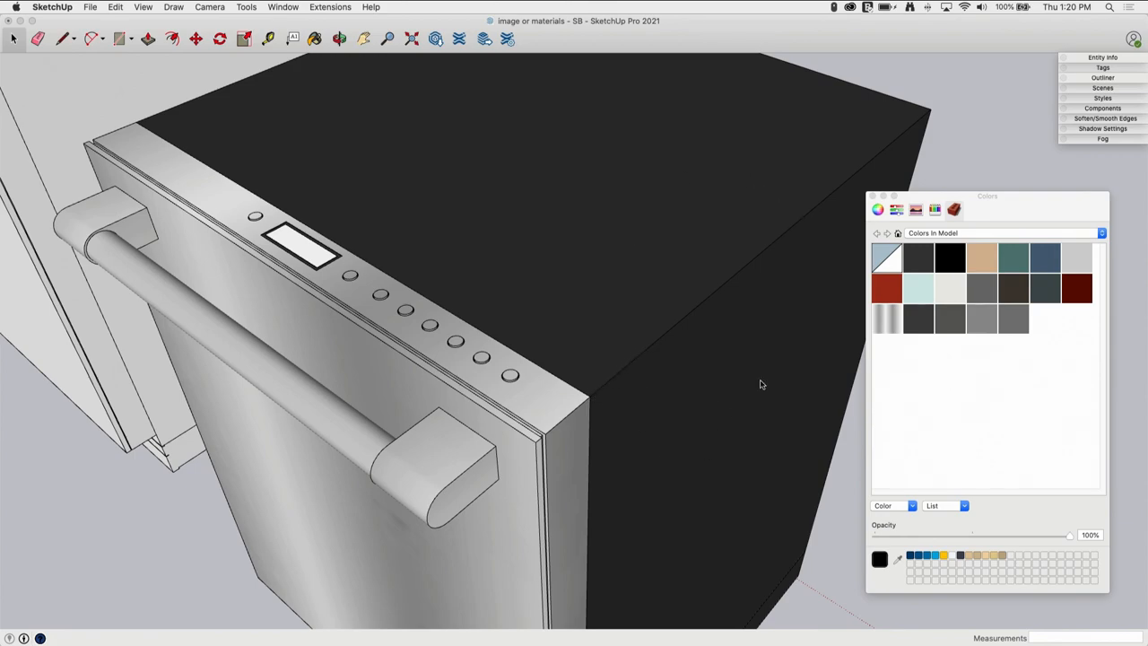
mouse_move(544, 253)
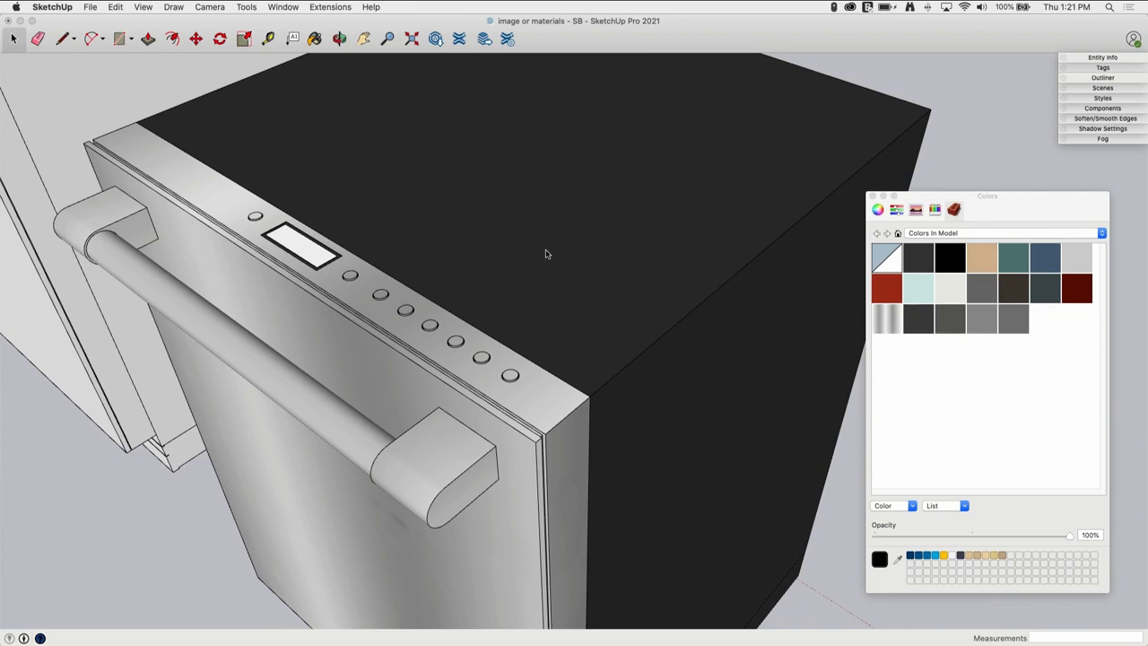
mouse_move(652, 260)
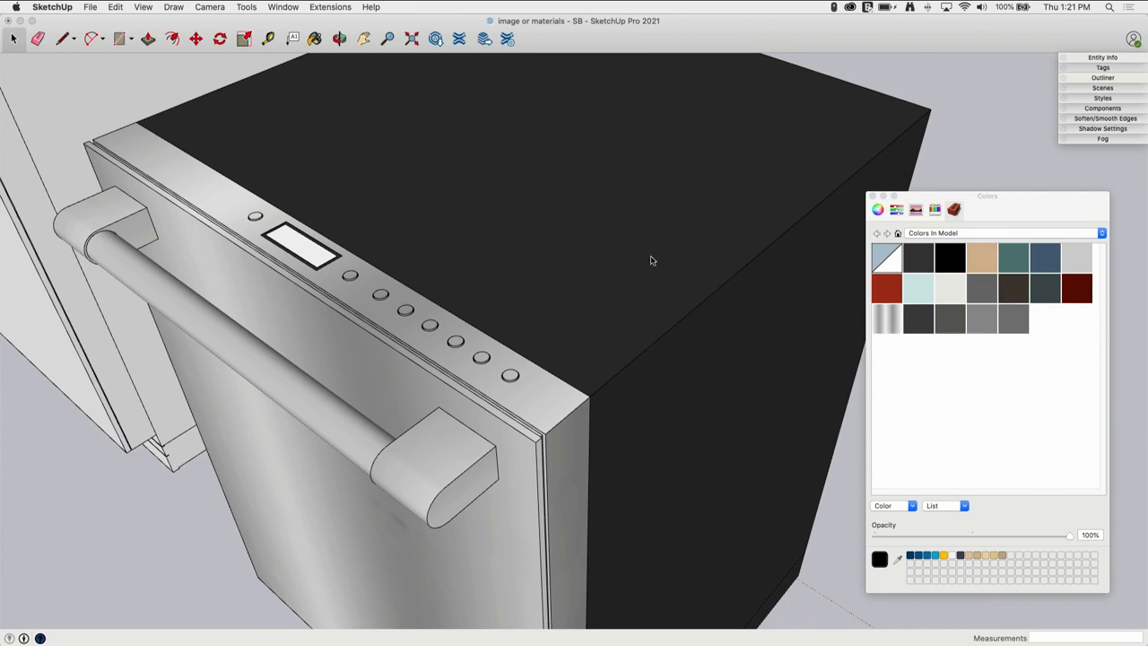
mouse_move(705, 337)
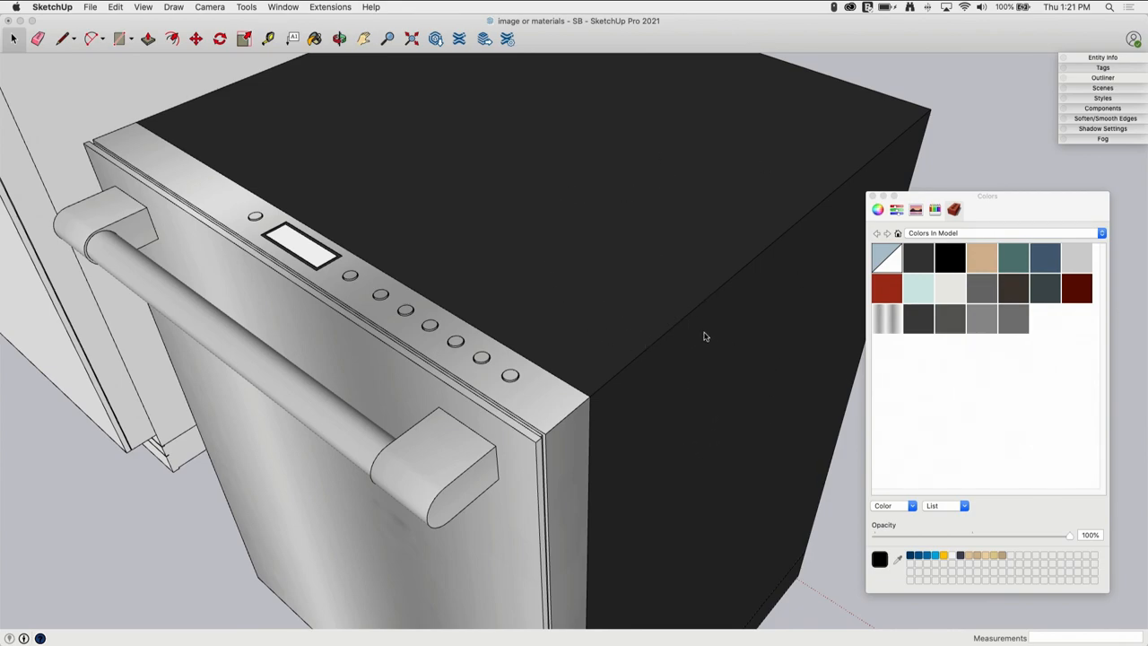
mouse_move(651, 410)
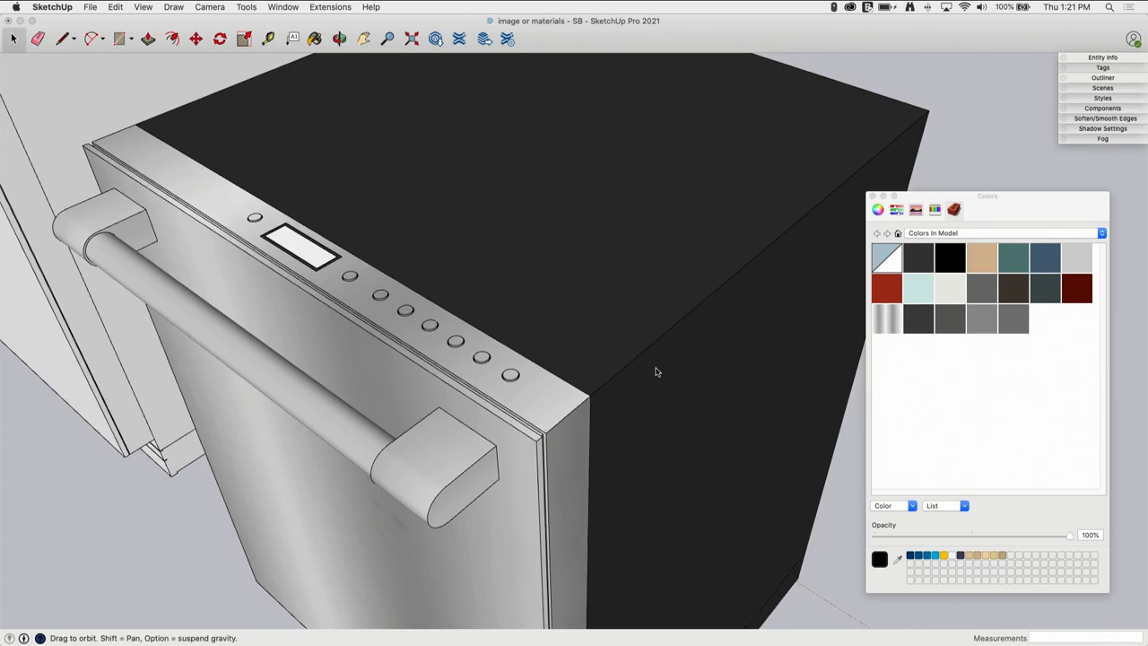
- Pick the stainless steel material and select the dishwasher's front door face
left_click_drag(655, 372, 489, 390)
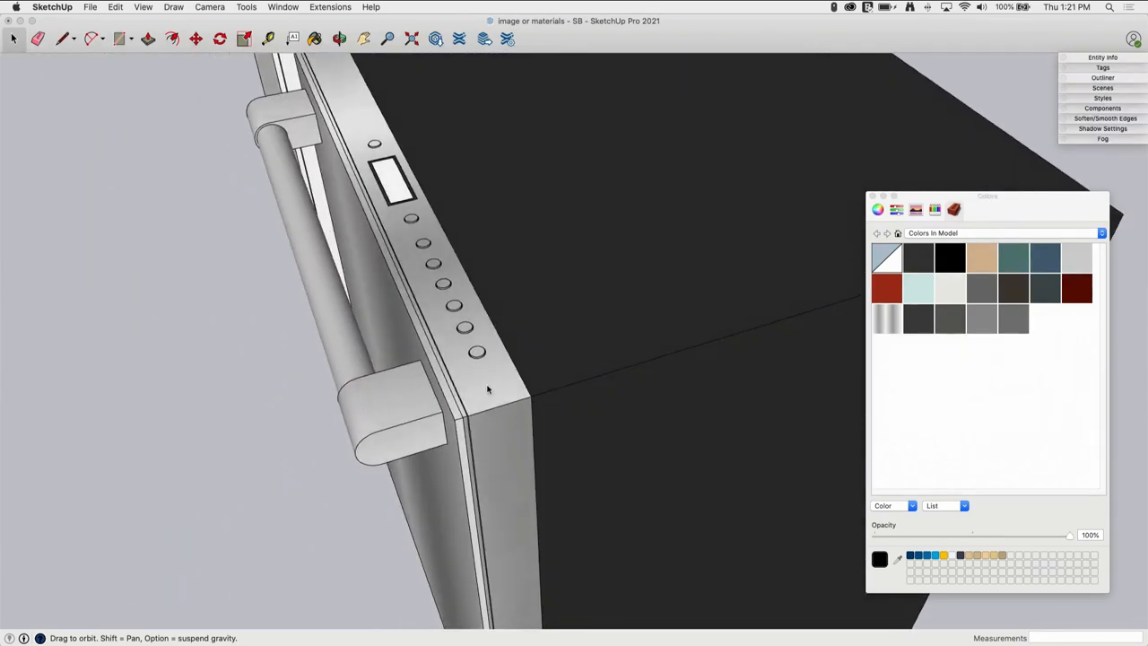
left_click_drag(488, 390, 578, 491)
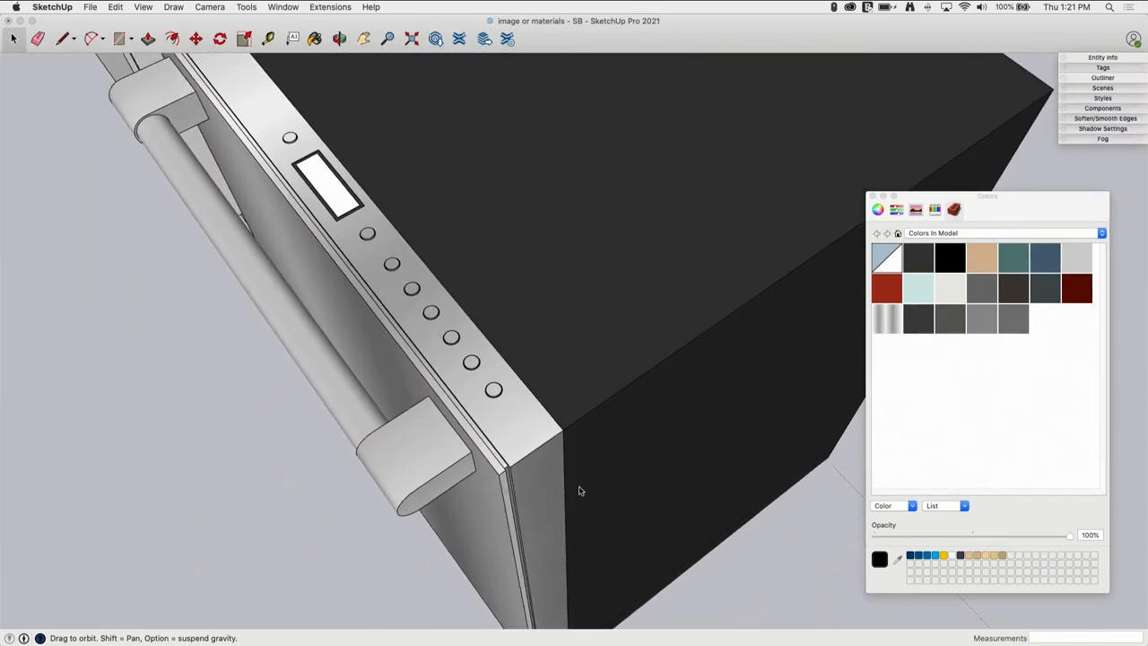
left_click_drag(578, 490, 807, 193)
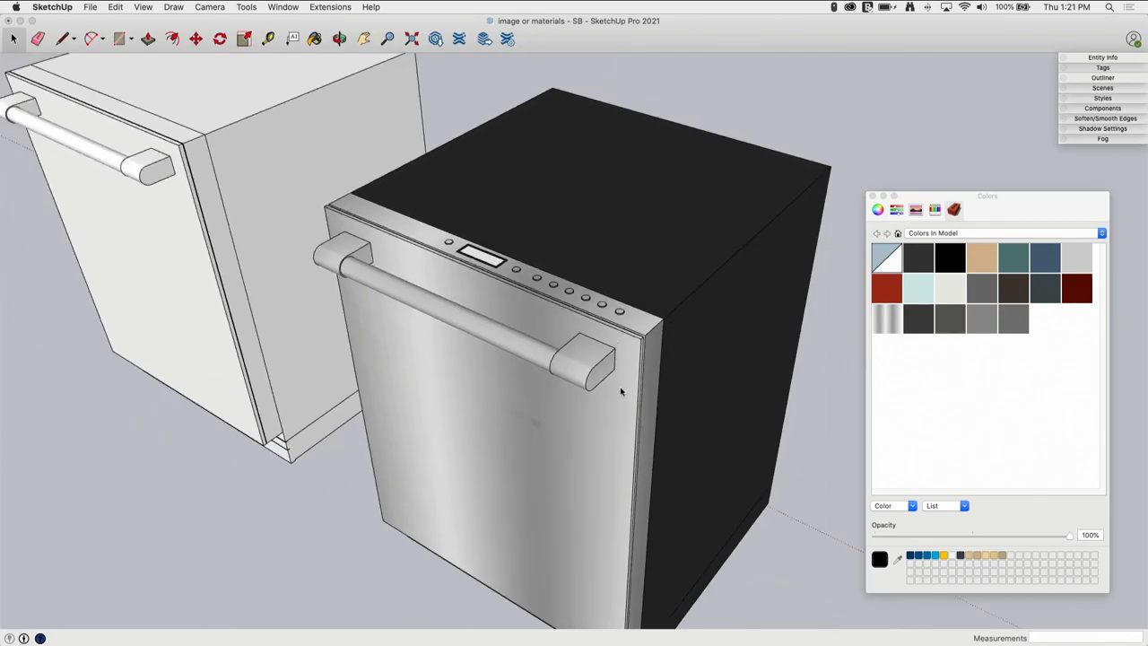
left_click_drag(620, 391, 486, 341)
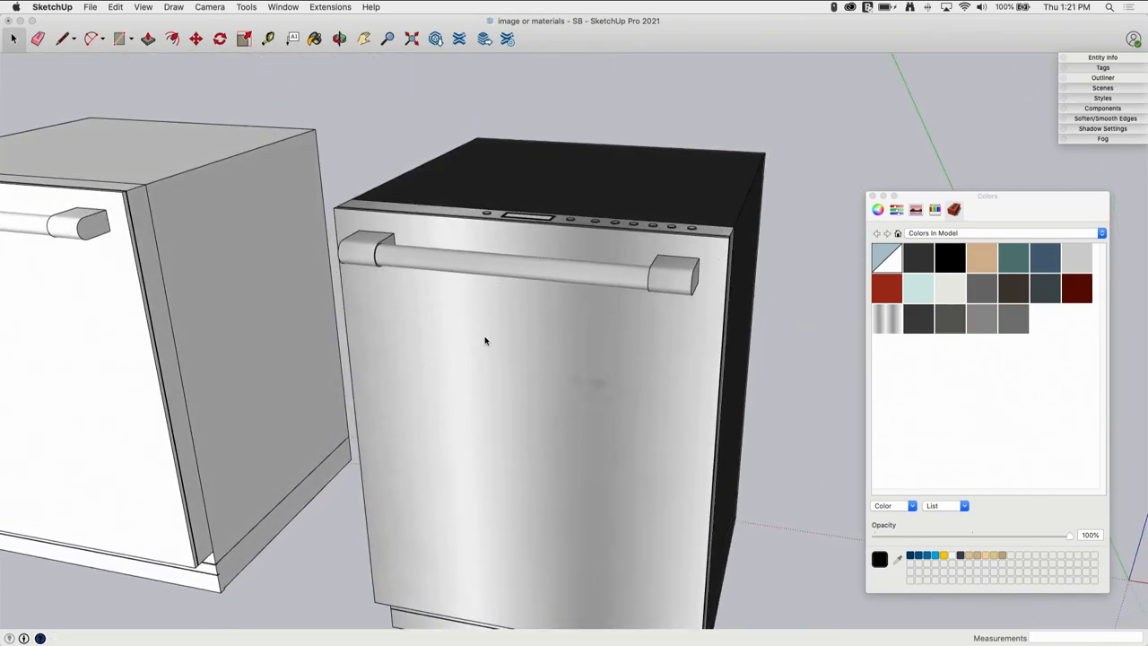
left_click_drag(484, 340, 502, 422)
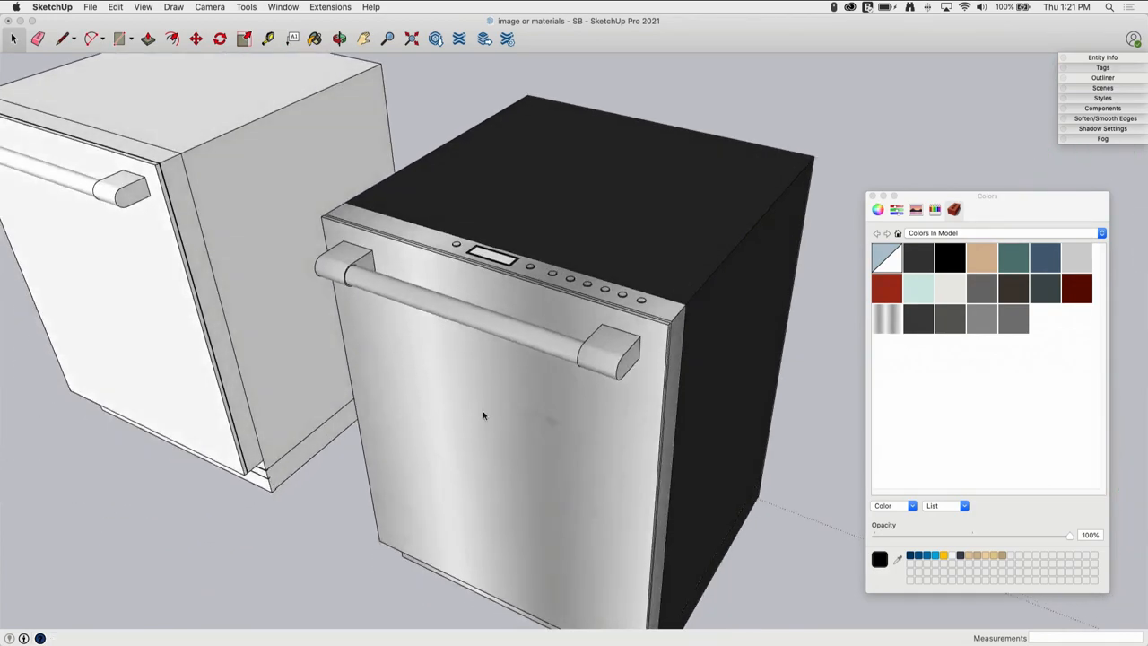
left_click(886, 318)
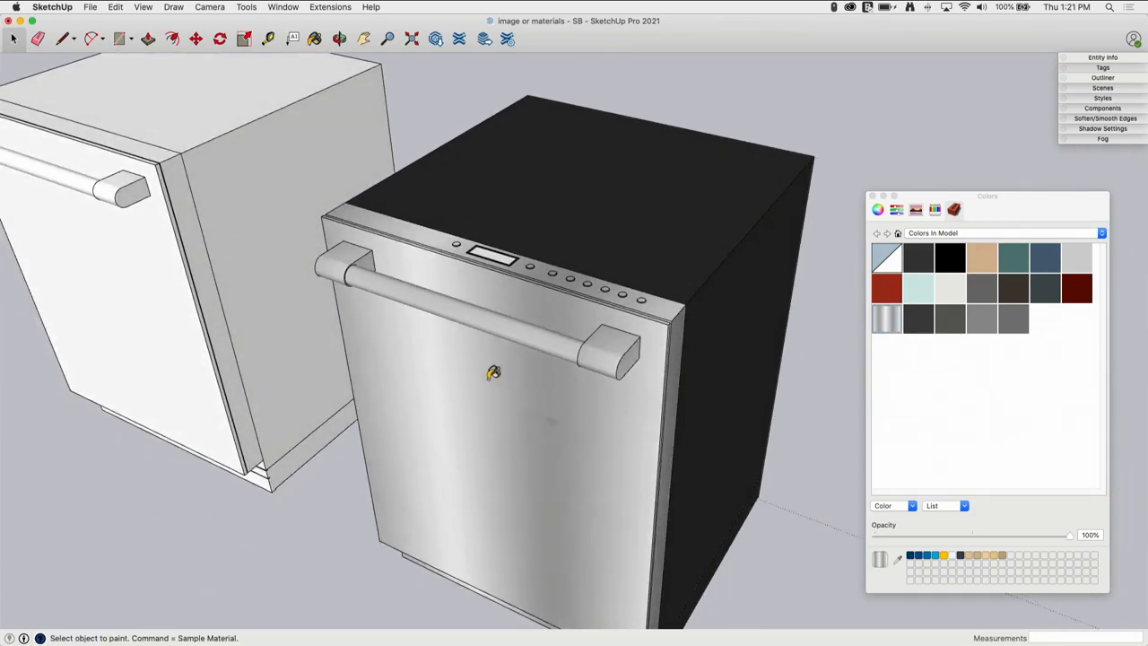
left_click(493, 404)
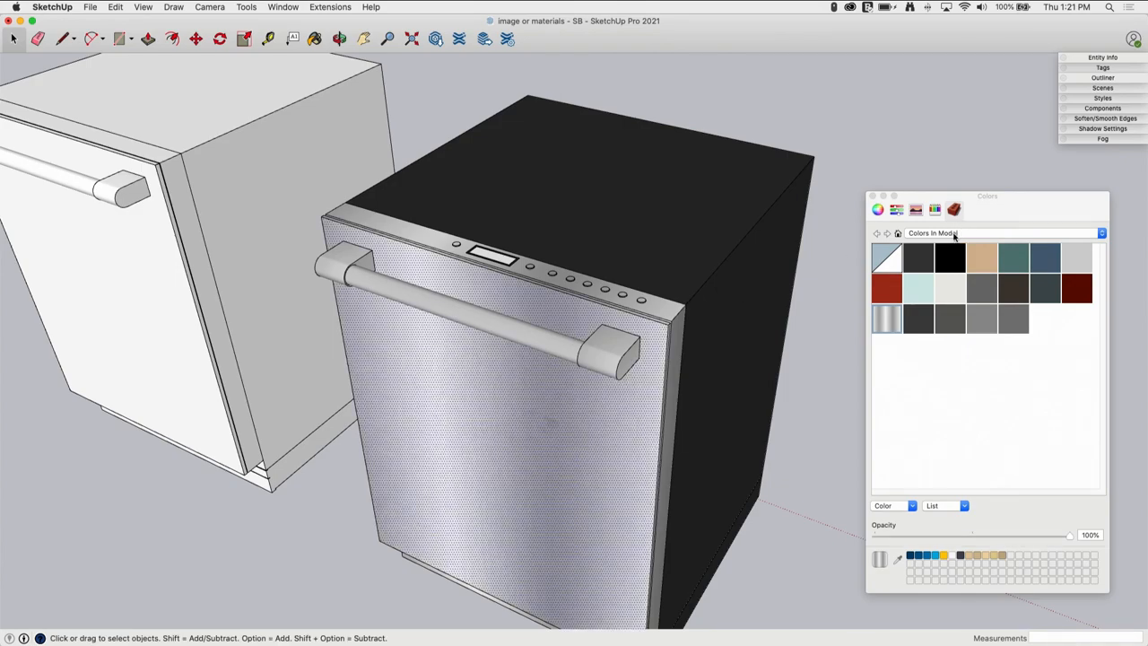
- Show the Metal material library and bring up texture options for the door face
left_click(1100, 233)
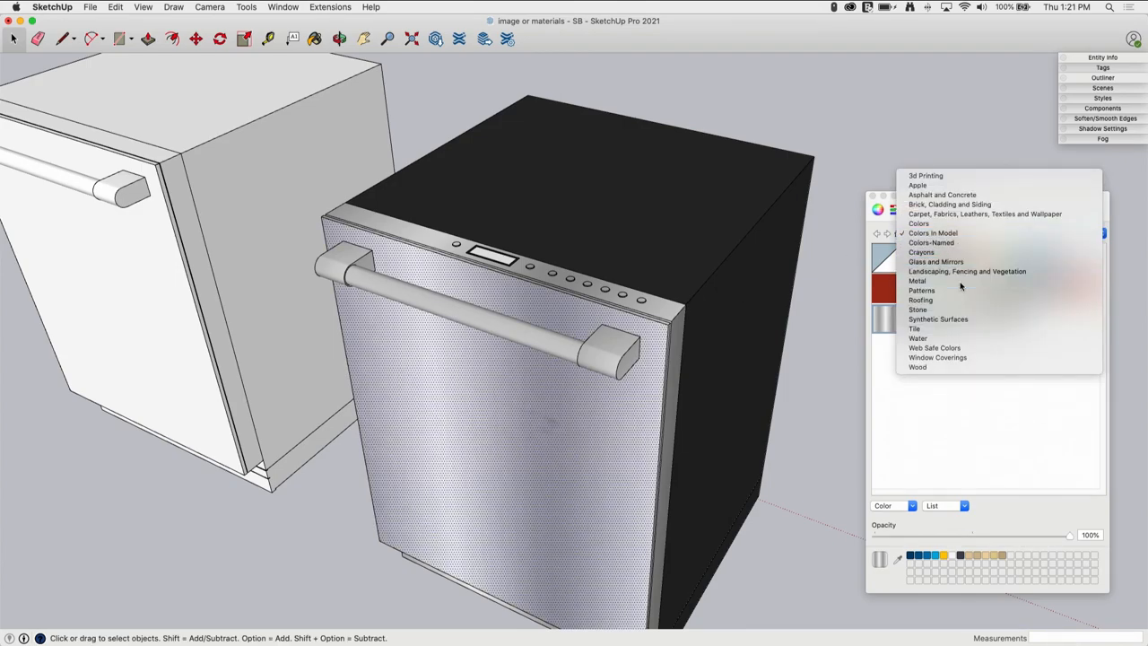
left_click(918, 280)
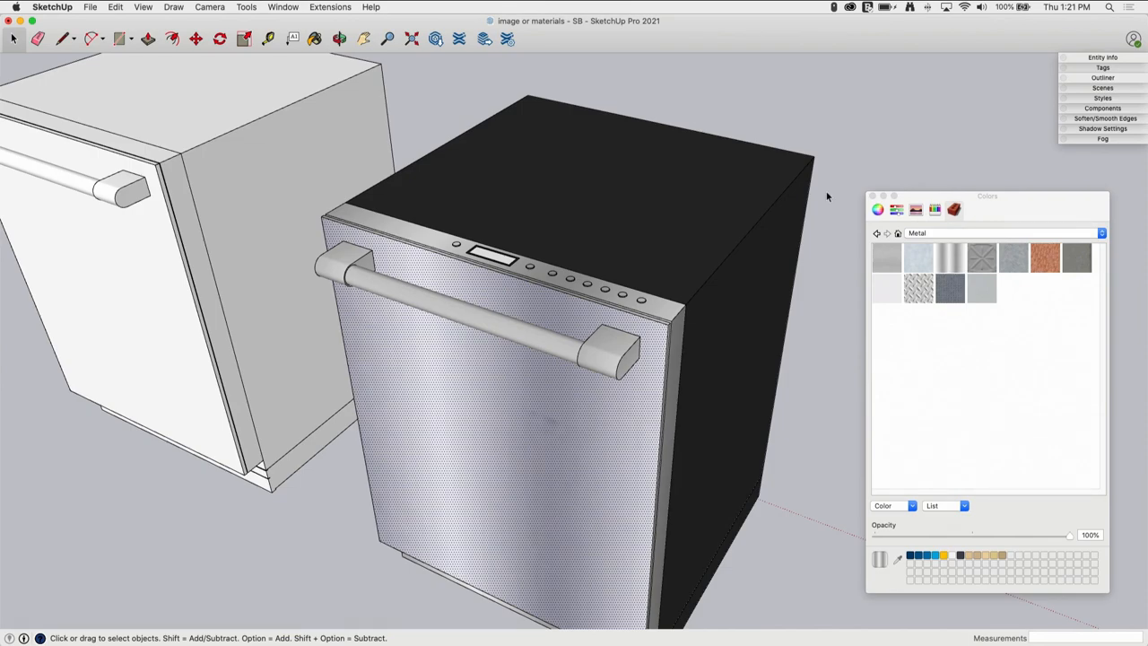
mouse_move(411, 365)
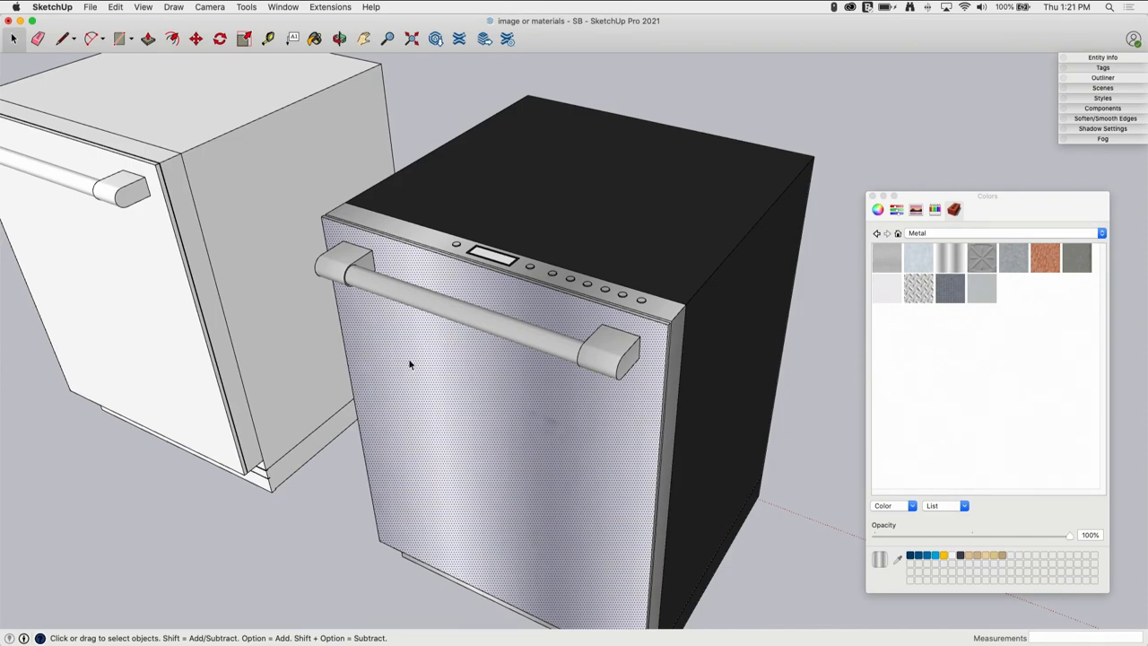
right_click(411, 365)
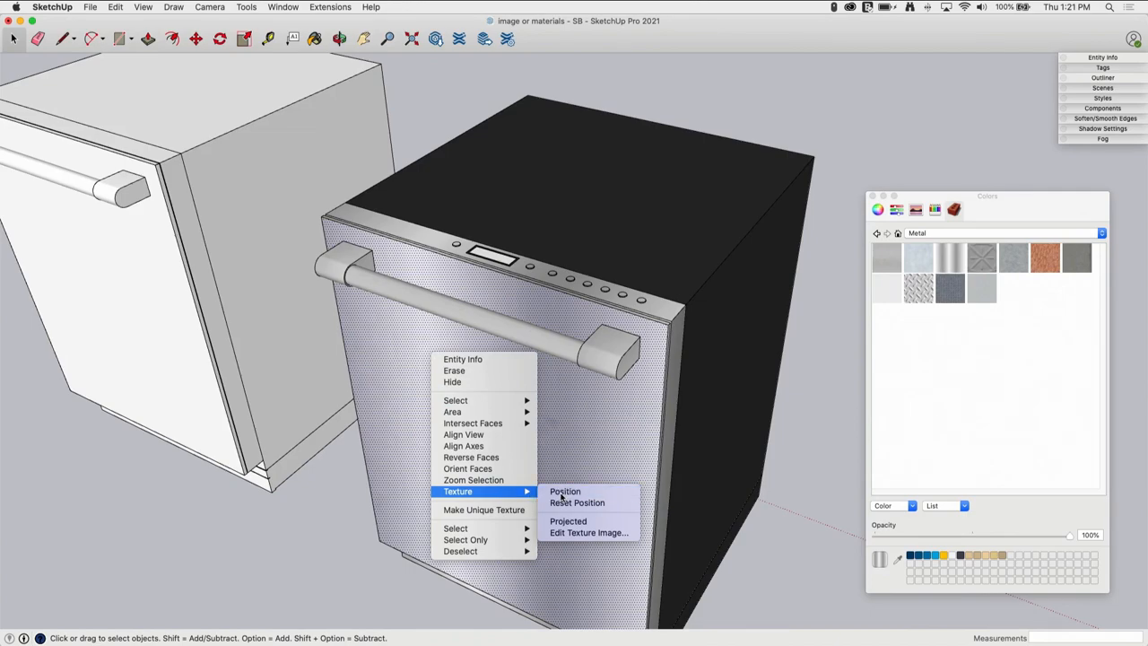
- In Texture Position, rescale the stainless image until it covers the front door as brushed steel
left_click(565, 491)
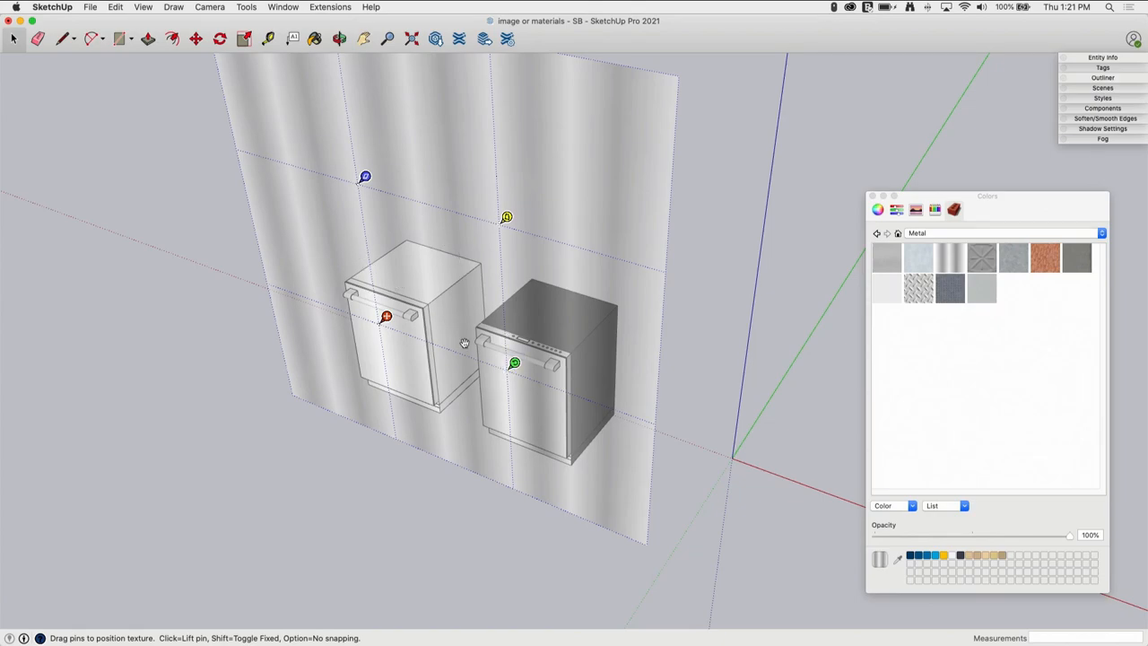
left_click_drag(513, 362, 433, 334)
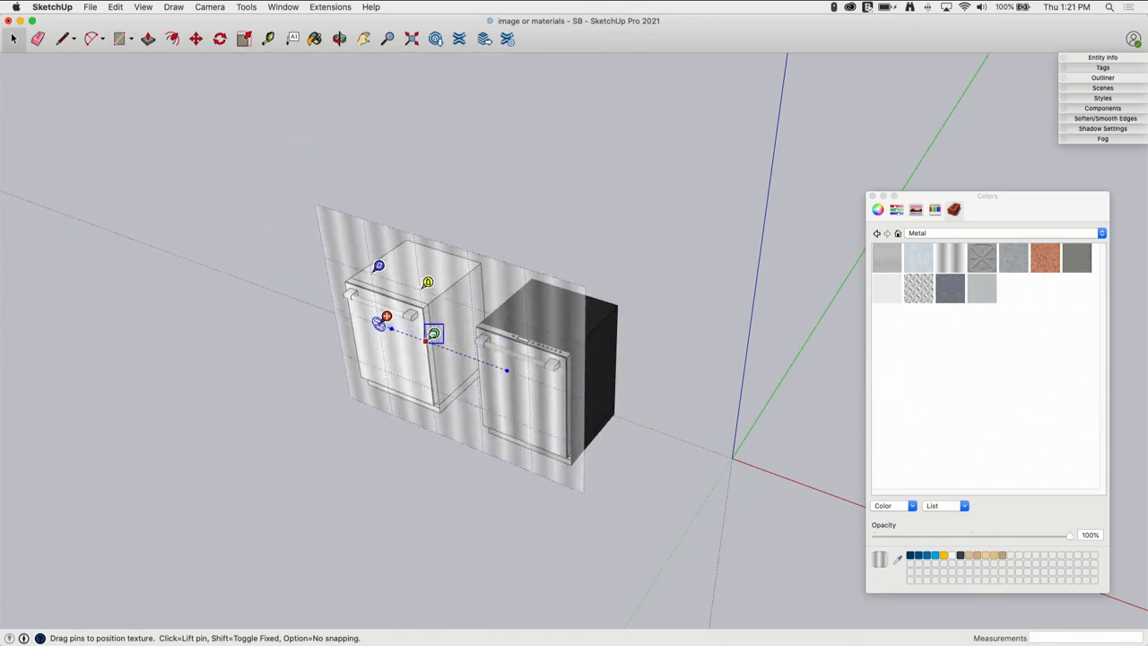
left_click_drag(433, 335, 417, 327)
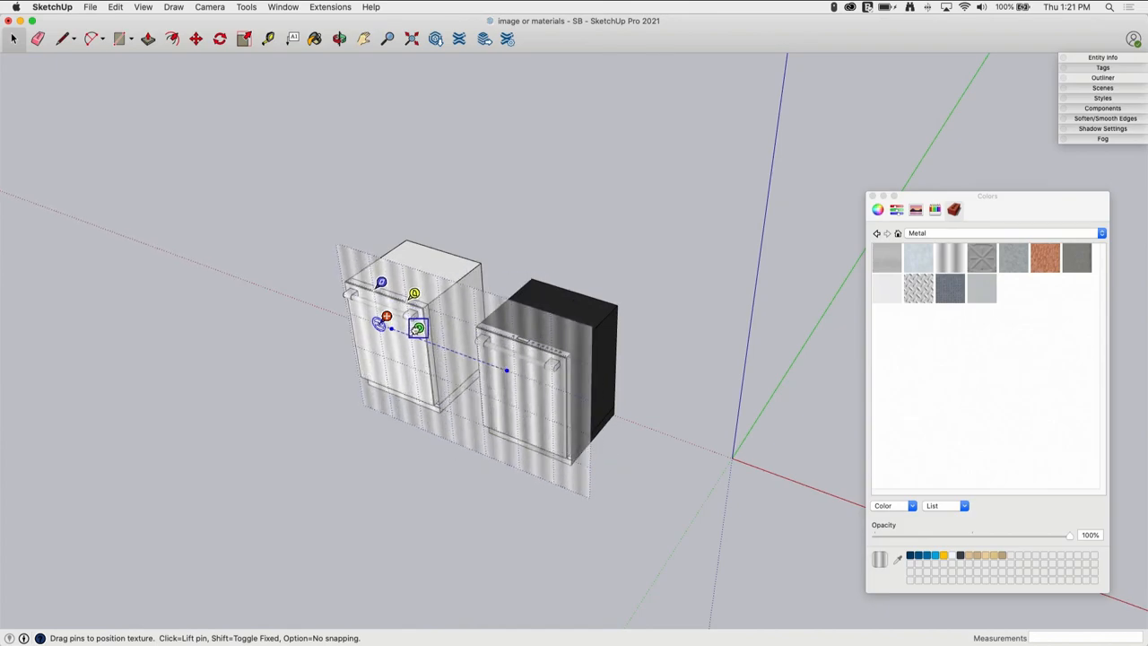
left_click_drag(417, 328, 495, 356)
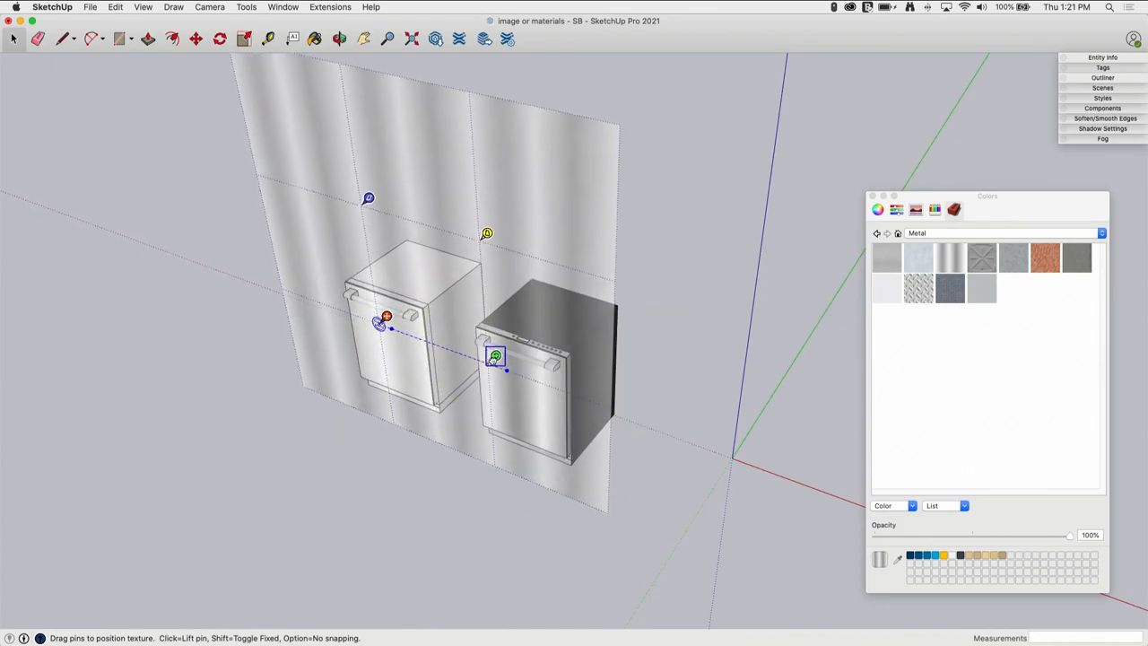
left_click_drag(495, 357, 522, 371)
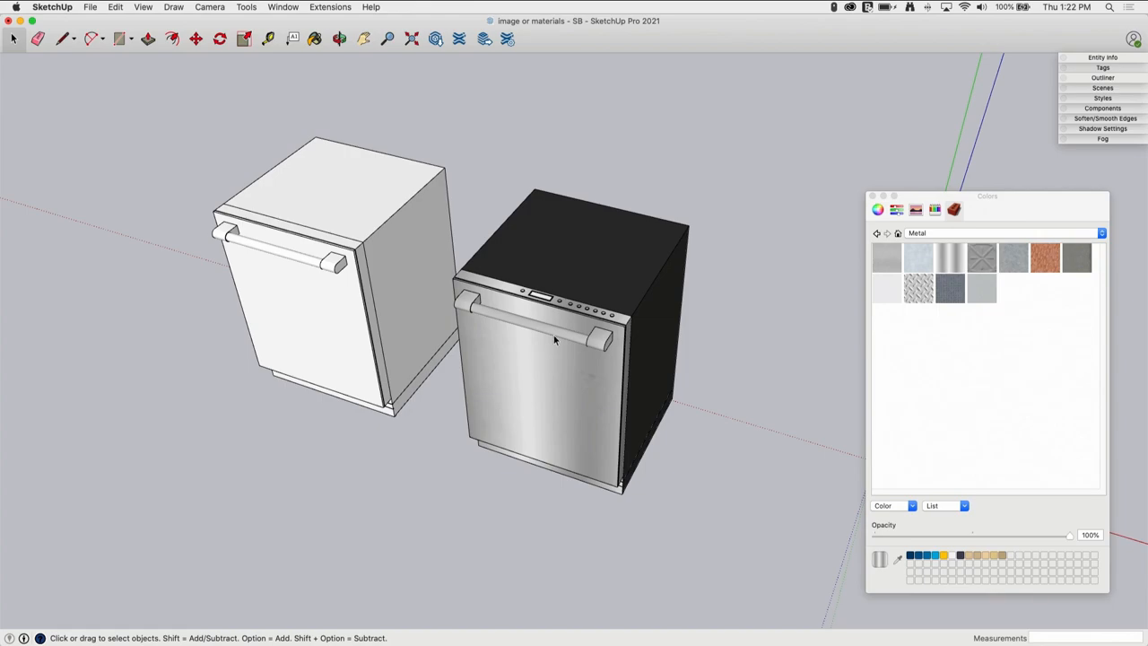
scroll("up", 3)
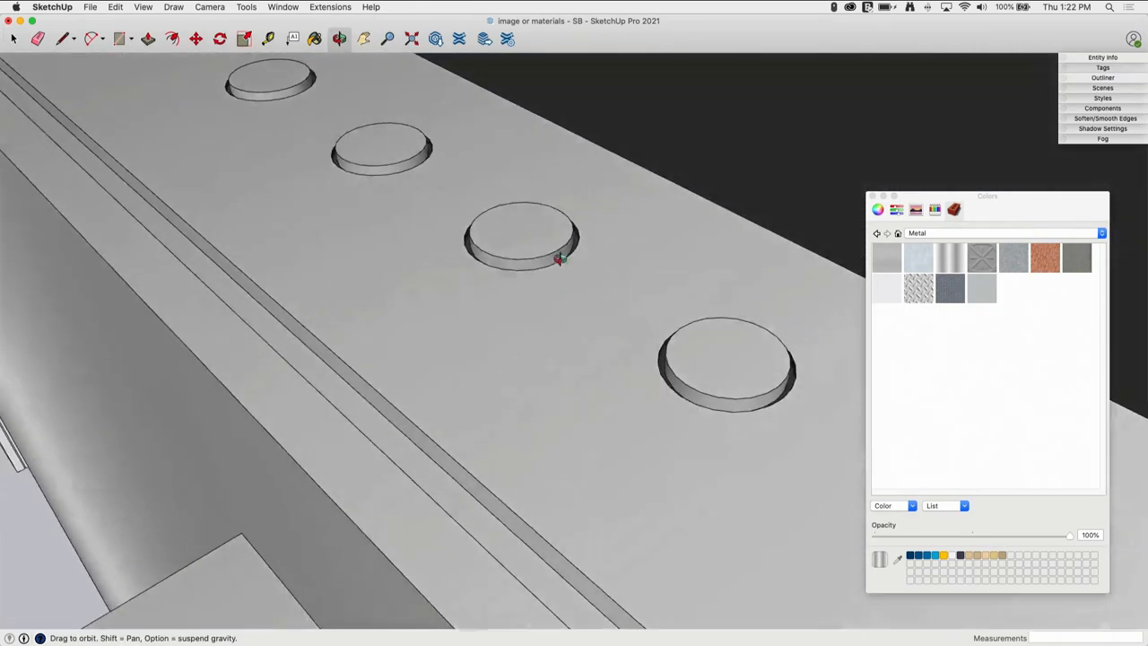
left_click_drag(556, 260, 520, 242)
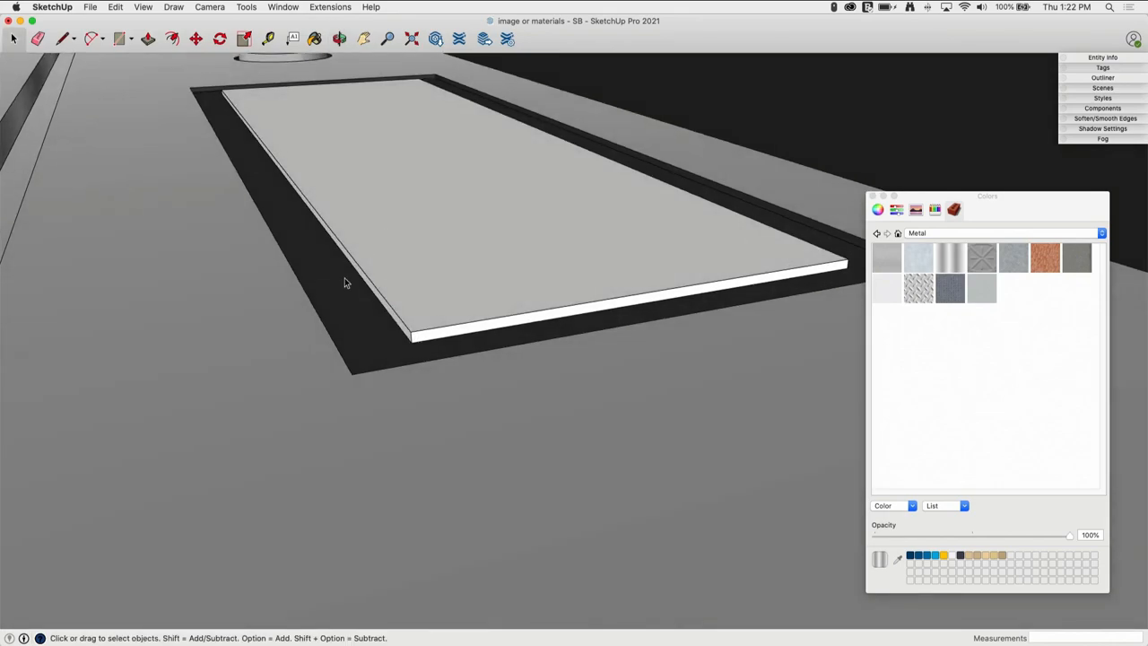
mouse_move(383, 343)
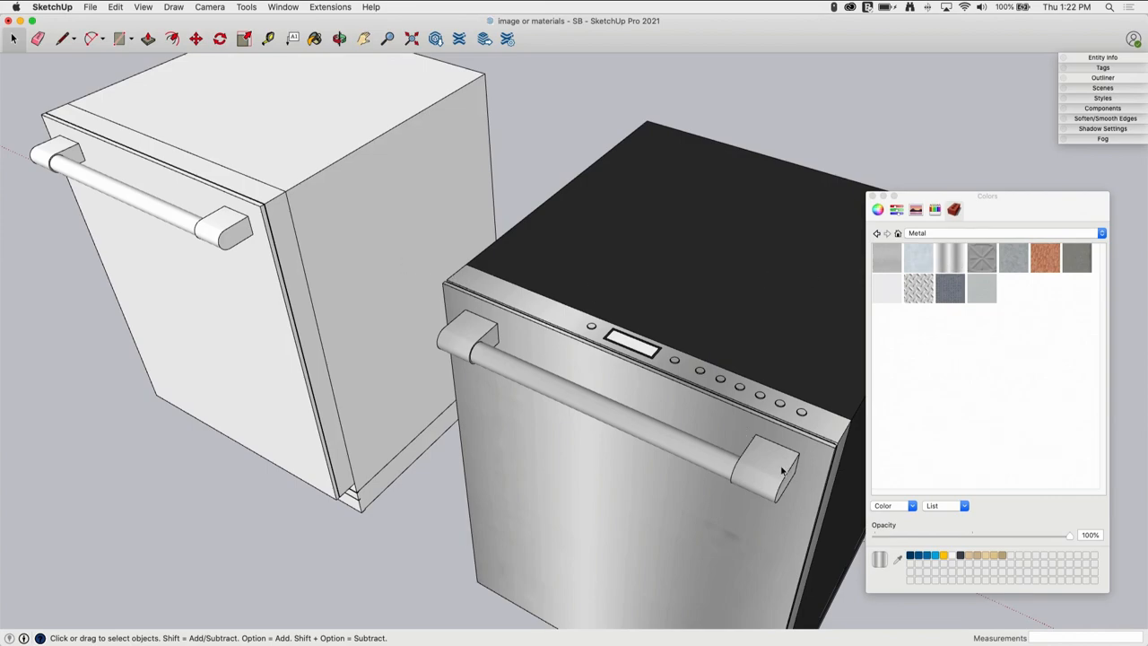
- Orbit from above, front and side to face both dishwashers head-on
left_click_drag(628, 359, 440, 323)
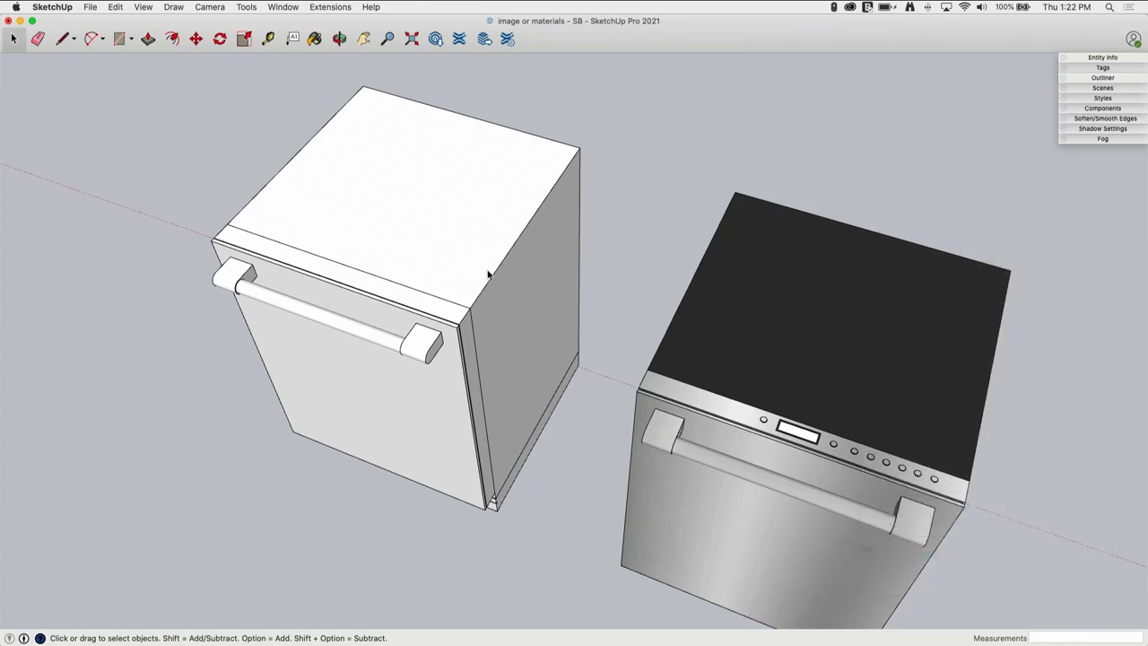
mouse_move(755, 475)
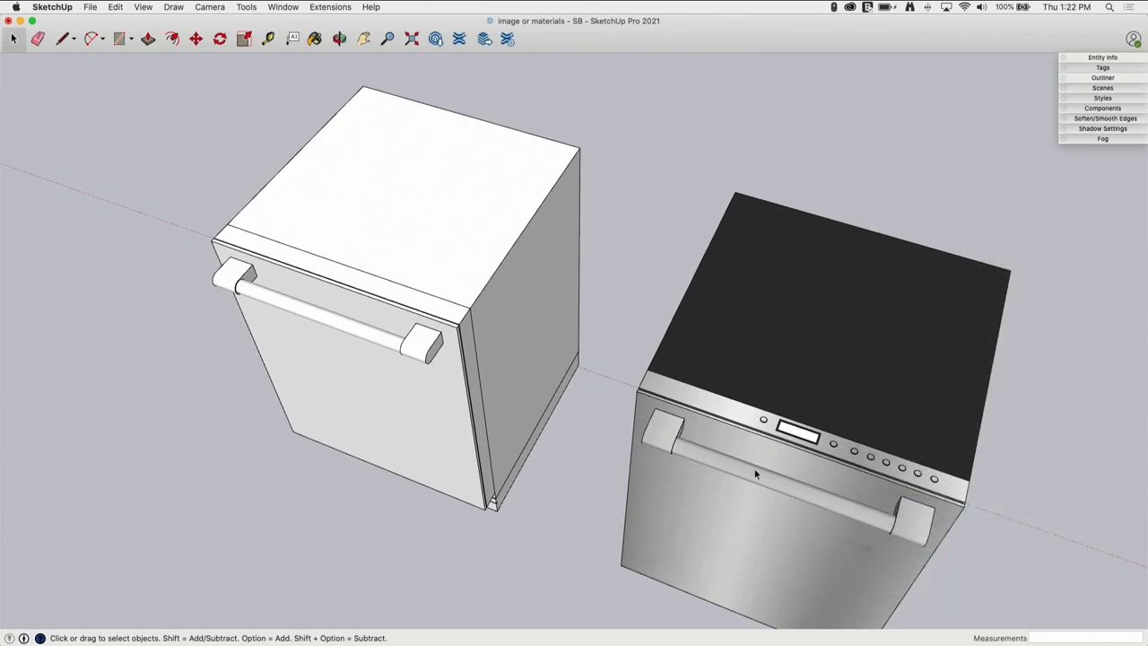
mouse_move(226, 244)
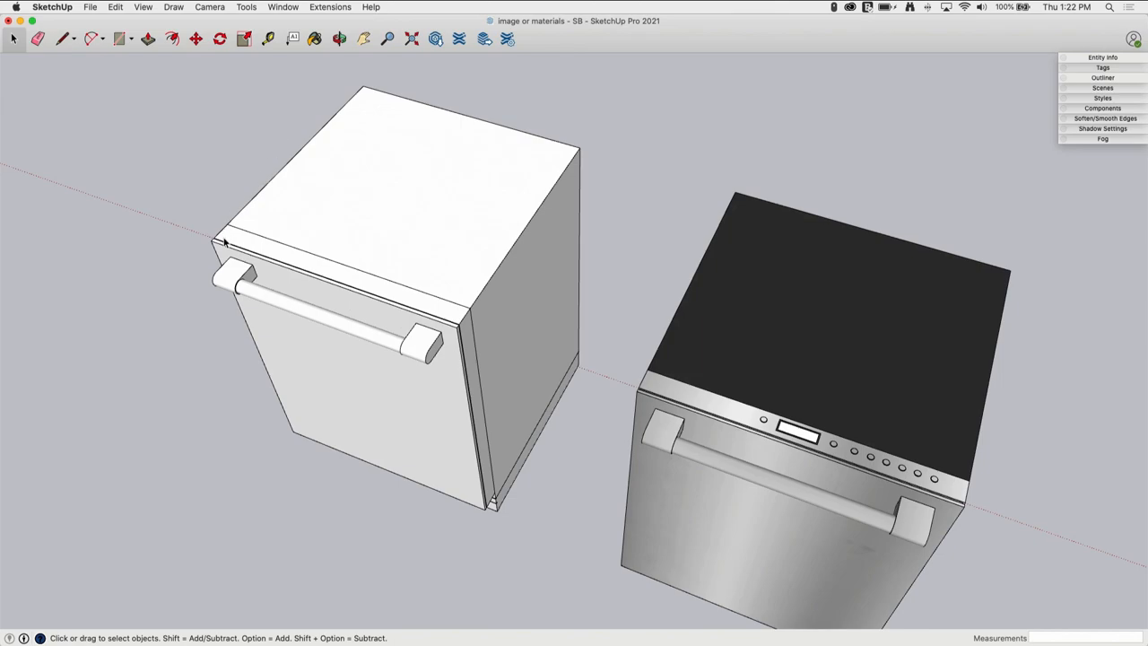
mouse_move(568, 331)
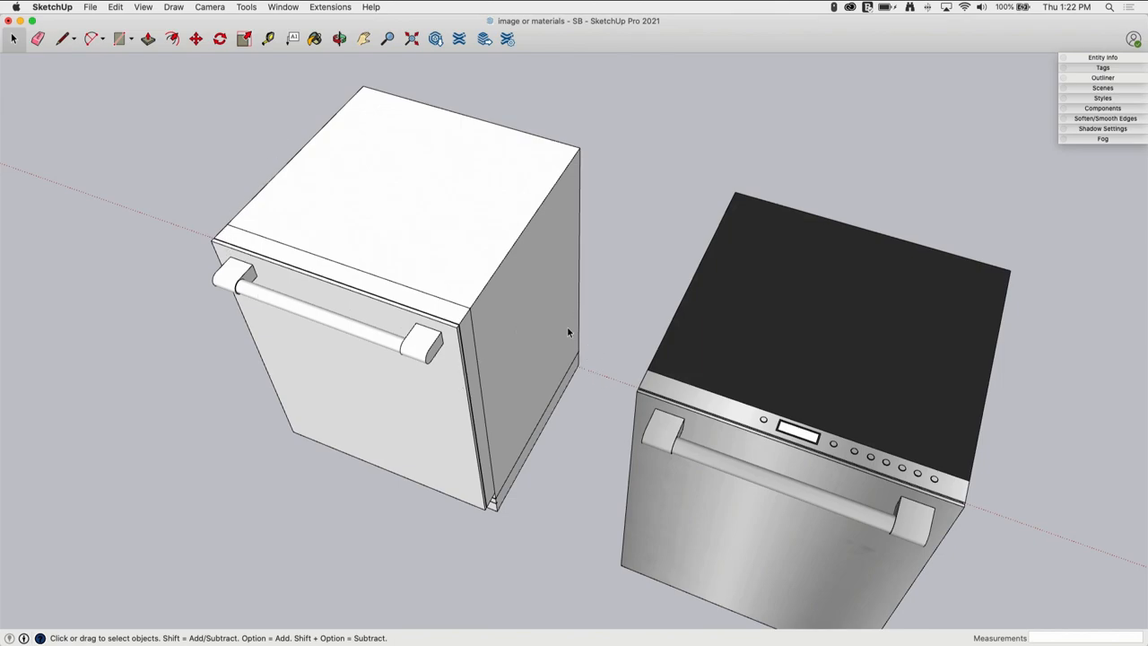
mouse_move(626, 351)
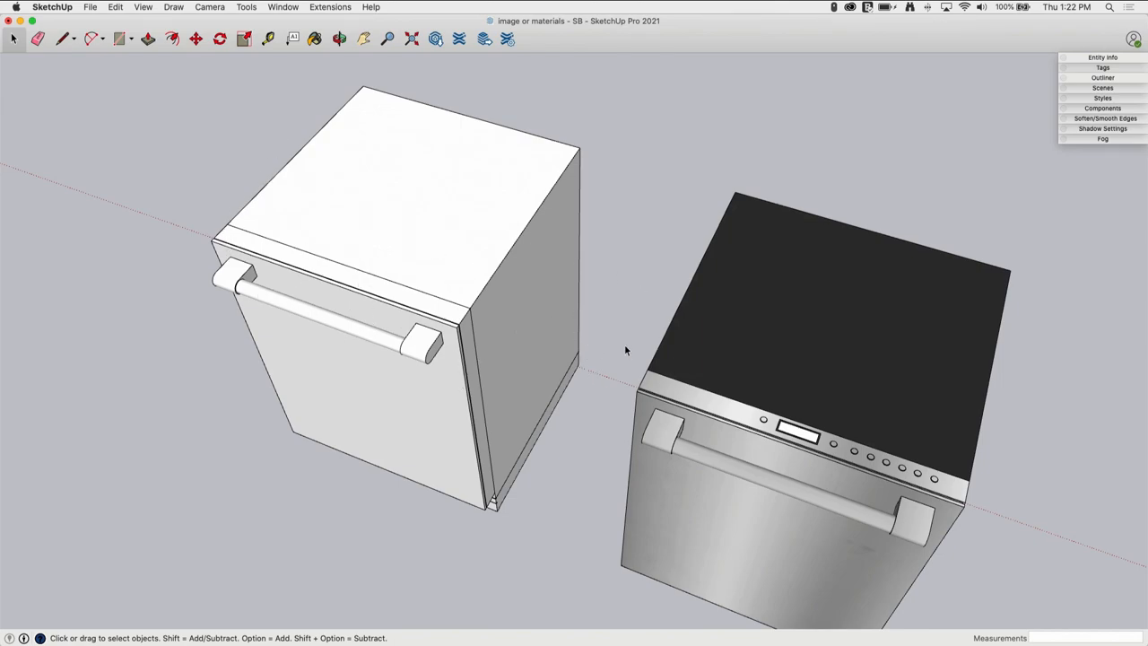
left_click_drag(626, 351, 426, 351)
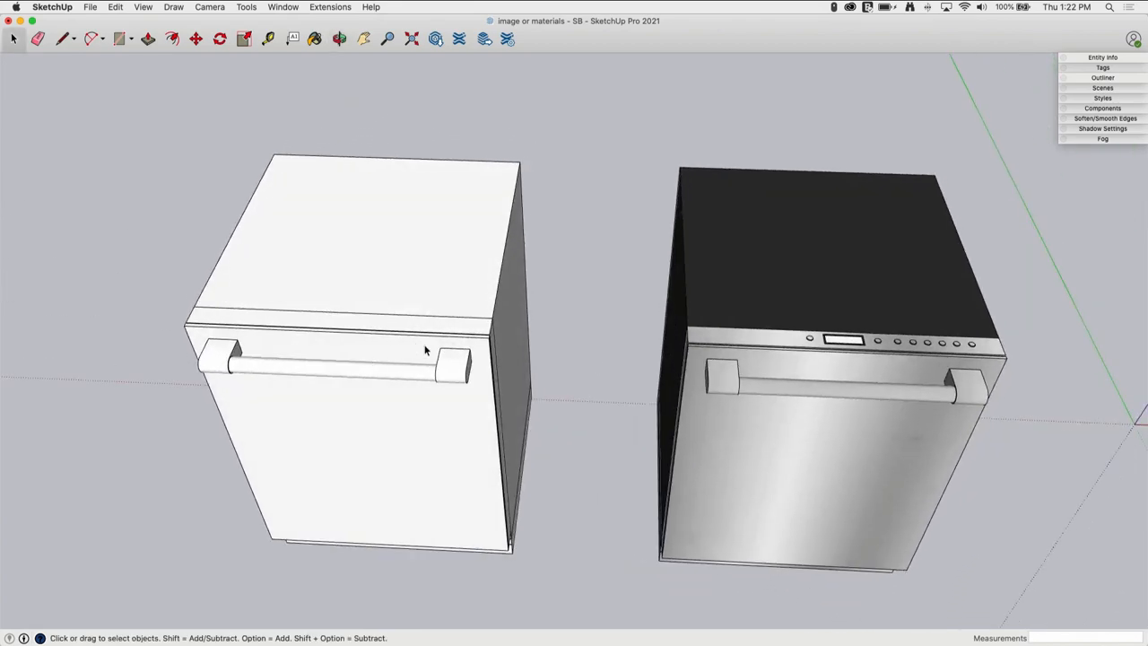
mouse_move(448, 377)
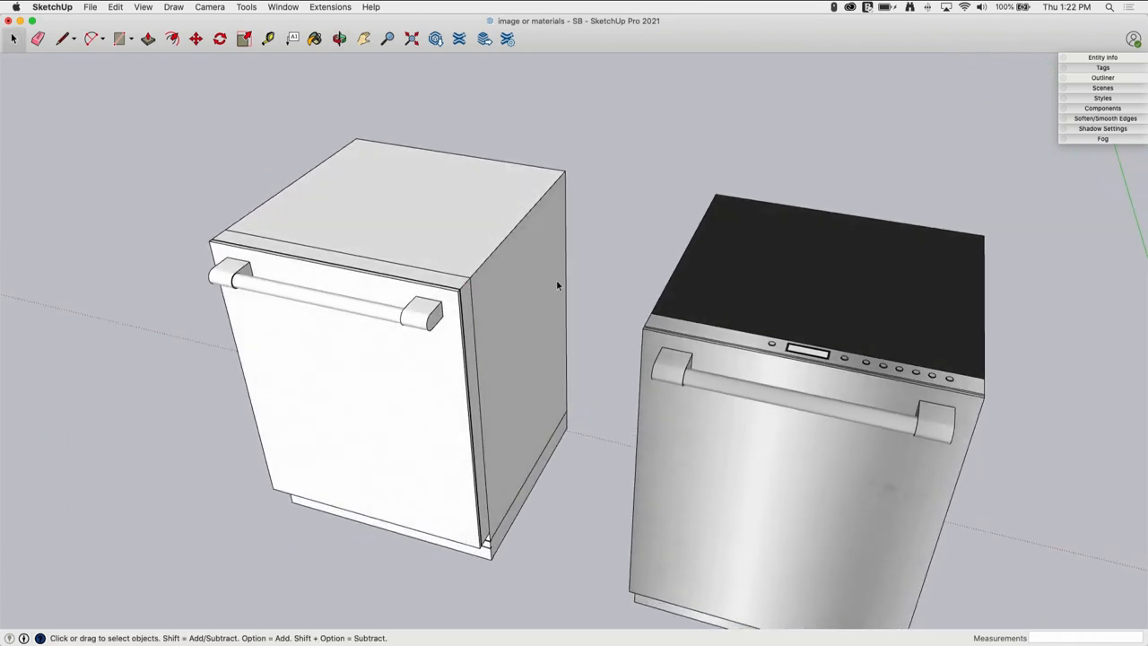
left_click_drag(556, 285, 367, 278)
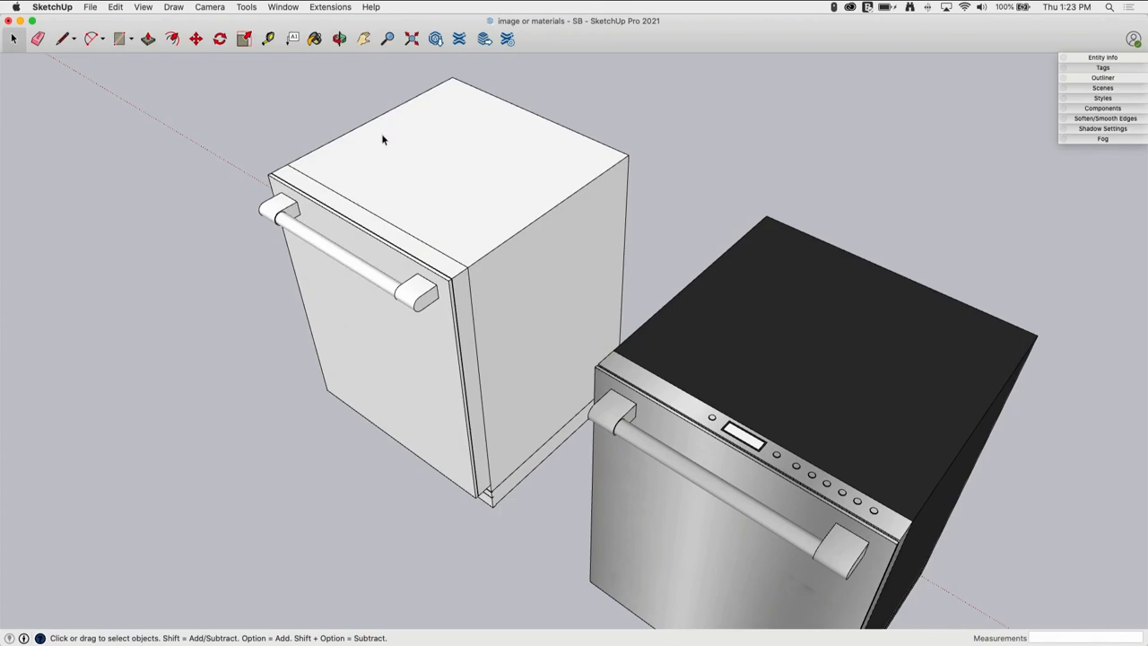
mouse_move(613, 151)
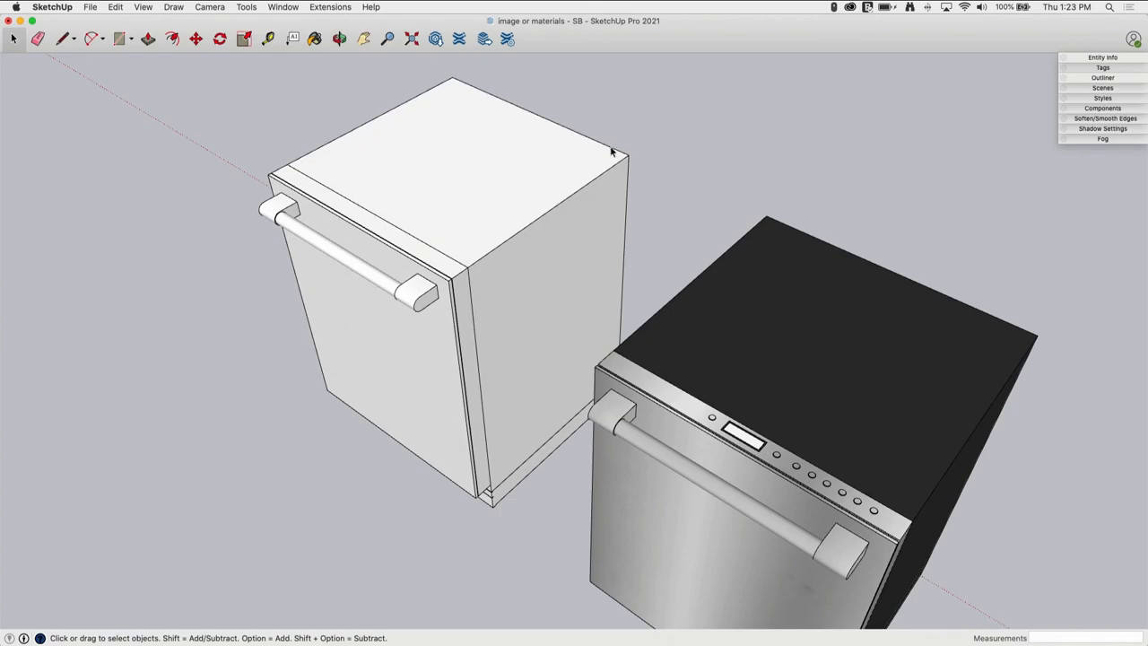
mouse_move(535, 231)
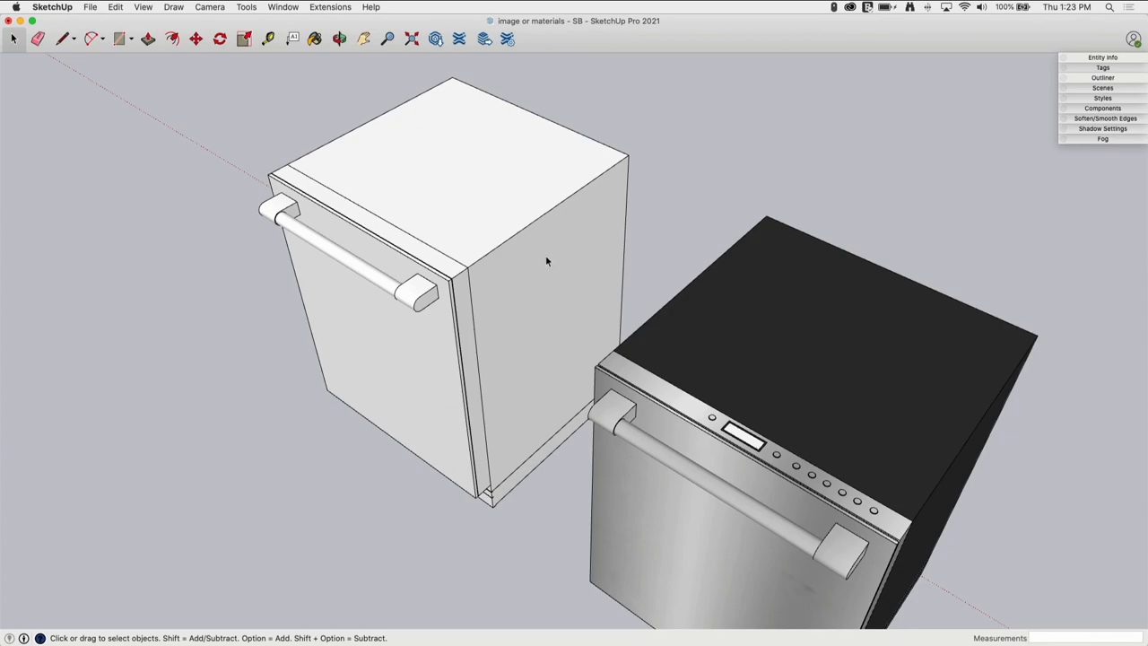
mouse_move(523, 275)
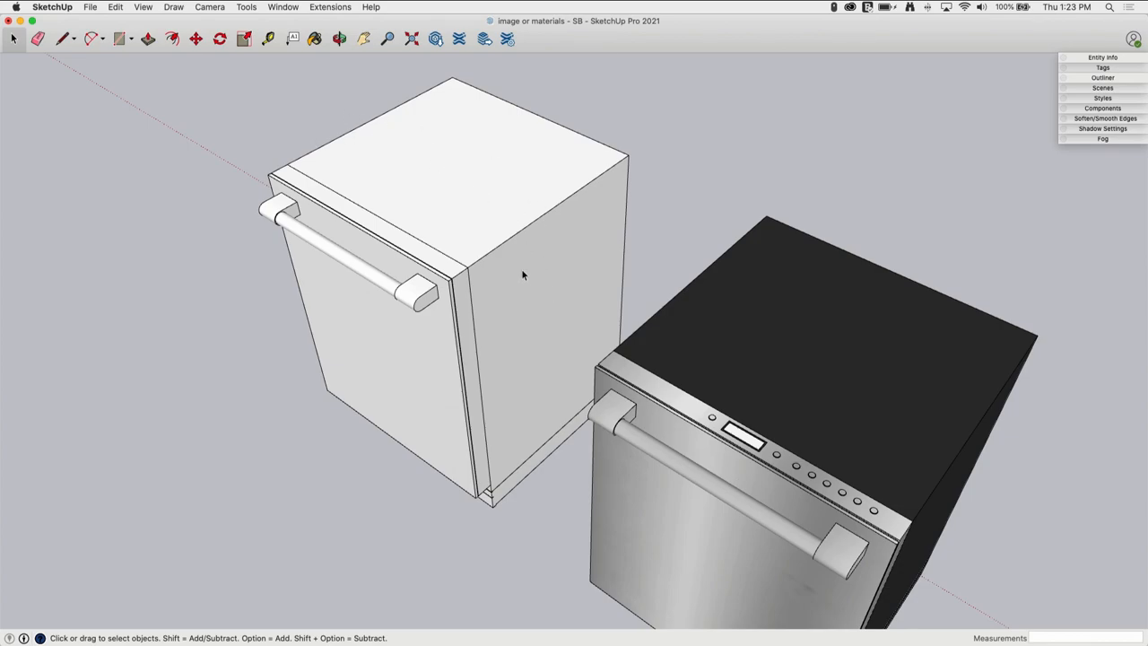
mouse_move(507, 244)
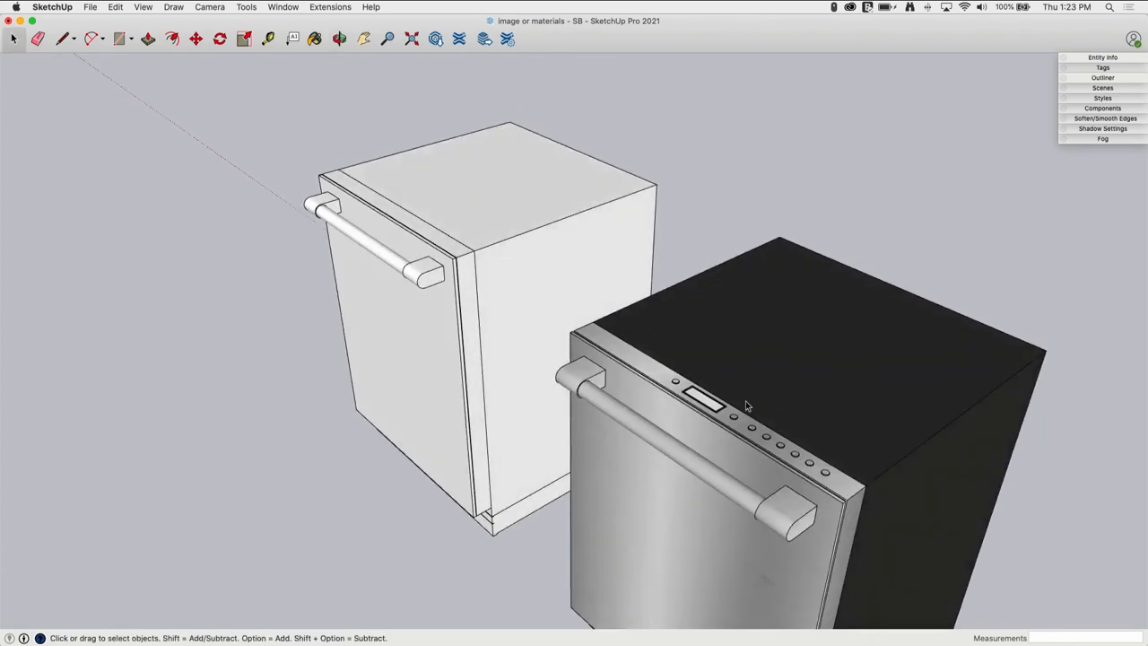
left_click_drag(745, 403, 915, 413)
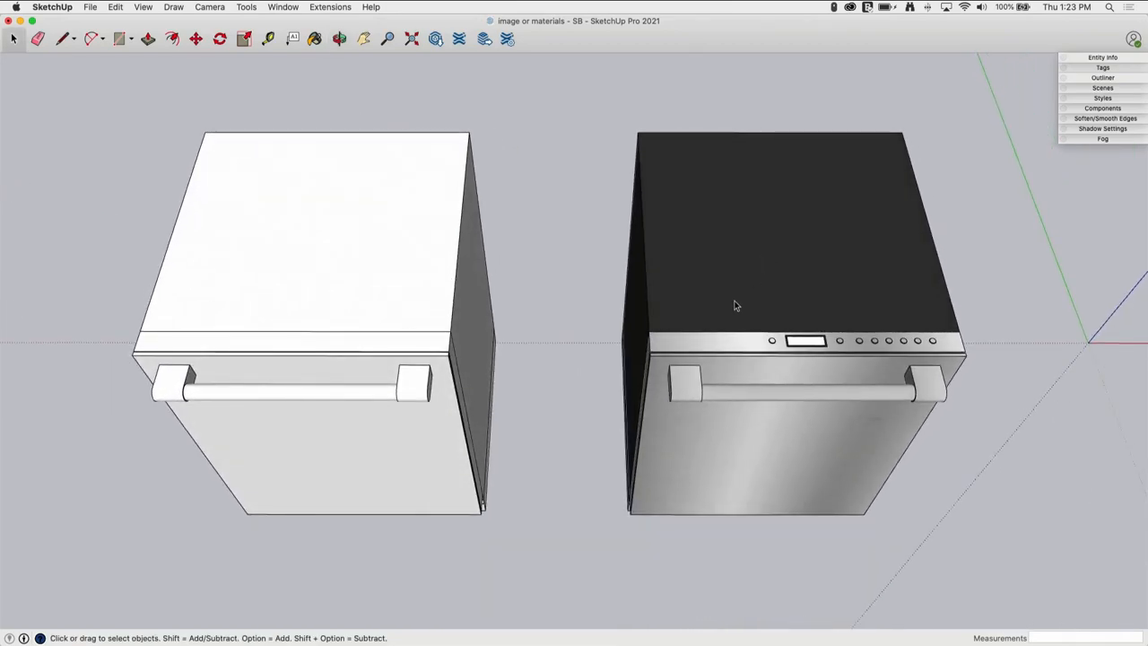
mouse_move(524, 164)
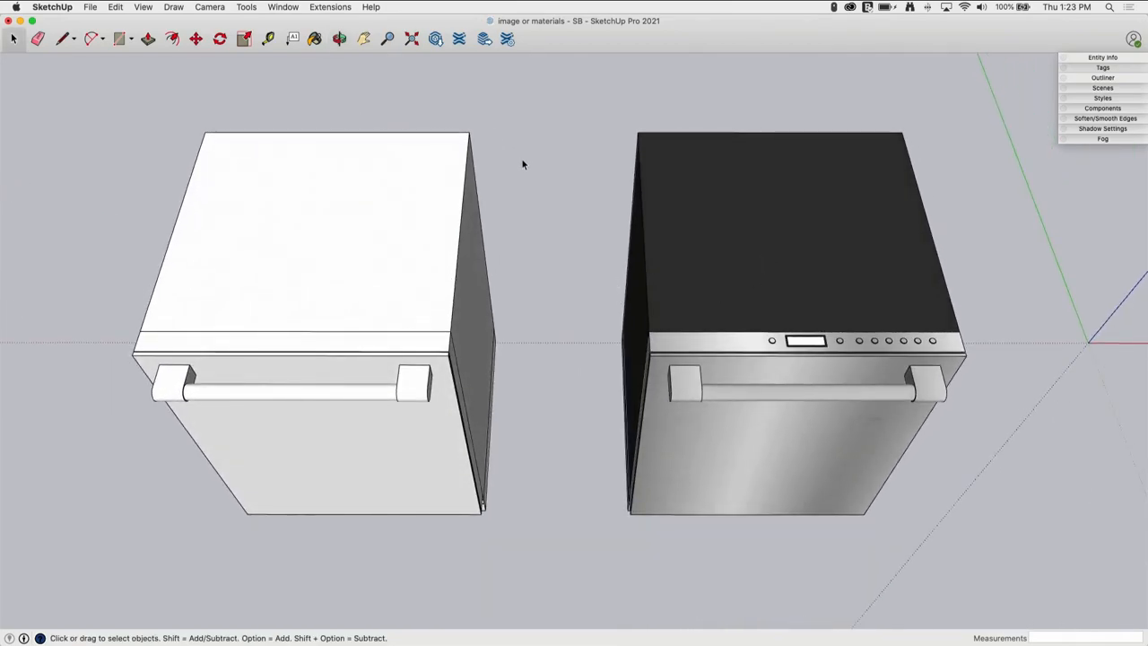
mouse_move(511, 144)
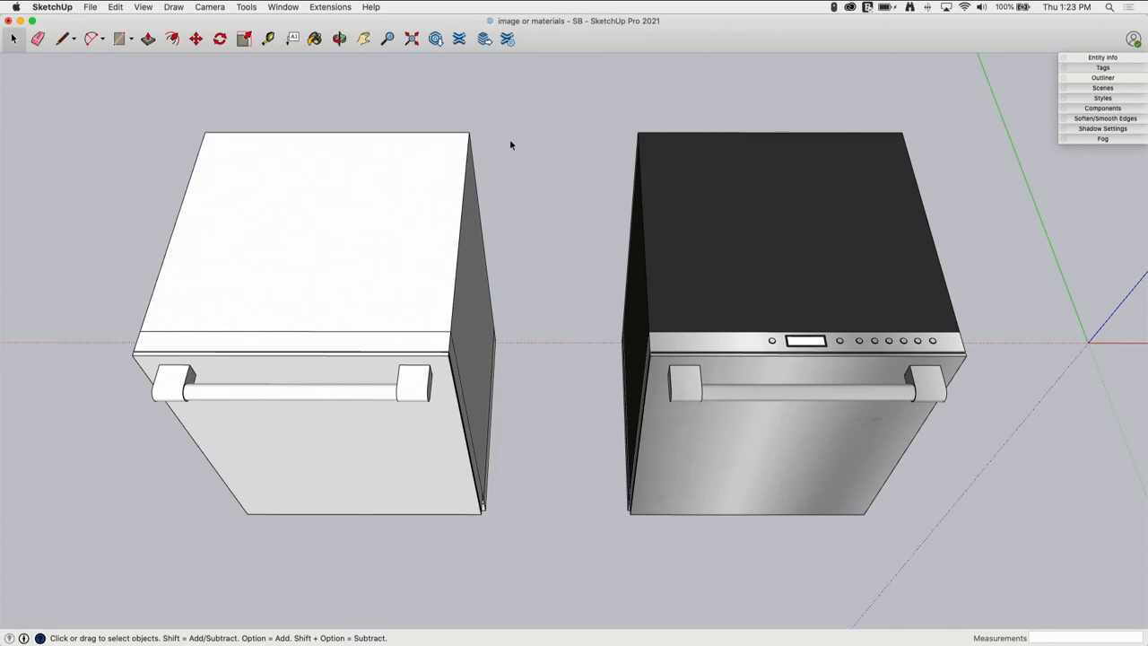
mouse_move(515, 161)
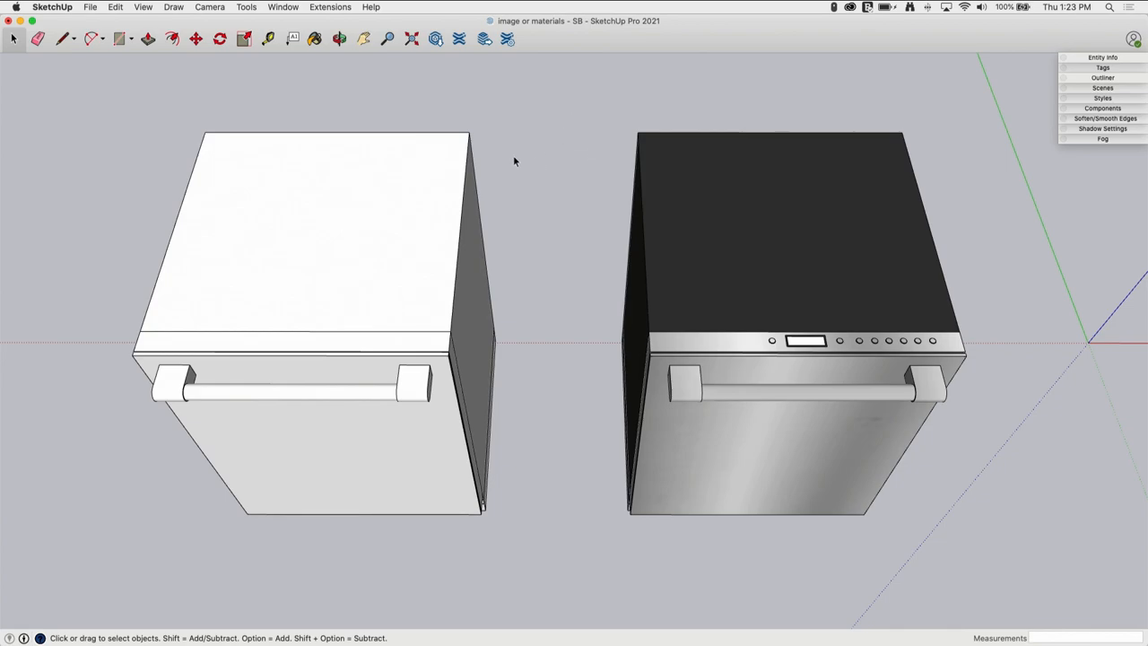
mouse_move(540, 138)
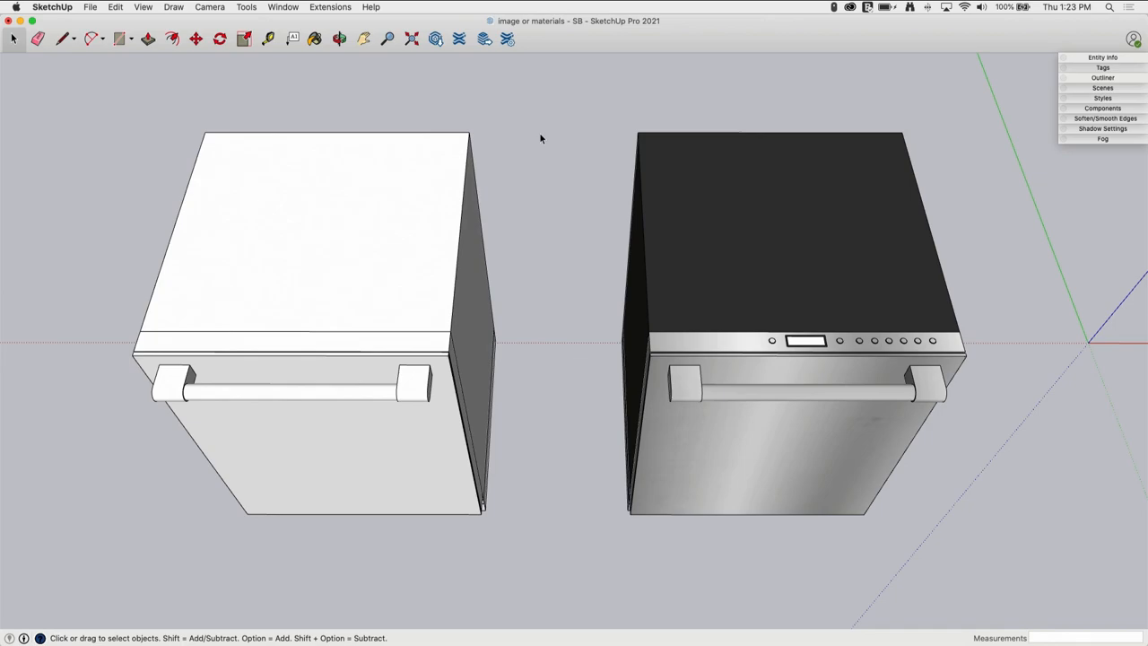
- Activate the Paint Bucket, switch to the Colors collection and scroll its swatches
left_click(314, 39)
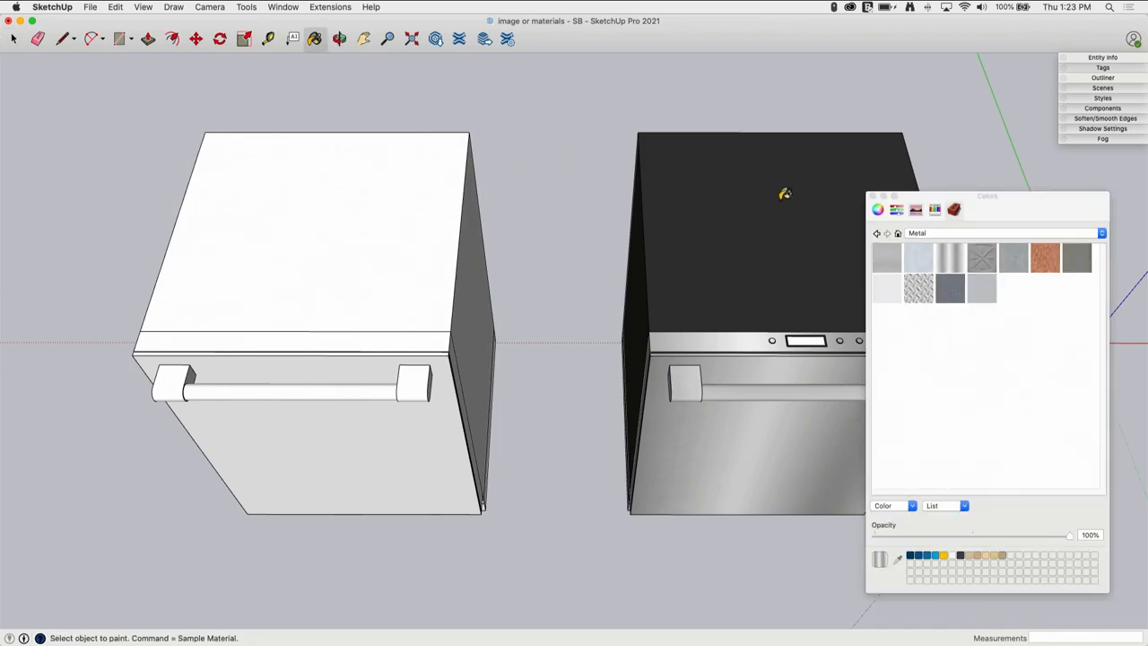
mouse_move(921, 202)
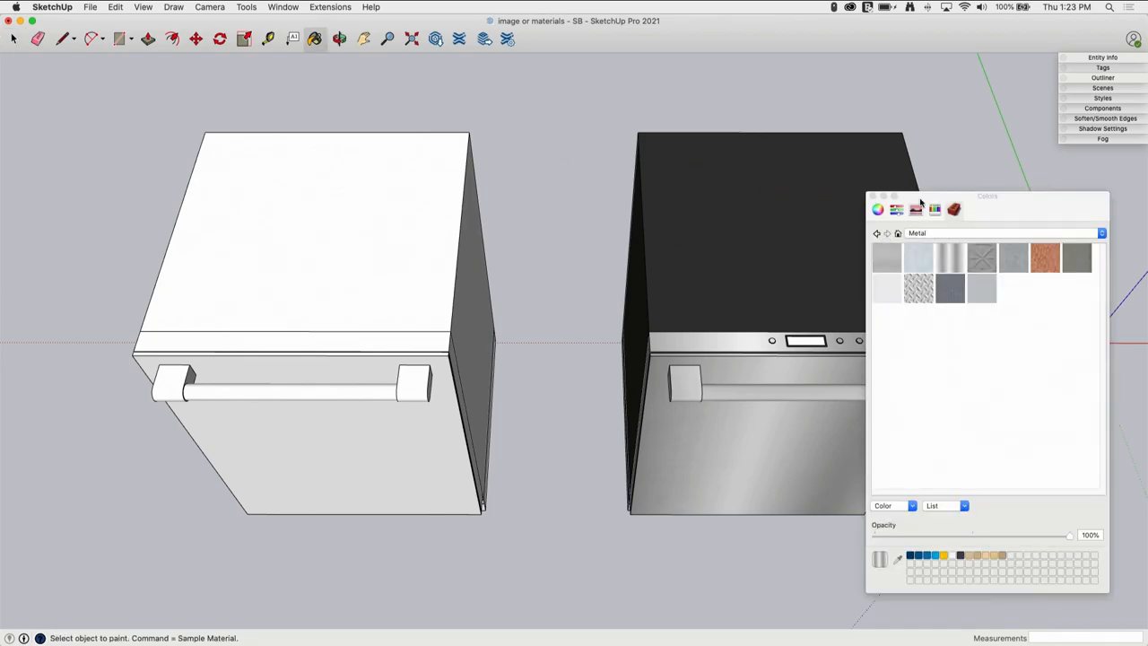
mouse_move(950, 235)
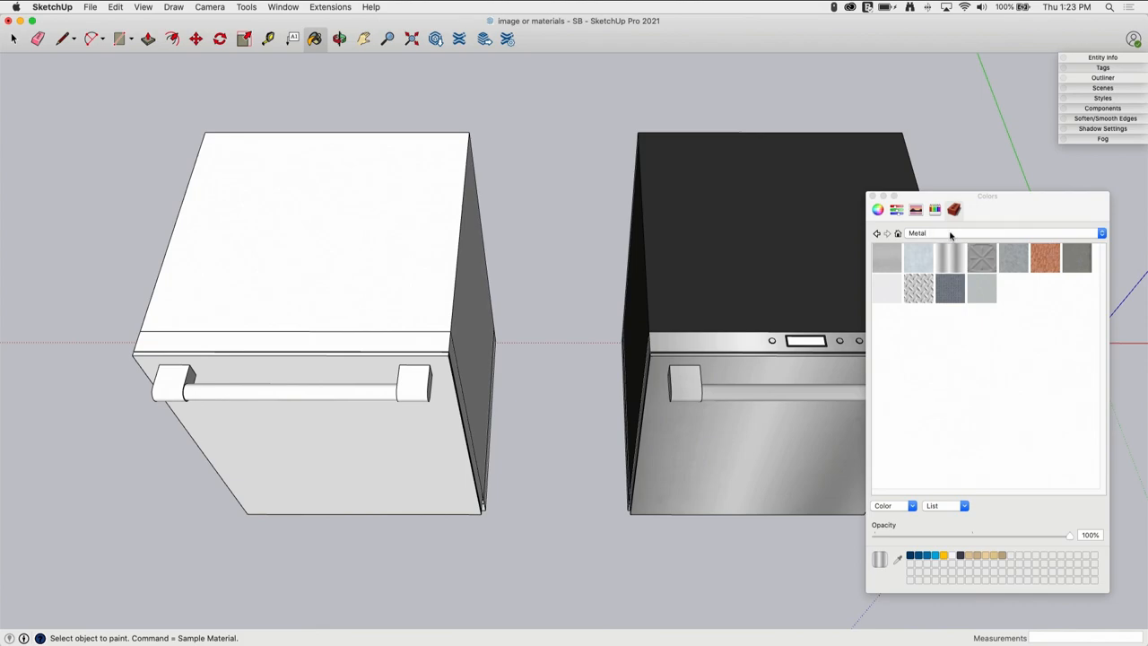
left_click(1100, 233)
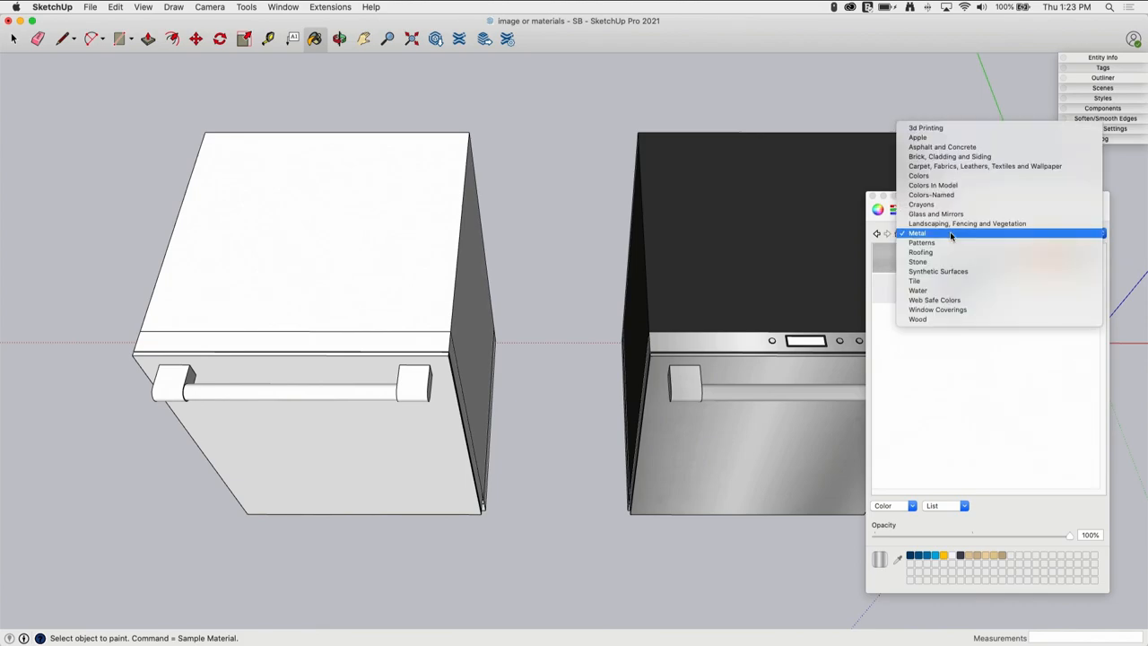
left_click(917, 233)
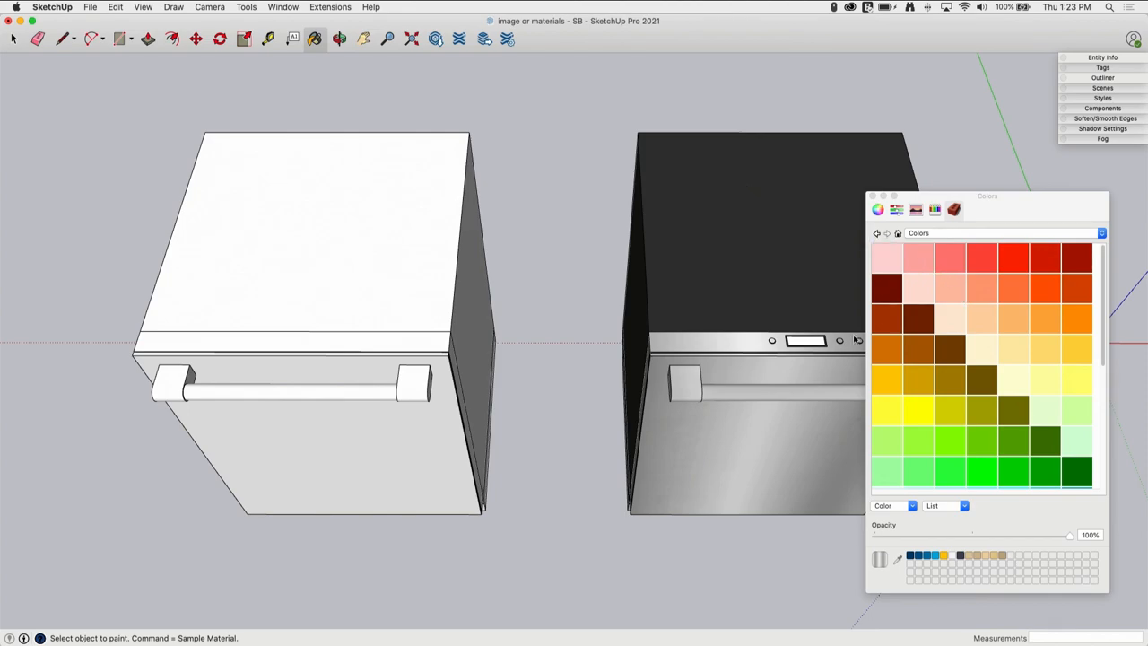
mouse_move(398, 184)
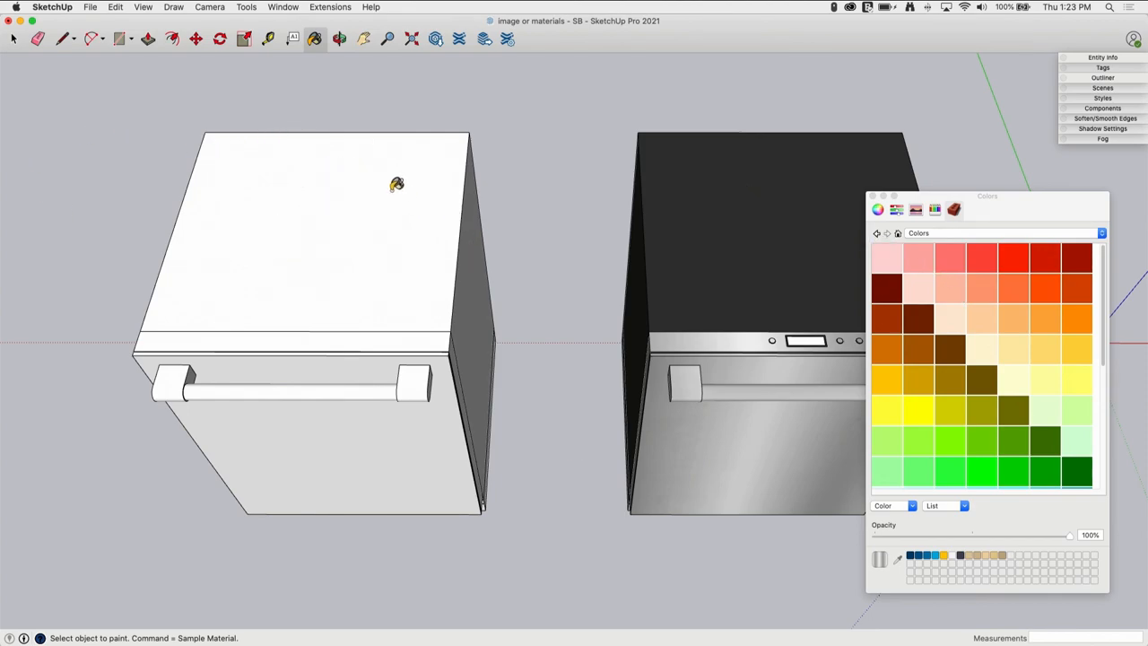
mouse_move(378, 226)
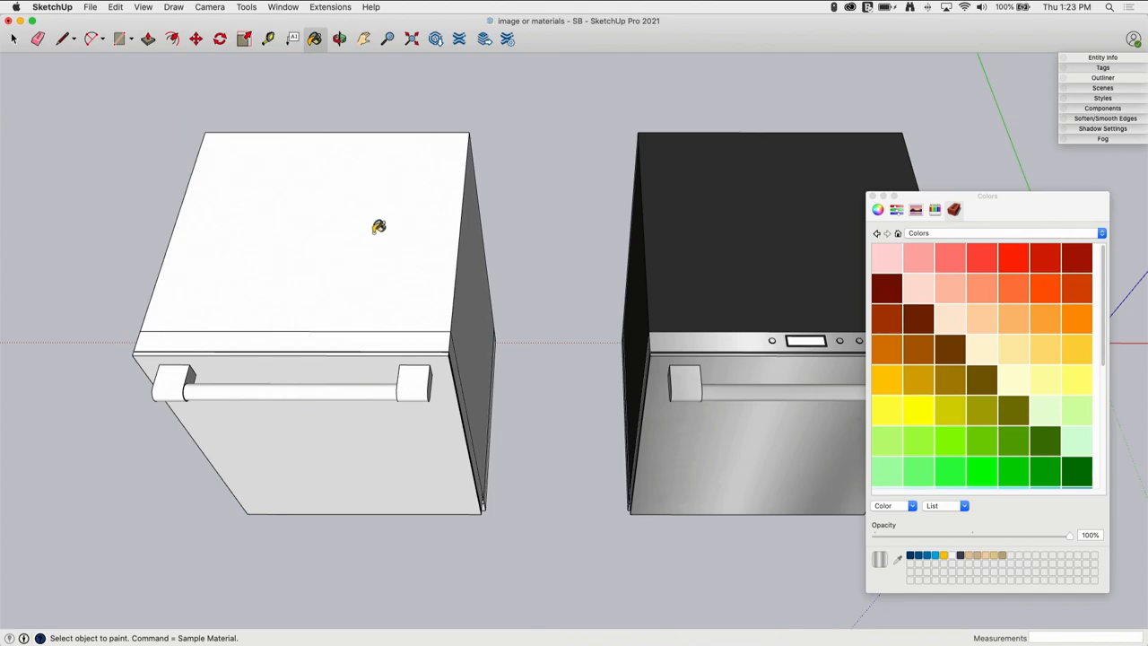
mouse_move(745, 220)
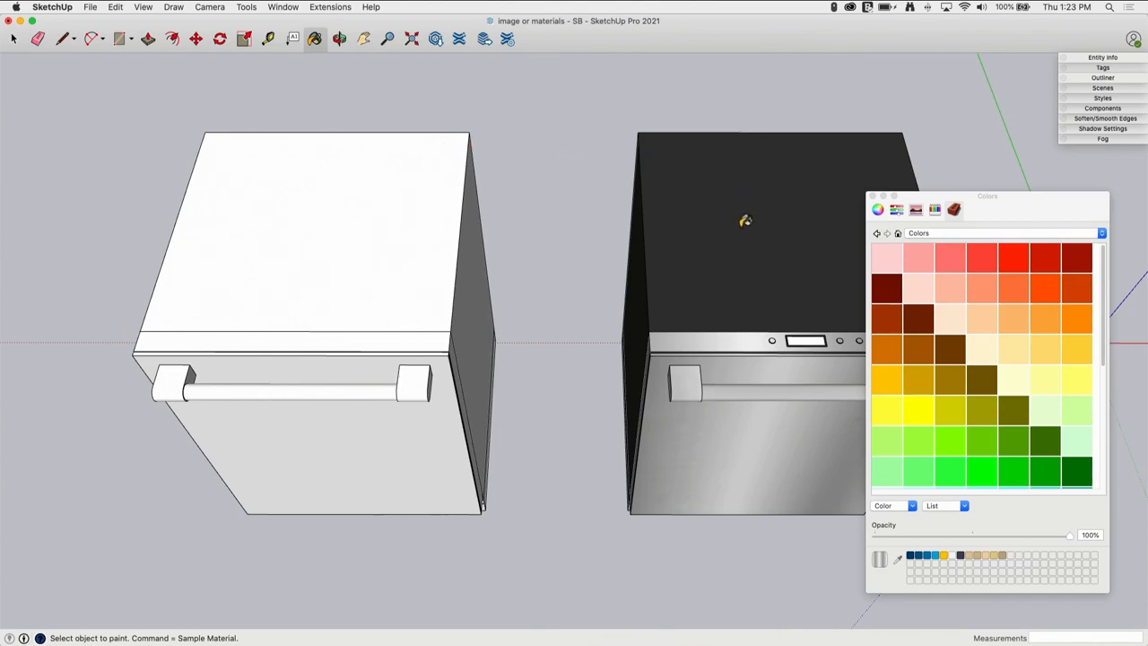
mouse_move(377, 149)
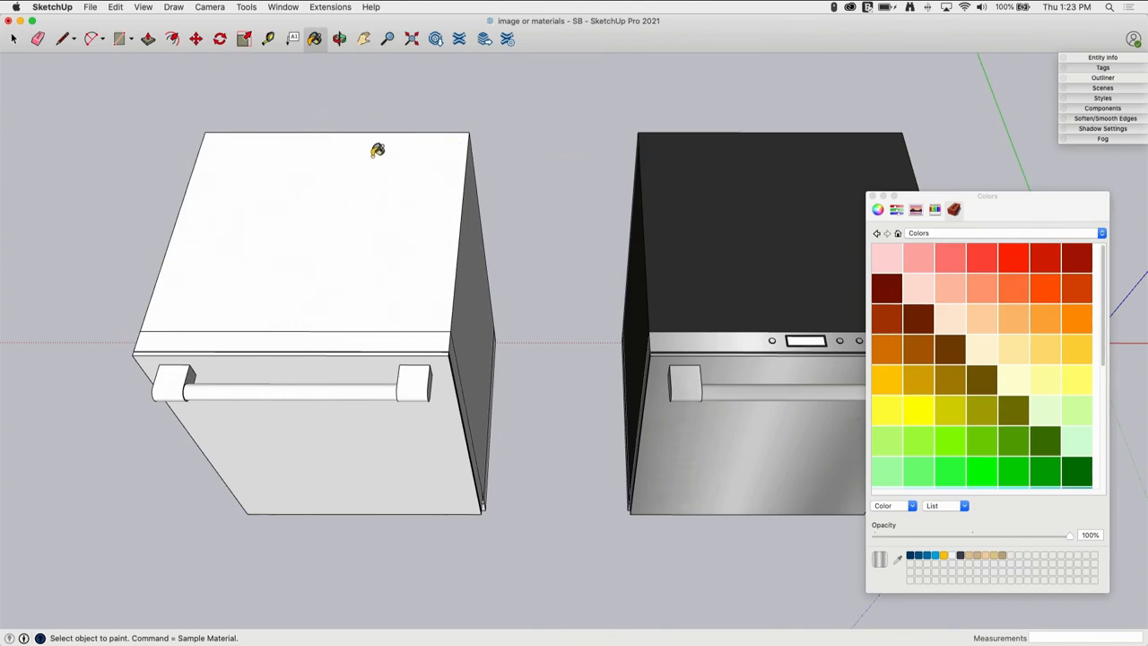
mouse_move(341, 156)
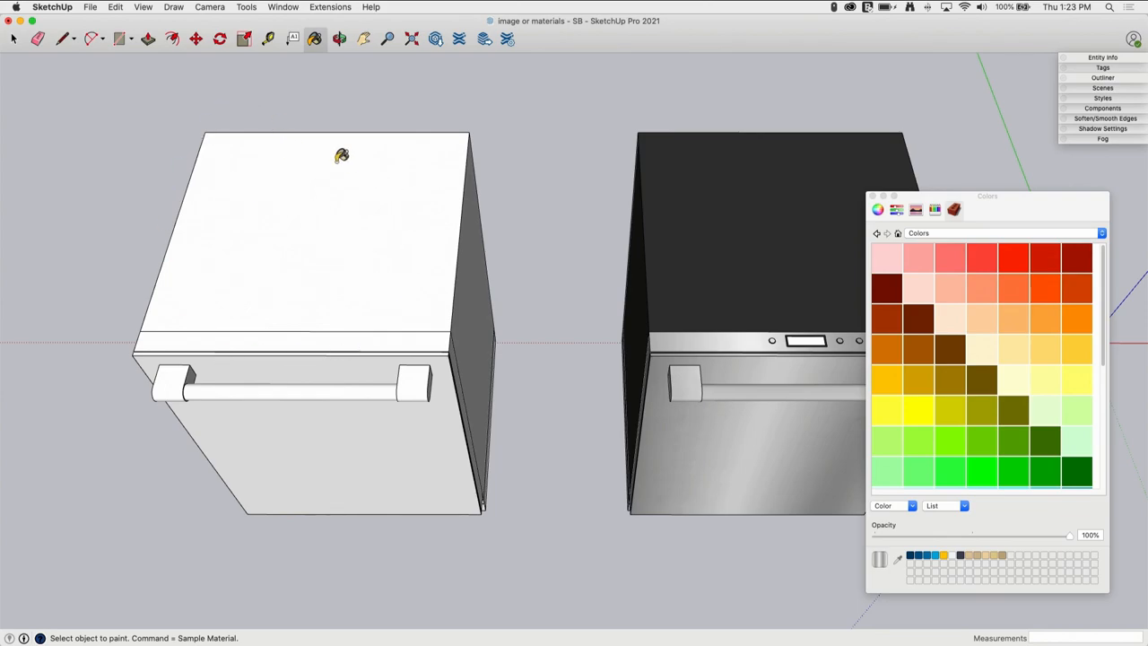
mouse_move(939, 275)
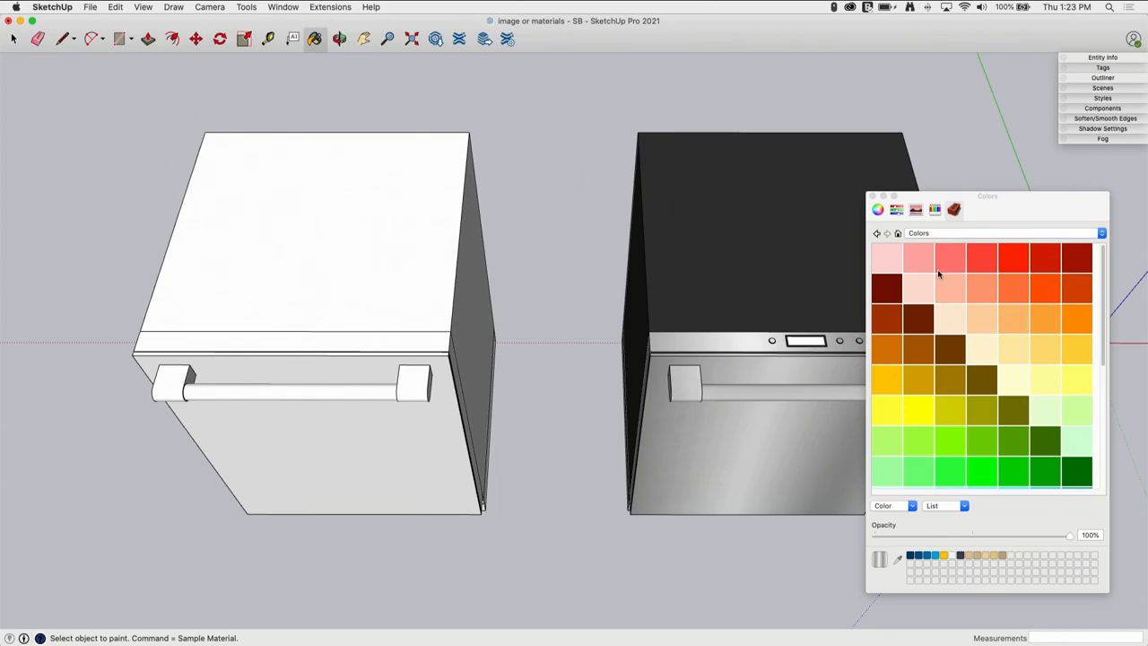
mouse_move(294, 208)
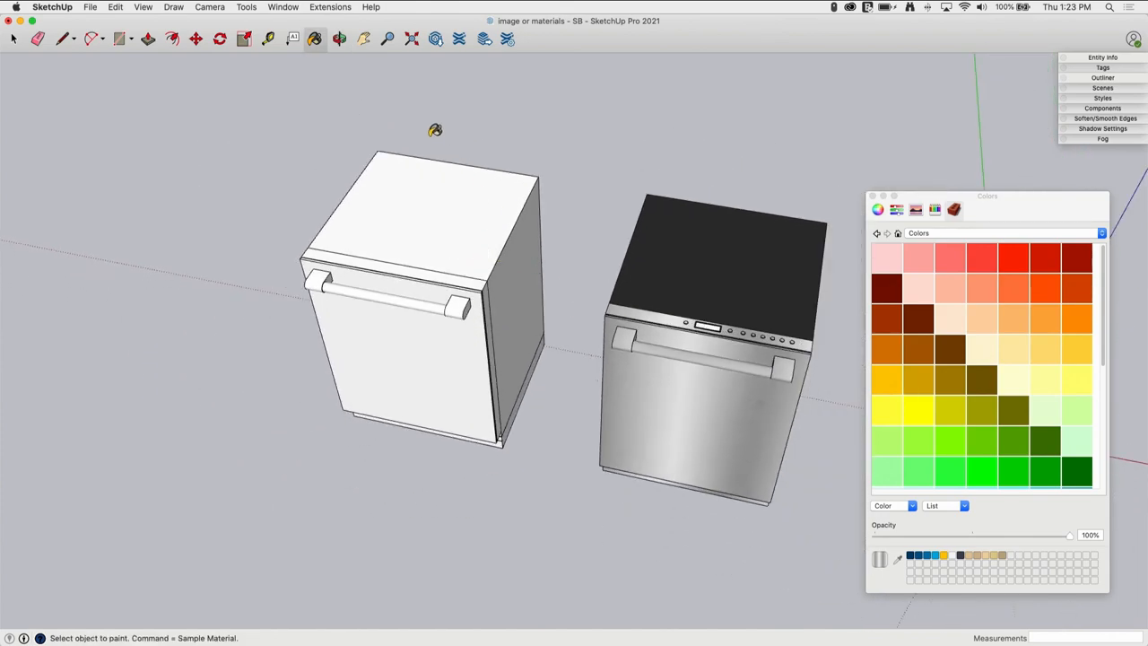
mouse_move(422, 173)
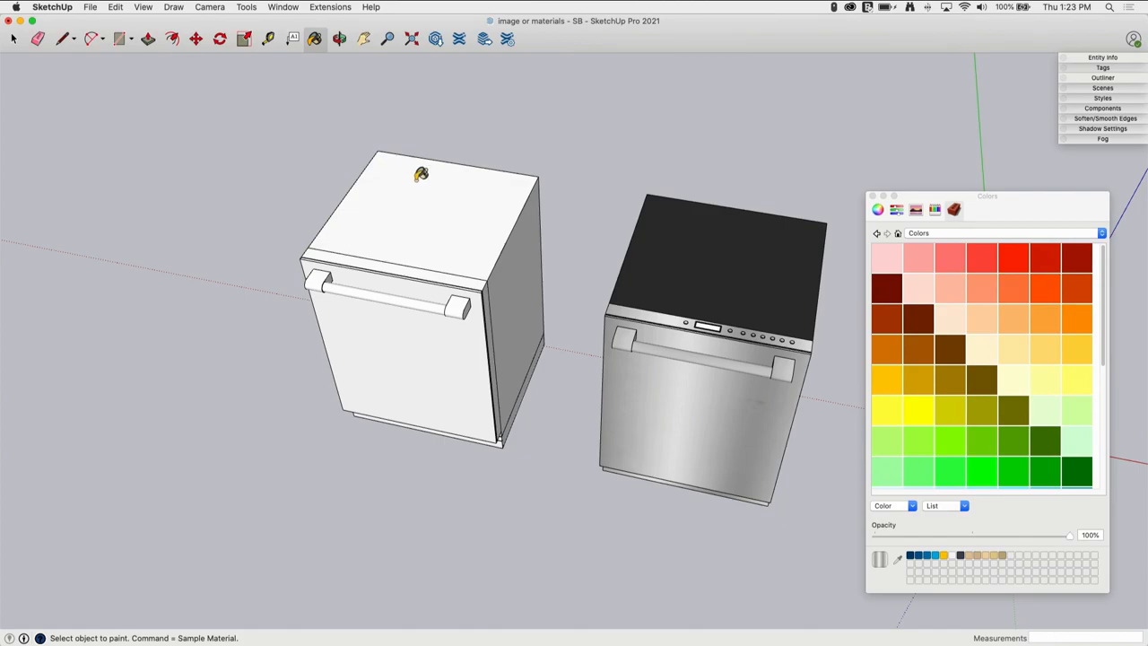
mouse_move(518, 222)
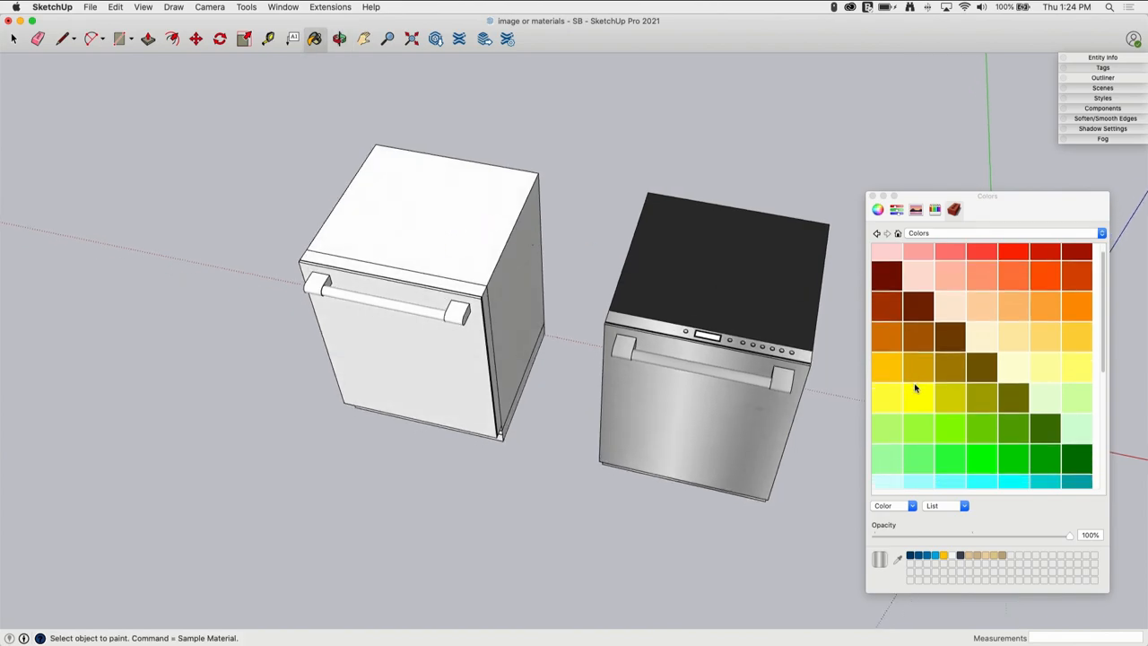
scroll("down", 3)
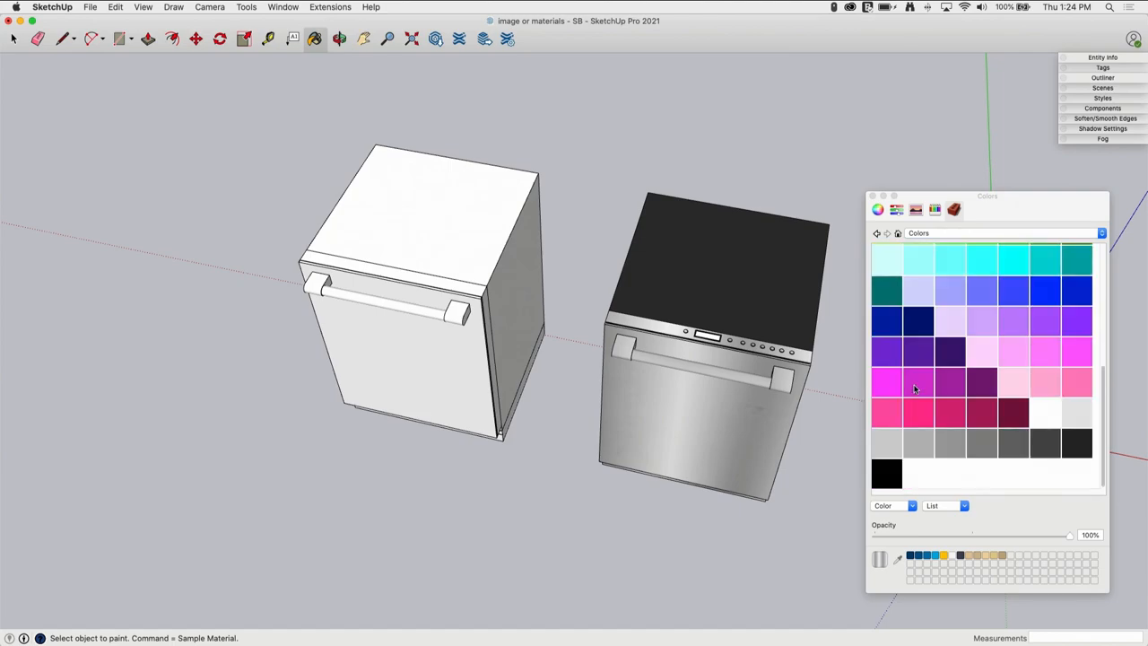
mouse_move(890, 437)
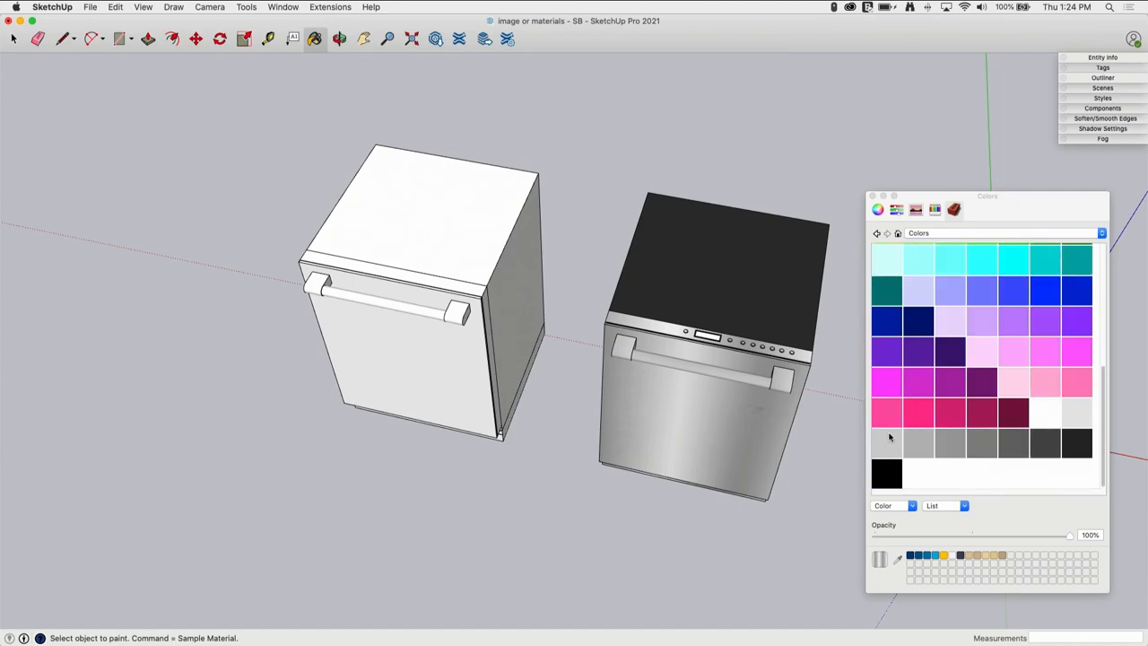
mouse_move(877, 326)
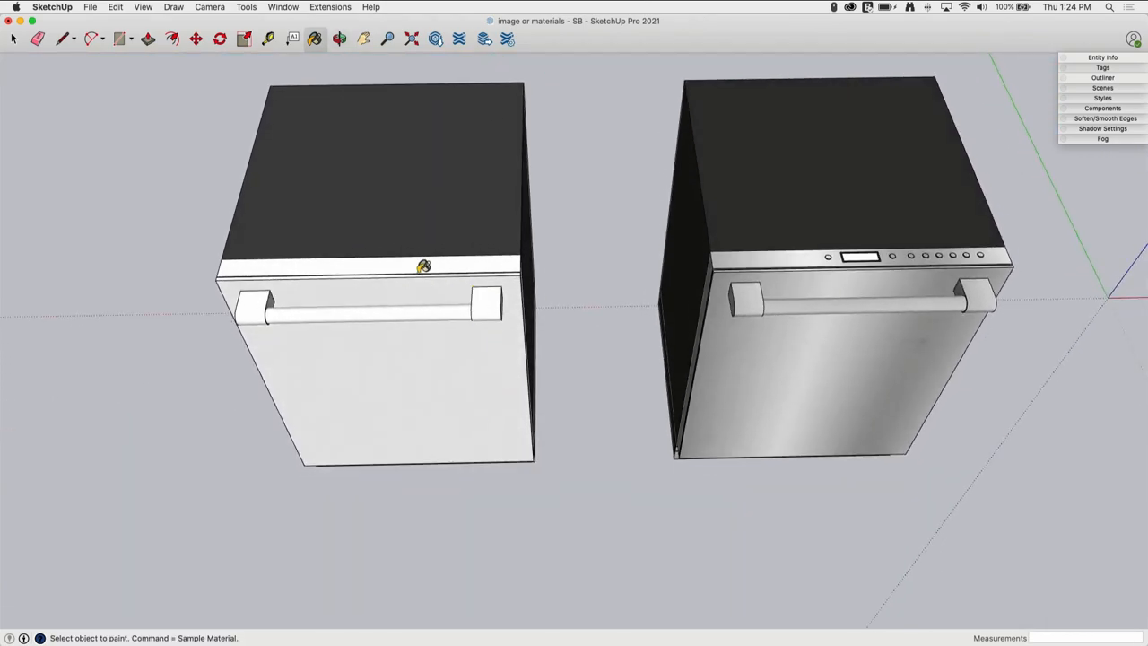
mouse_move(532, 271)
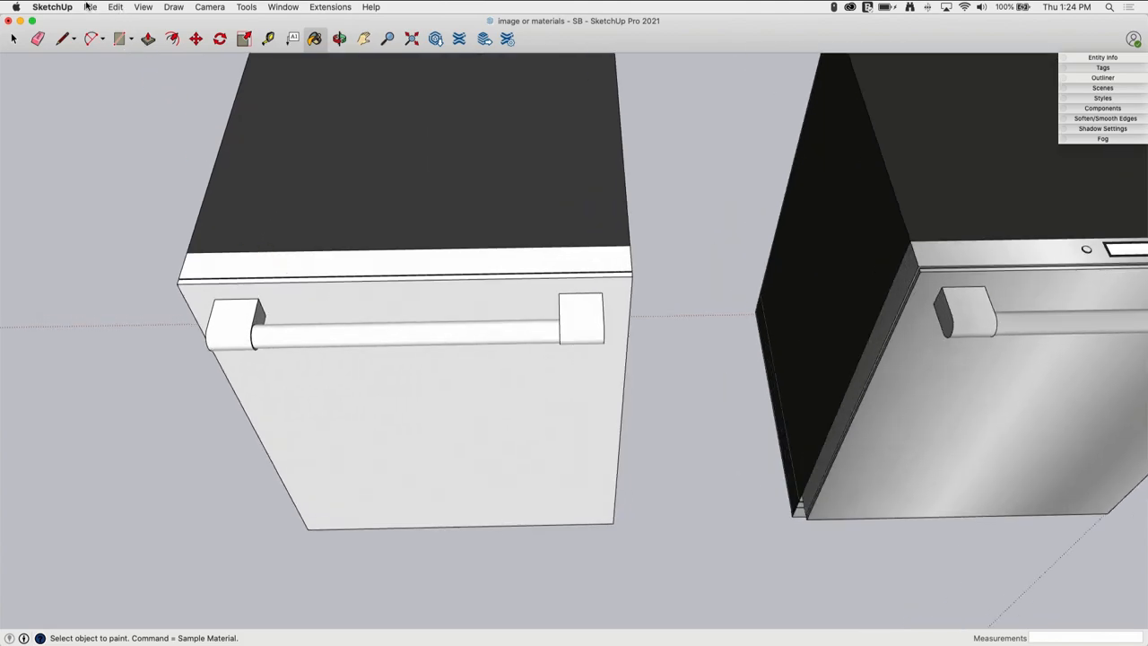
- Import 'Screen Shot 2021-01-14 at 1.12.21 PM' as a texture
left_click(90, 7)
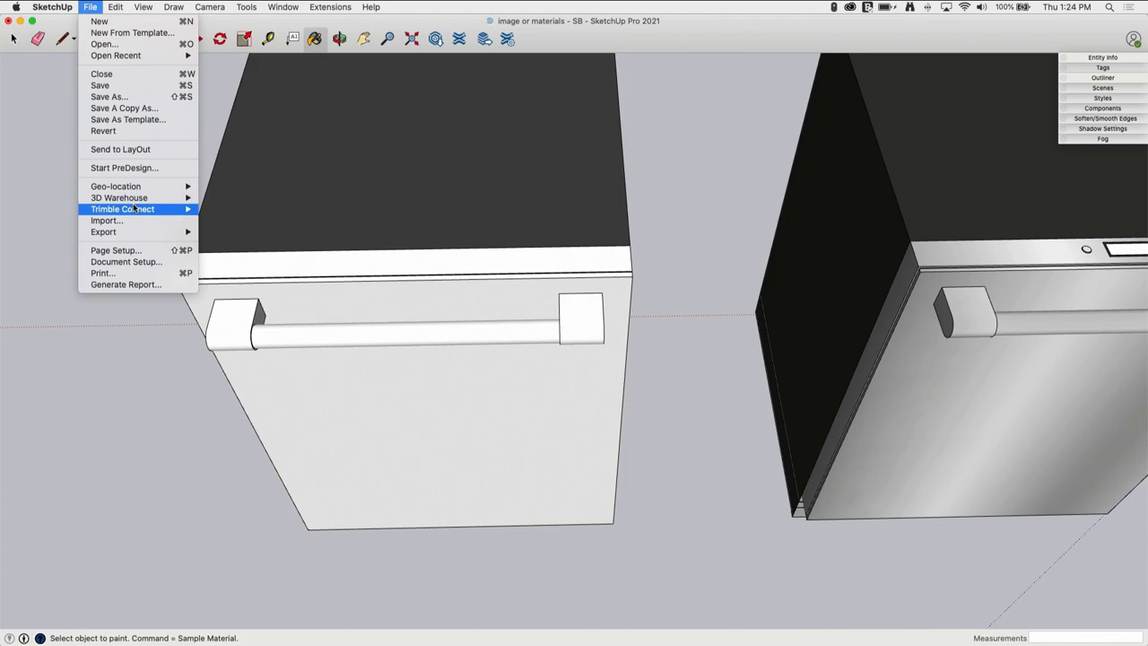
left_click(106, 219)
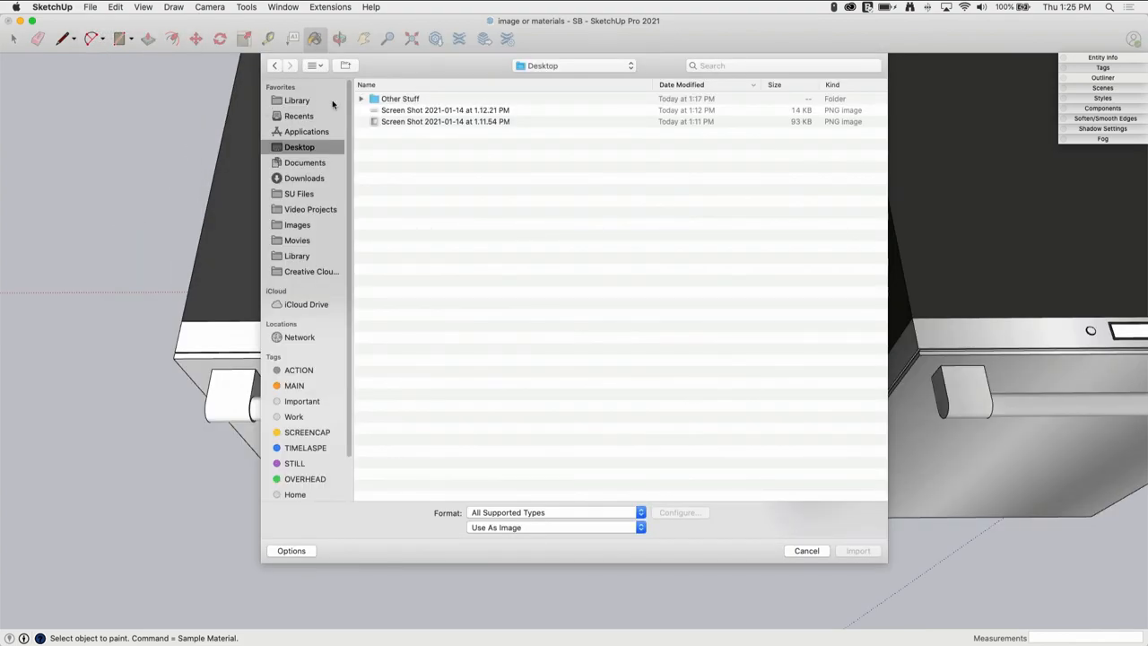
left_click(446, 110)
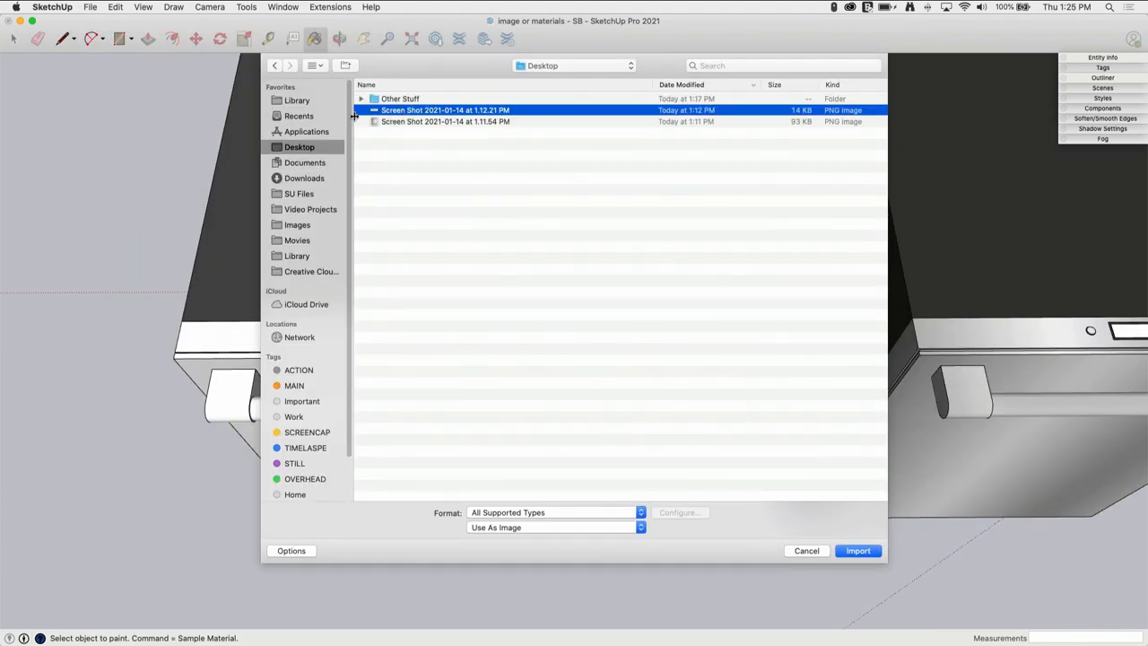
mouse_move(507, 119)
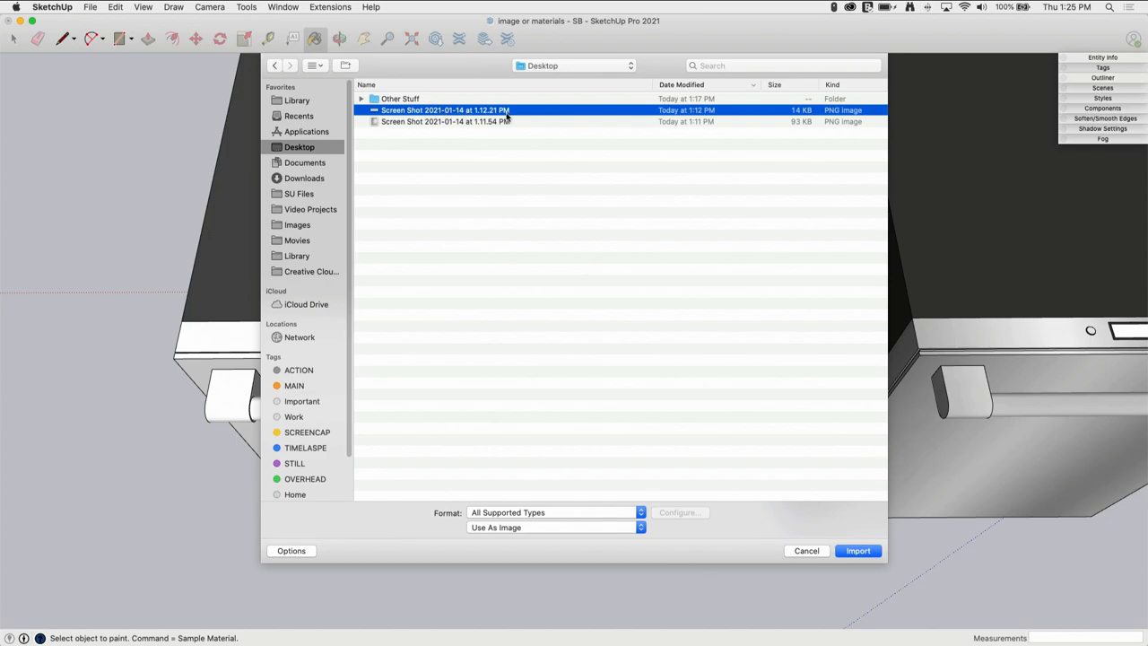
left_click(551, 527)
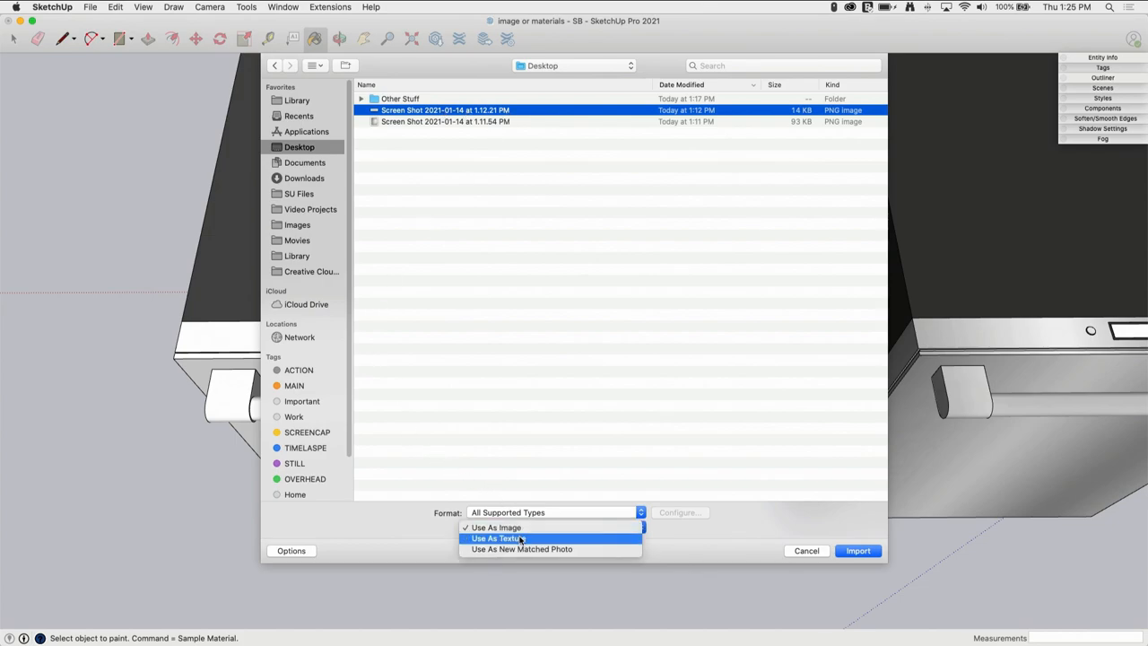
left_click(498, 538)
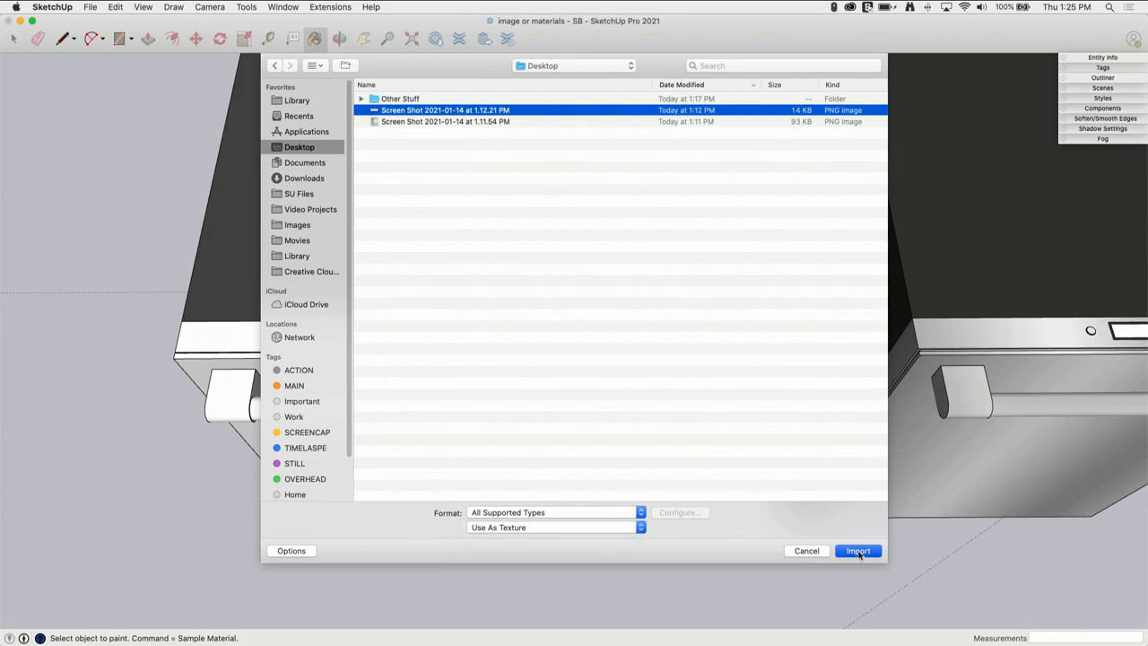
left_click(856, 550)
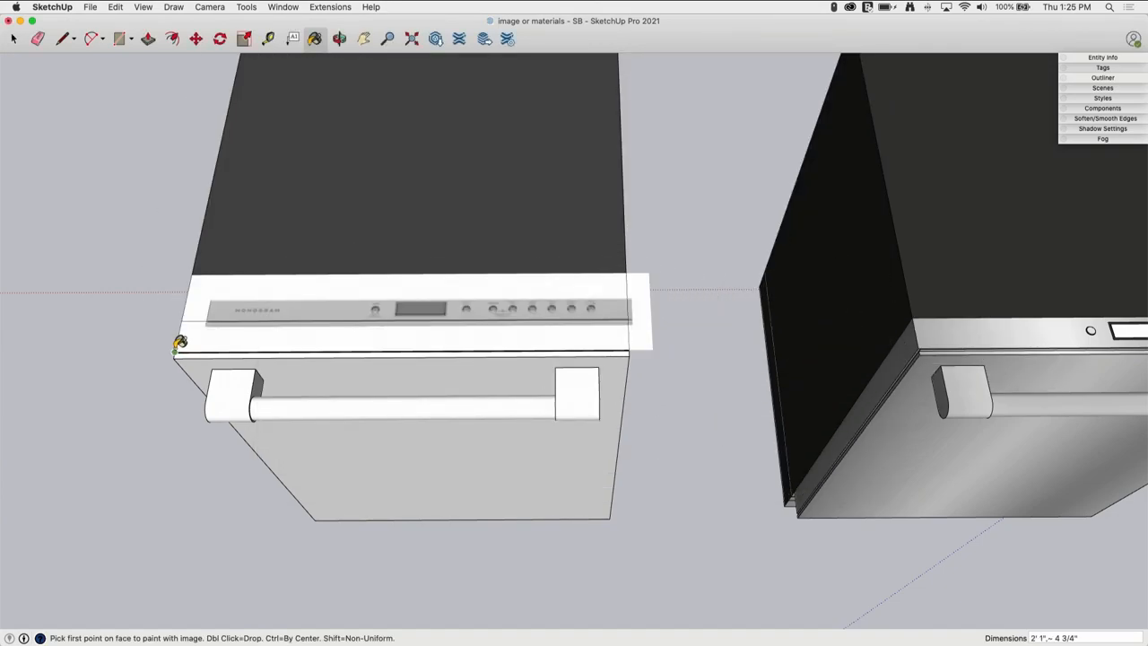
- Place the screenshot texture on the top front strip, anchored at its left corner
left_click(177, 350)
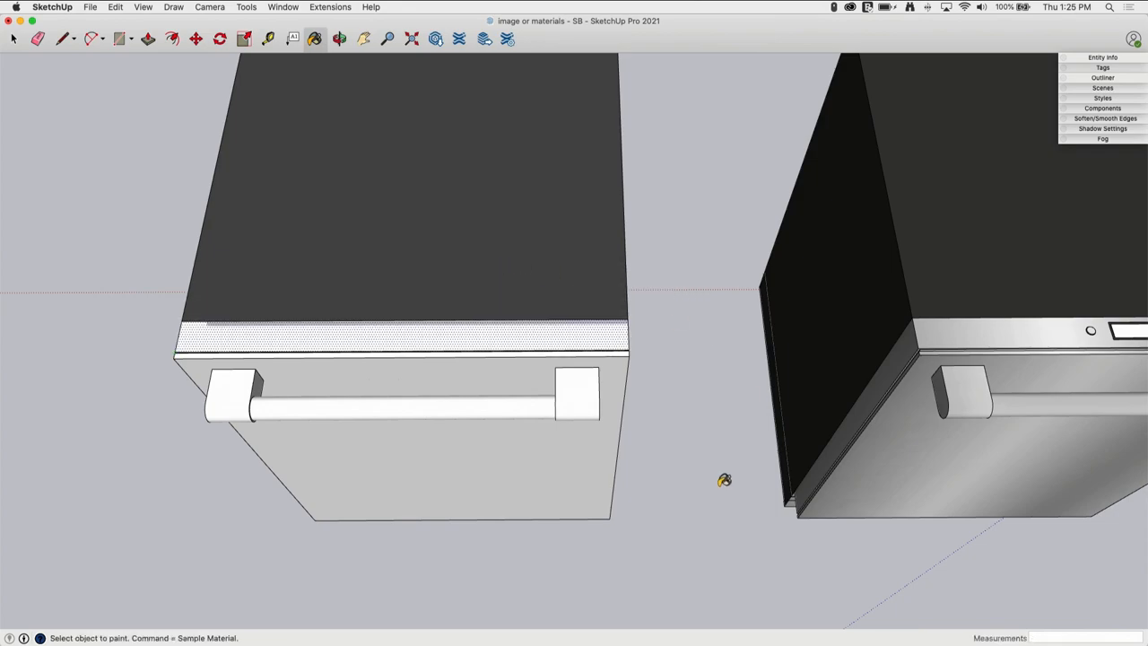
left_click(15, 39)
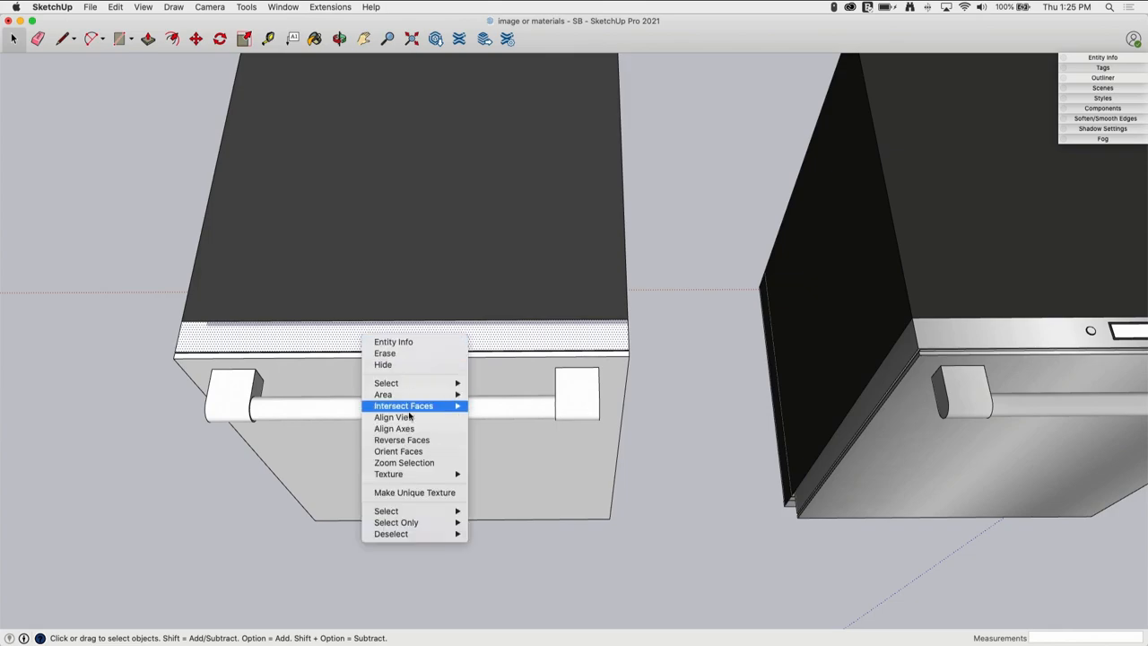
mouse_move(388, 474)
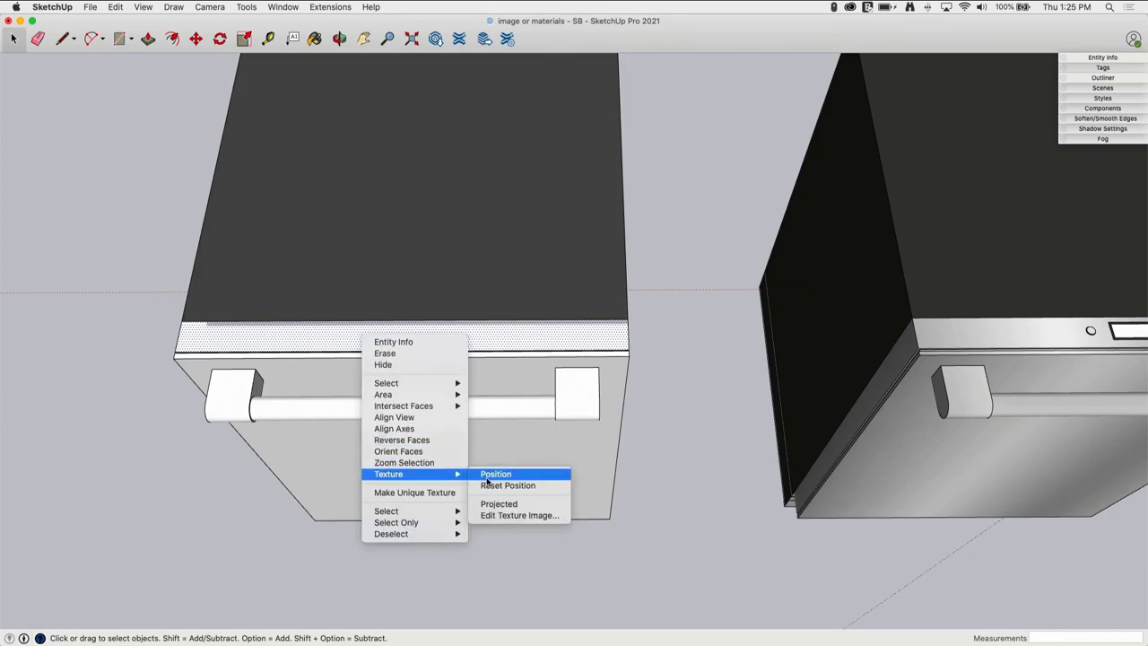
- Enter Texture Position mode for the control-panel texture on the strip
left_click(495, 474)
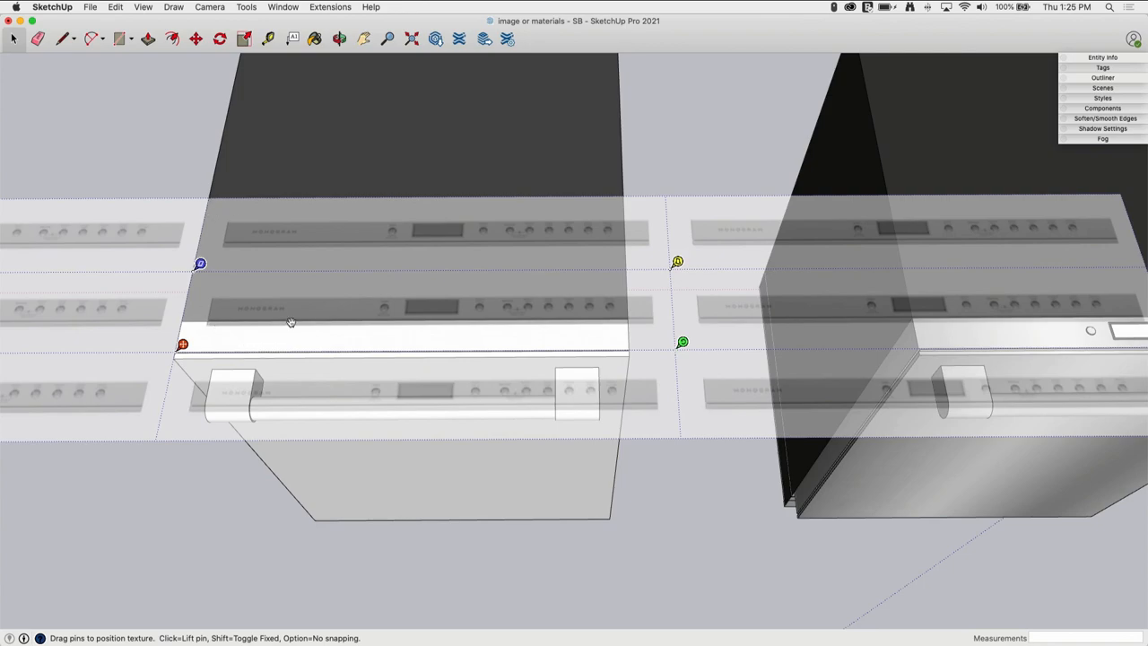
mouse_move(556, 337)
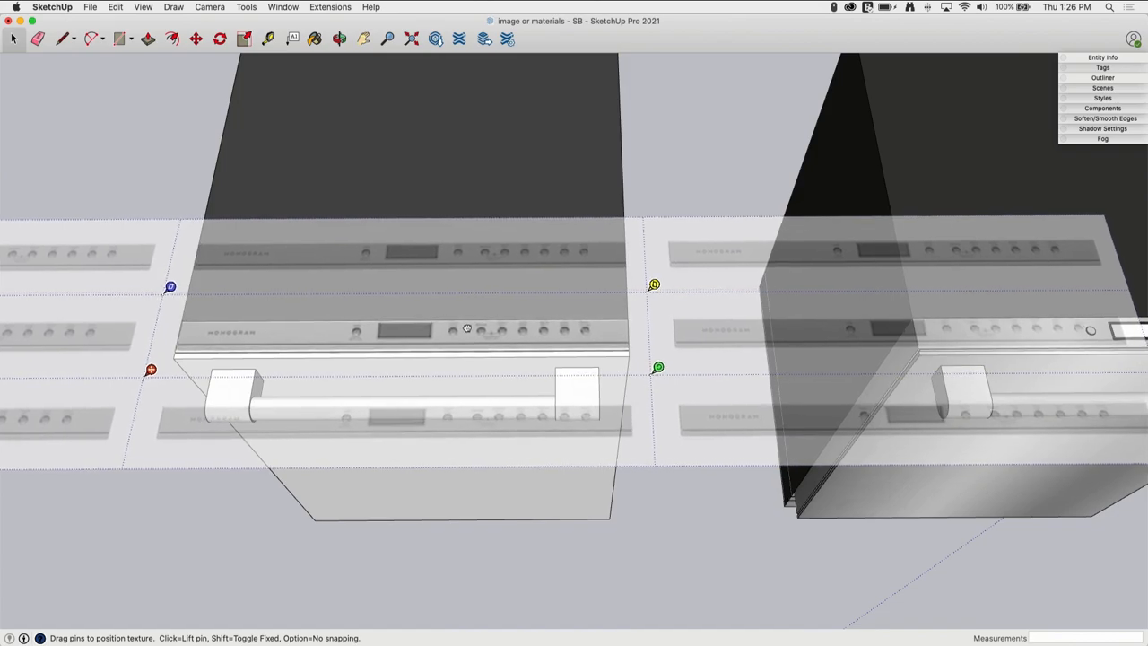
mouse_move(162, 220)
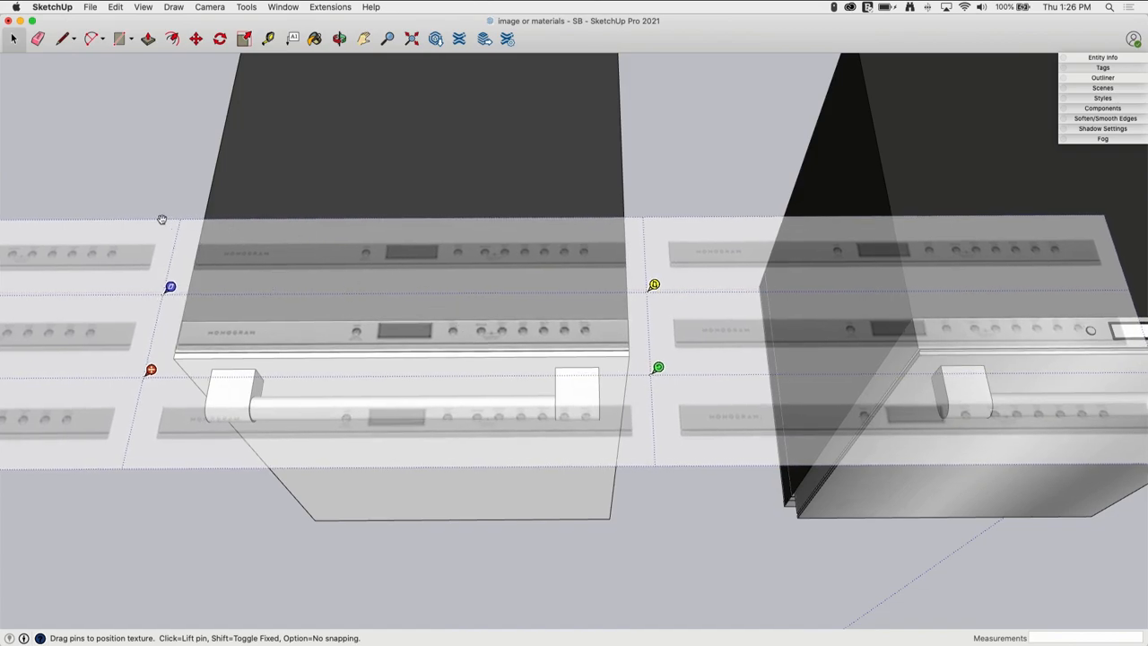
mouse_move(265, 226)
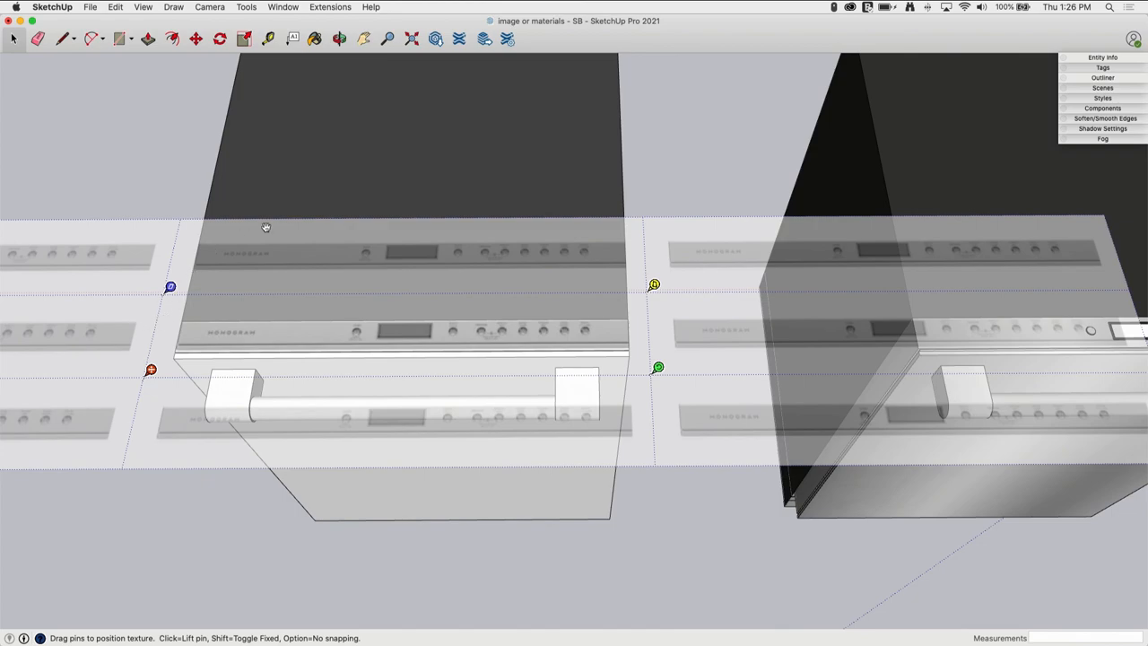
mouse_move(668, 337)
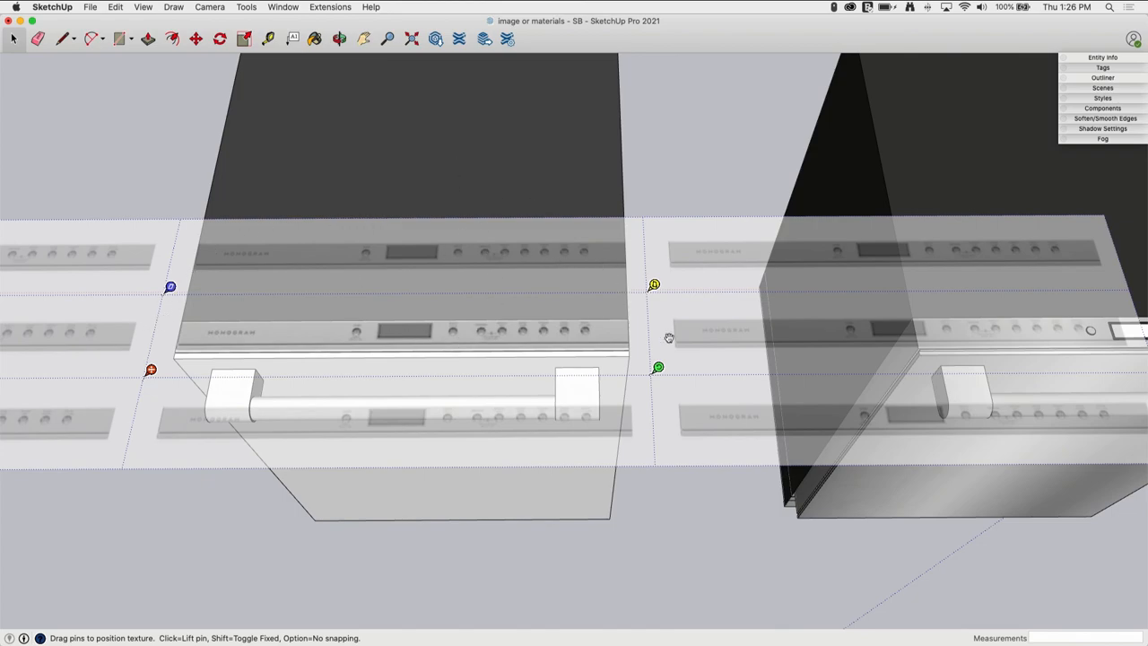
mouse_move(286, 270)
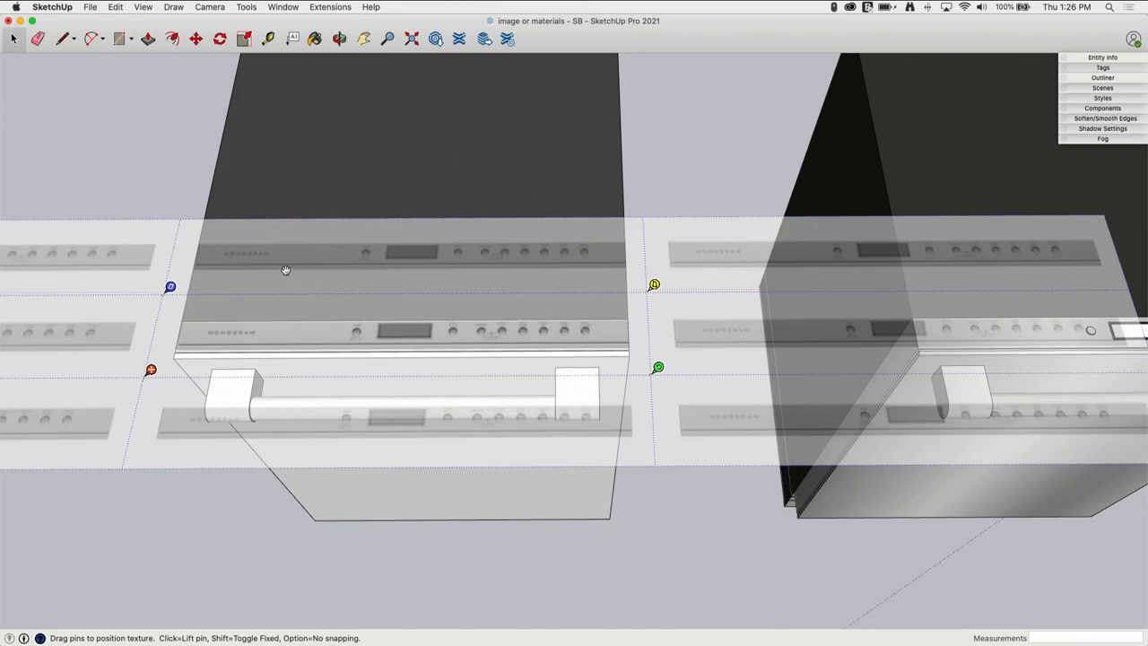
mouse_move(556, 344)
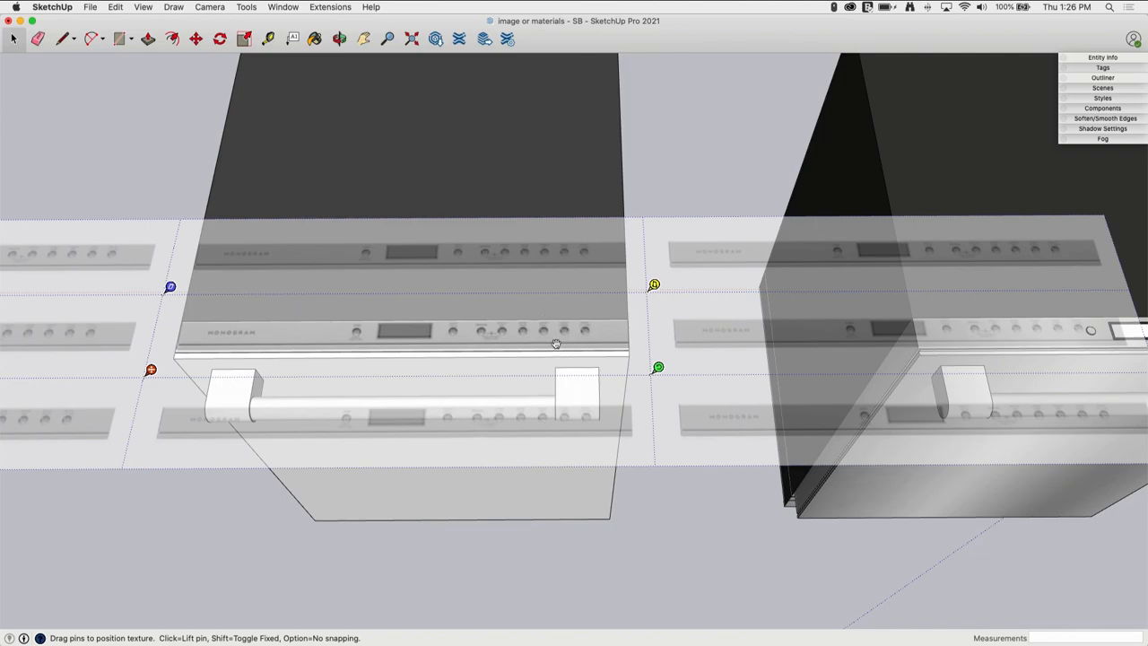
mouse_move(201, 308)
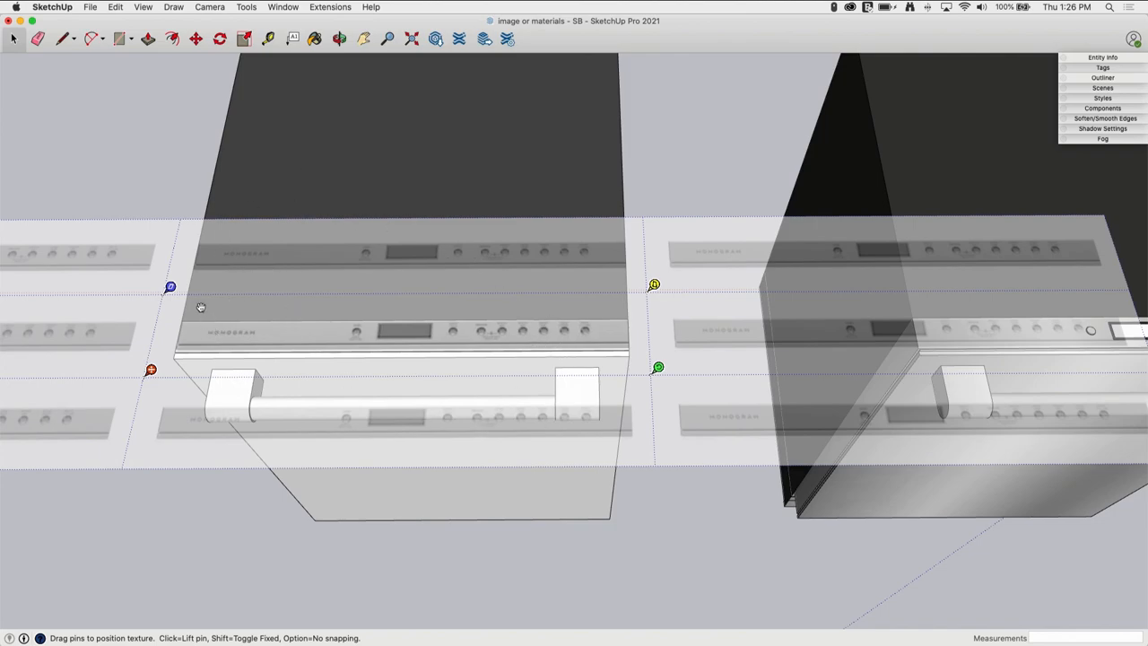
mouse_move(236, 335)
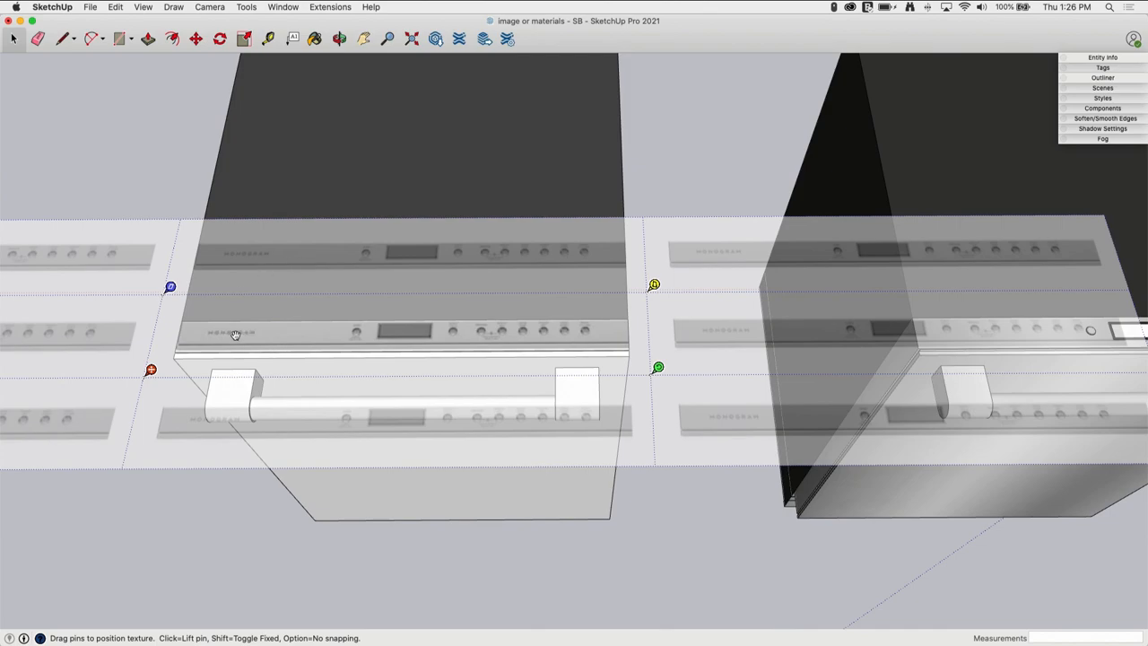
mouse_move(205, 323)
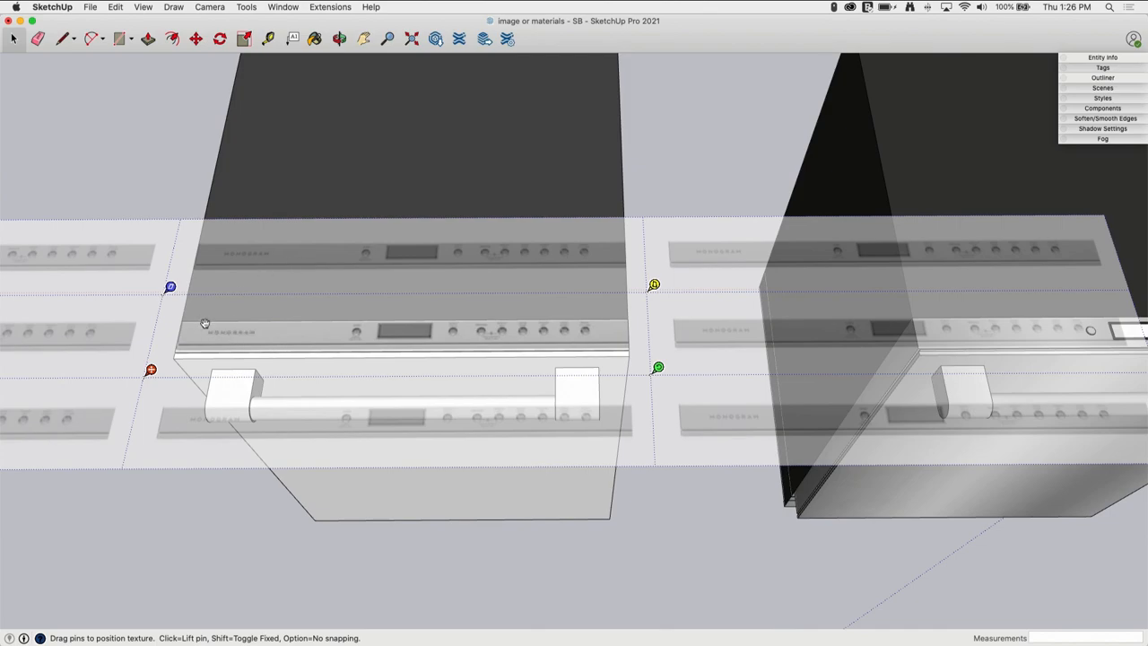
mouse_move(257, 341)
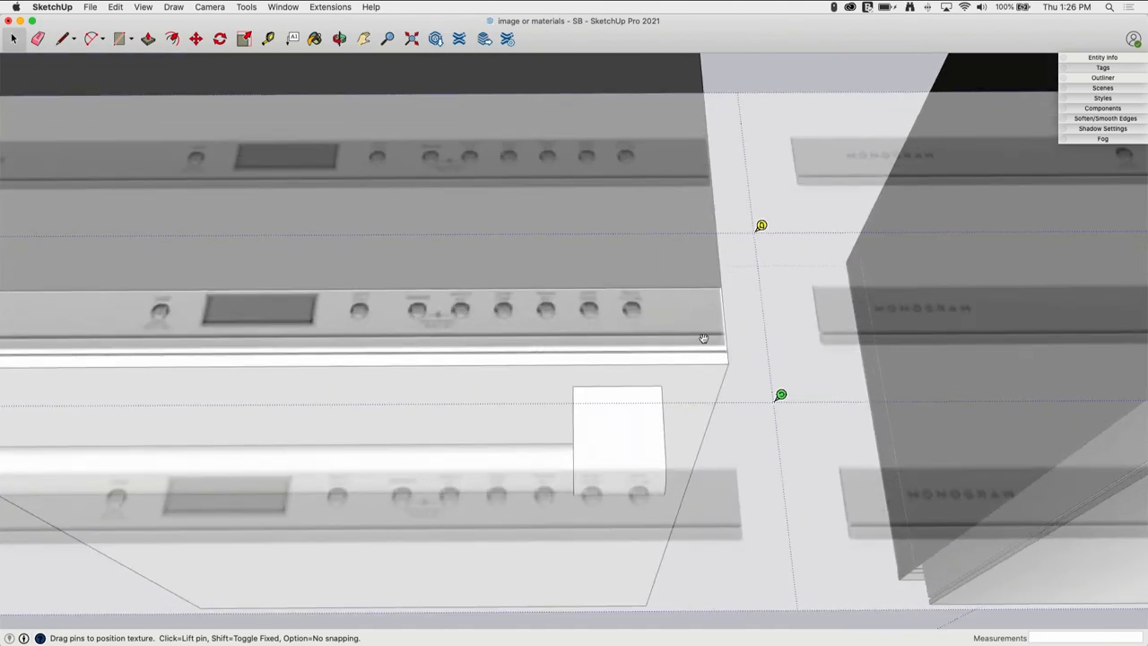
mouse_move(780, 395)
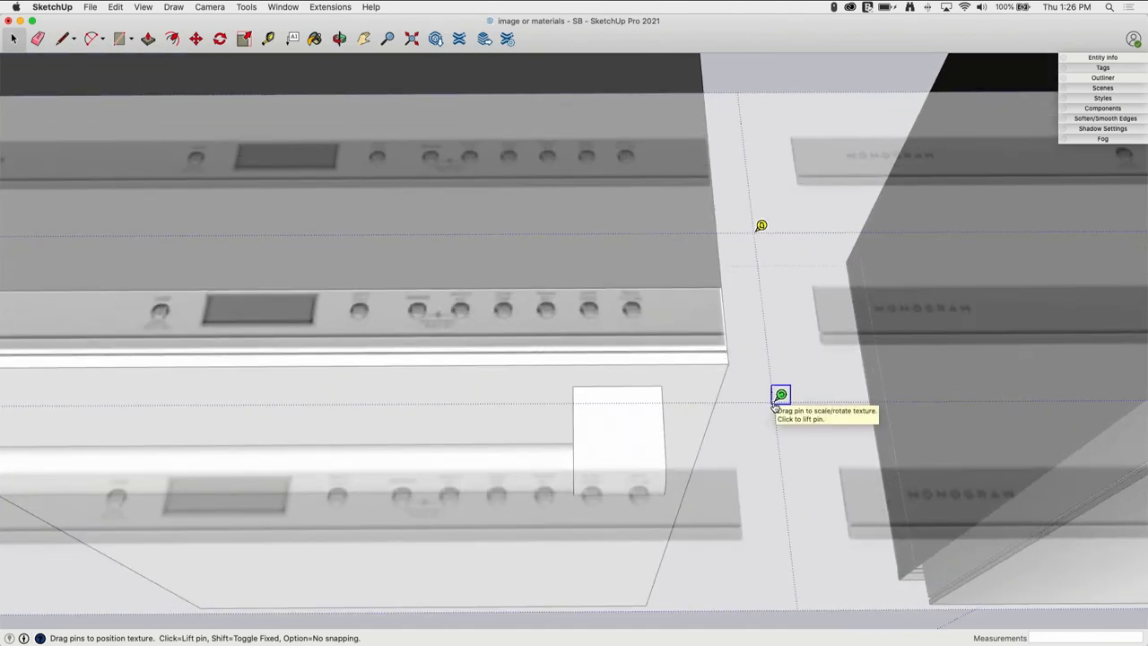
- Drag the scale pin rightward until one MONOGRAM panel spans the strip's full width
left_click_drag(780, 395, 868, 394)
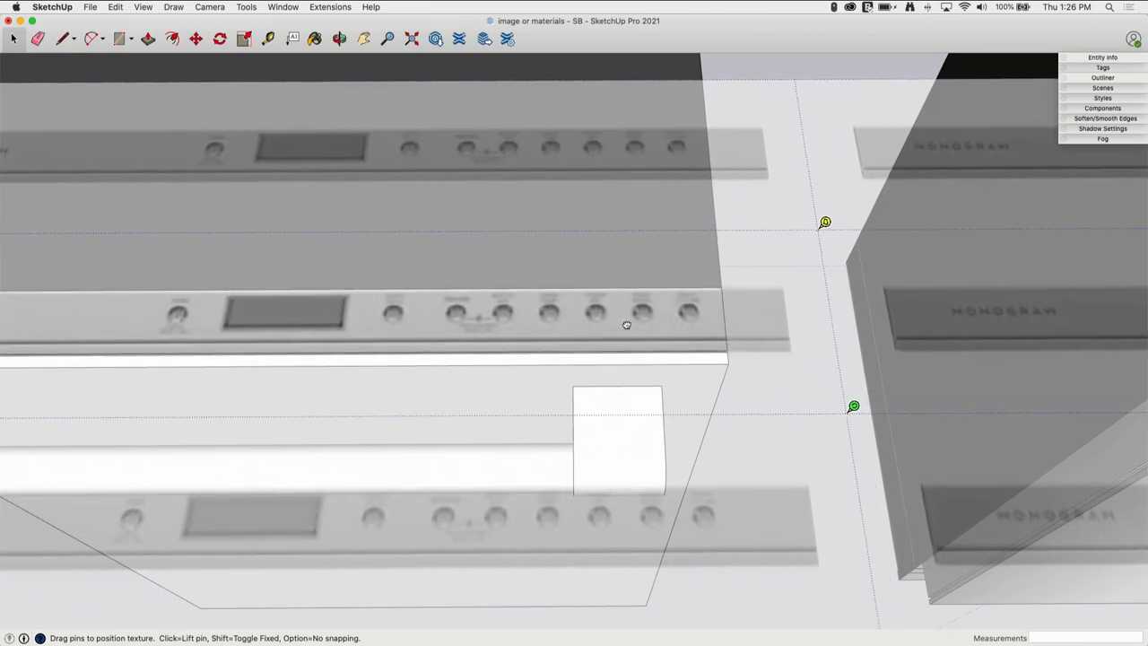
left_click_drag(853, 406, 908, 415)
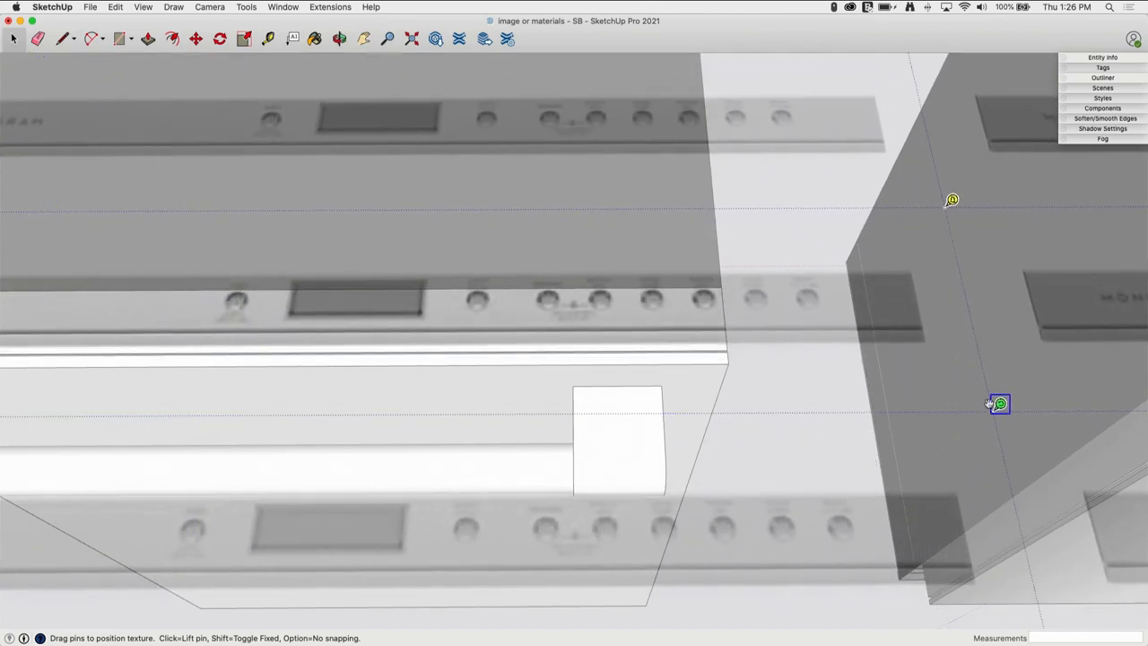
left_click_drag(999, 403, 862, 421)
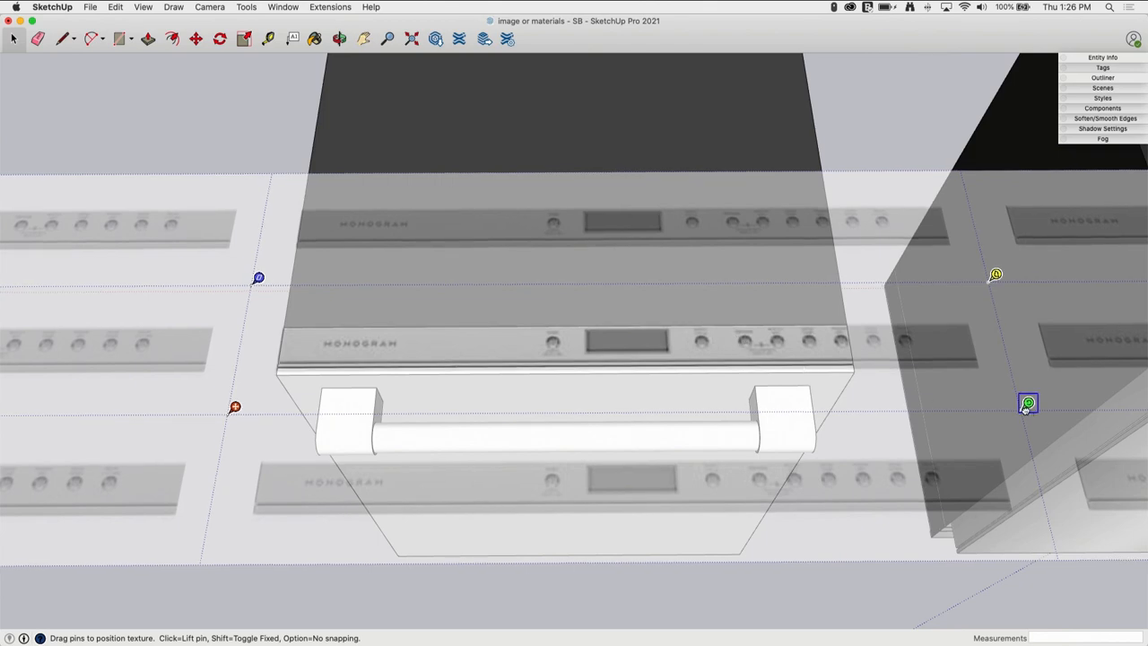
- Fine-tune the texture so the MONOGRAM panel lines up with the top strip
left_click_drag(1029, 403, 917, 403)
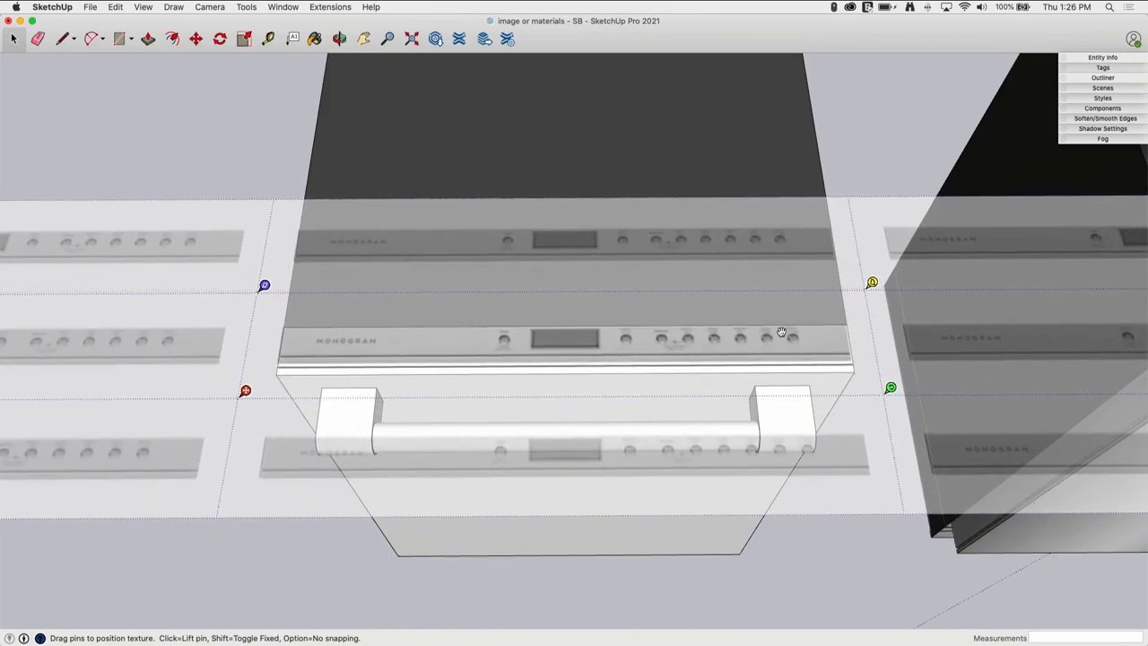
left_click(889, 388)
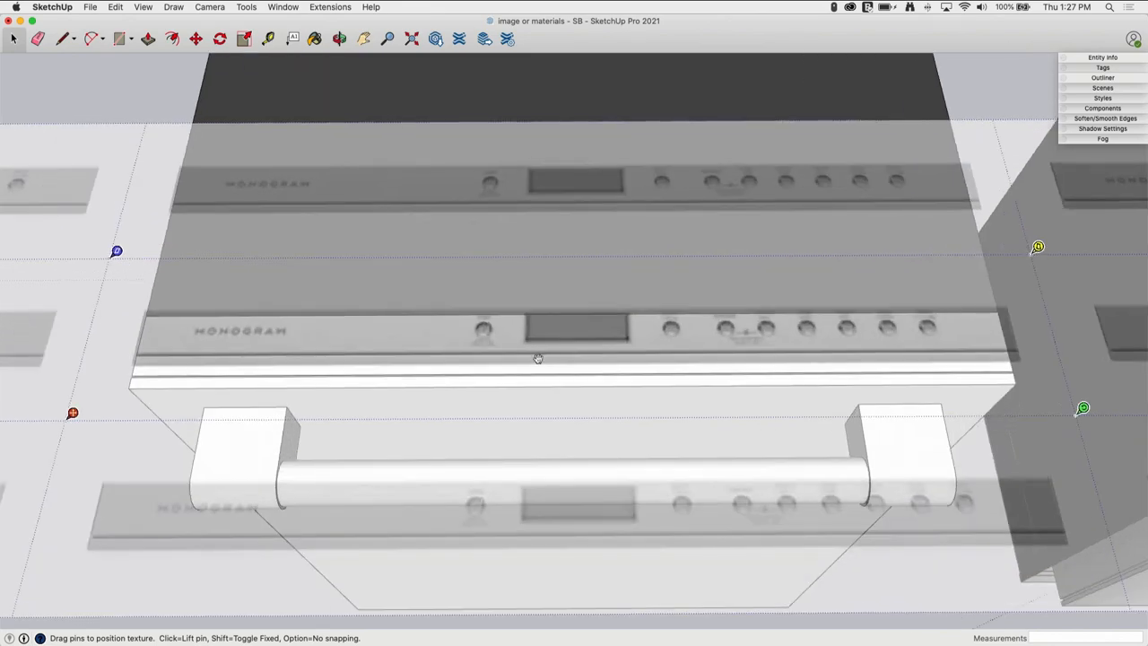
mouse_move(139, 341)
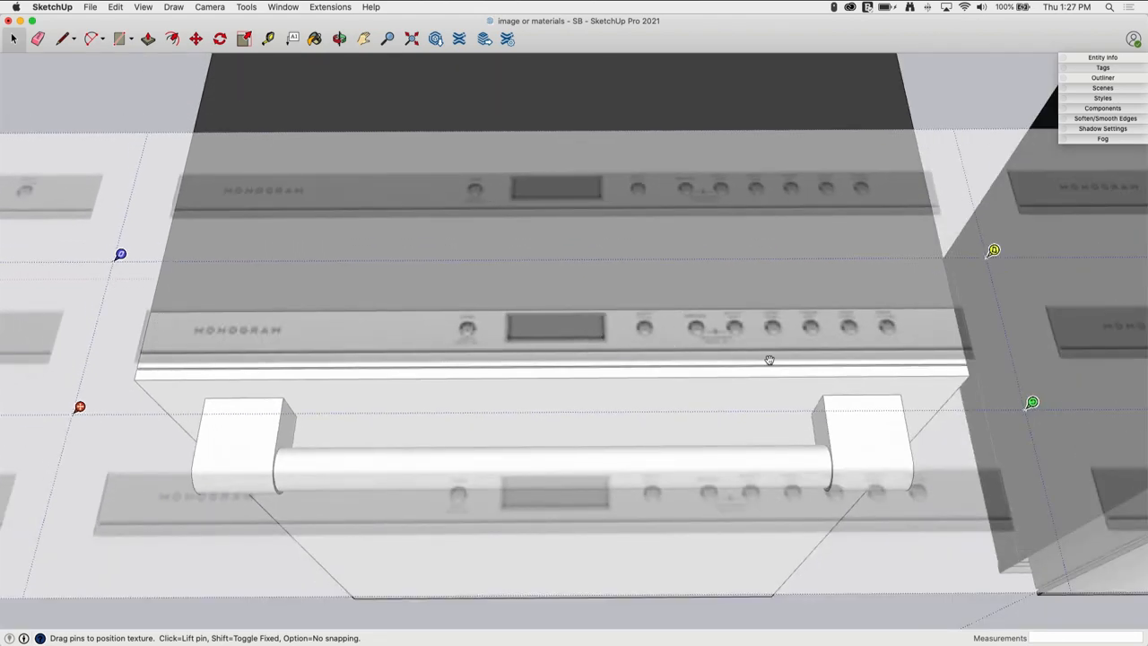
mouse_move(245, 338)
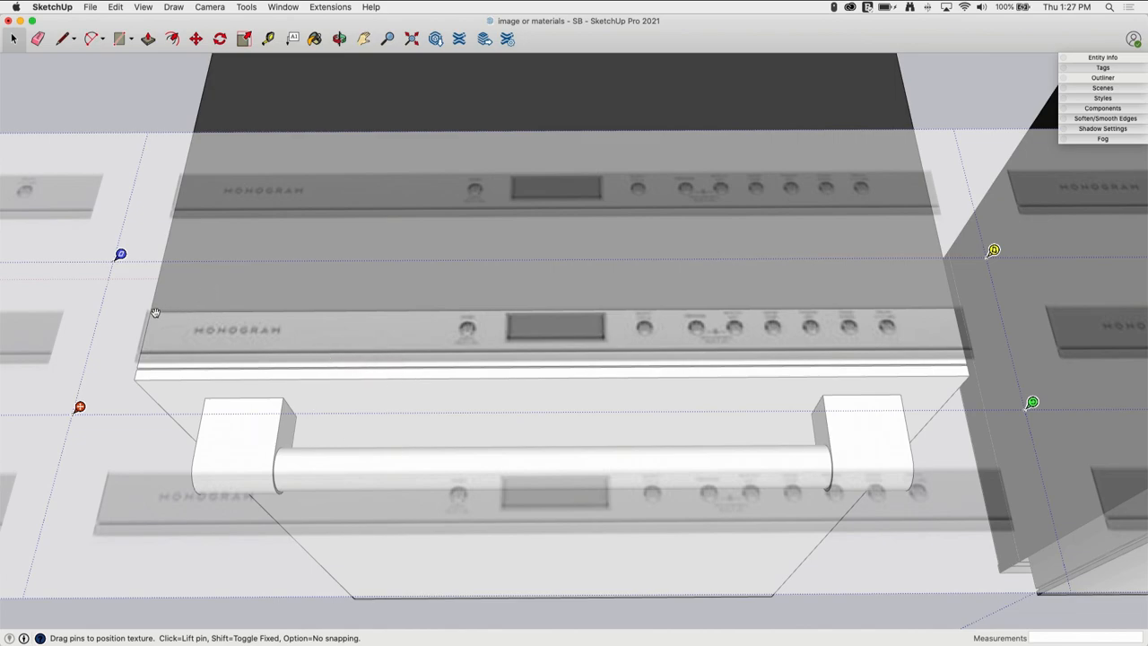
mouse_move(623, 316)
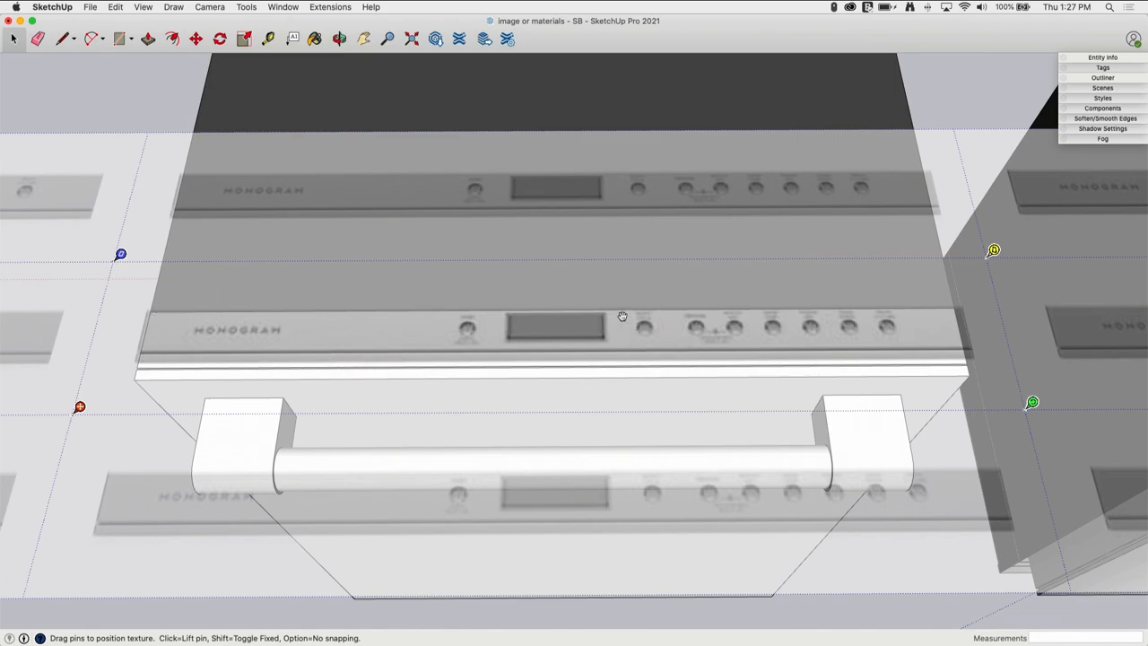
mouse_move(630, 350)
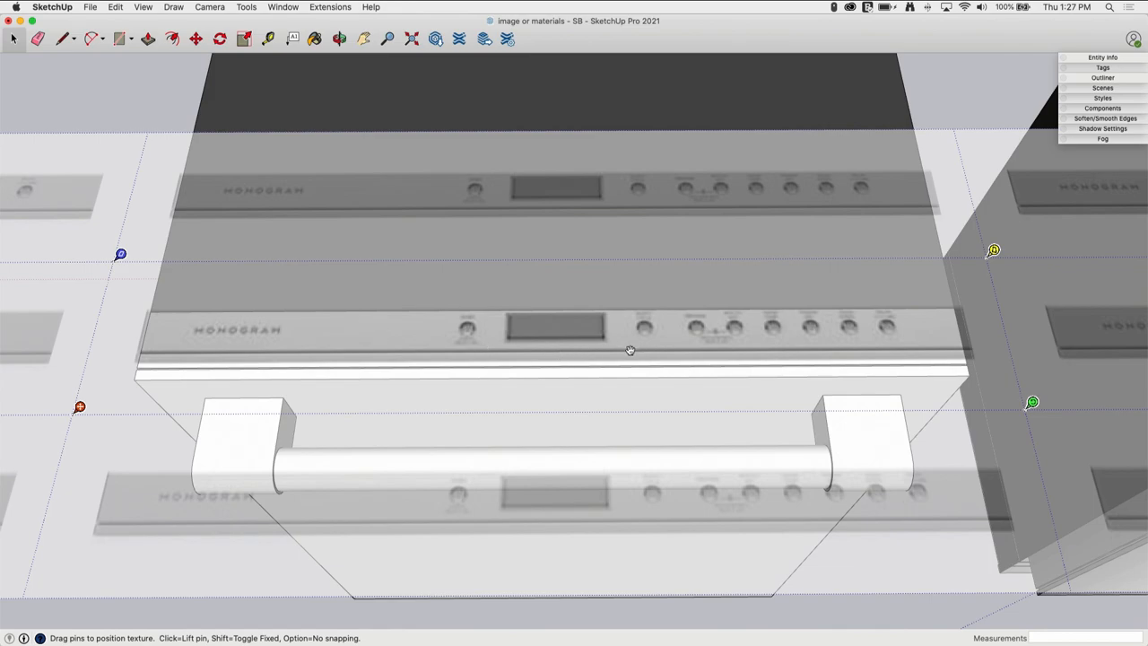
mouse_move(419, 330)
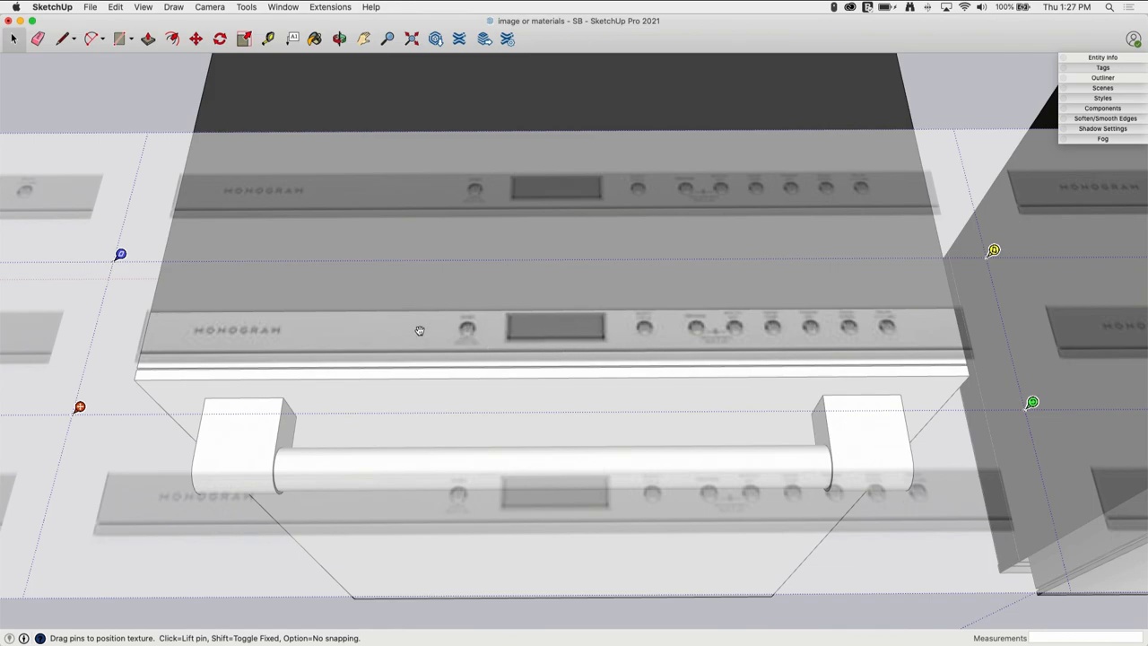
mouse_move(359, 332)
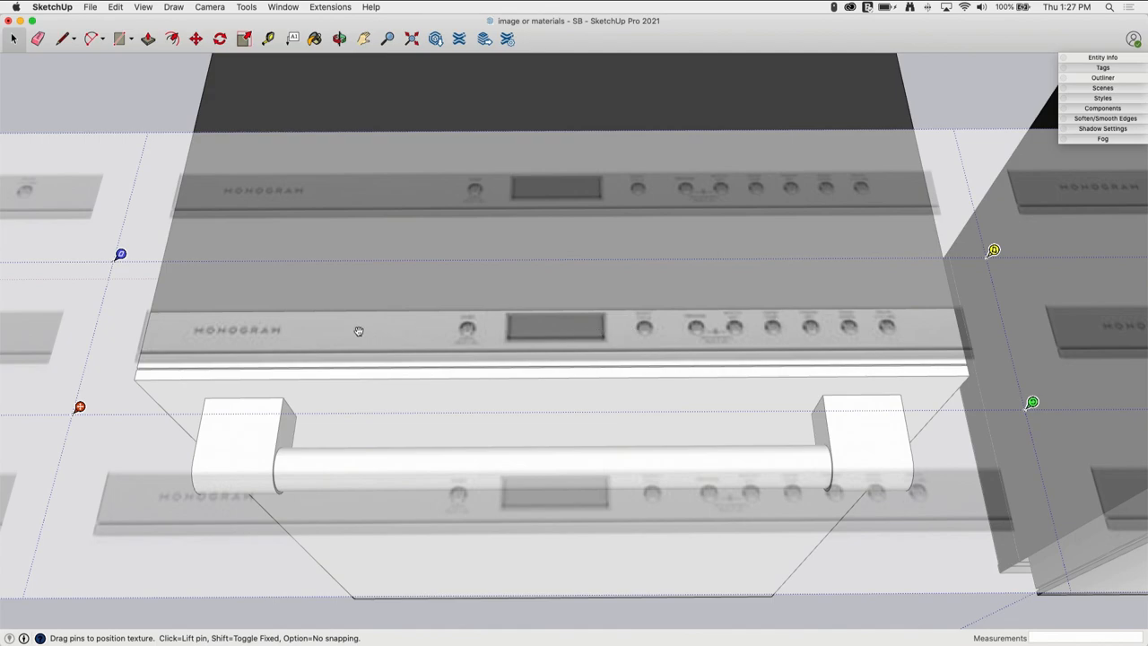
mouse_move(358, 331)
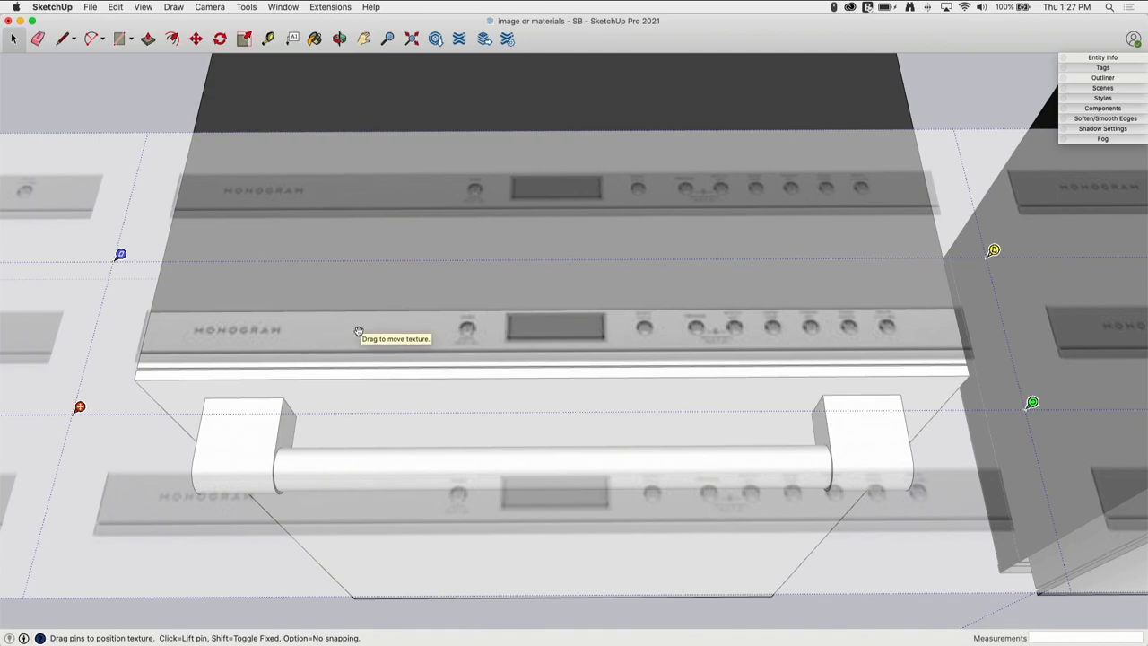
mouse_move(1013, 404)
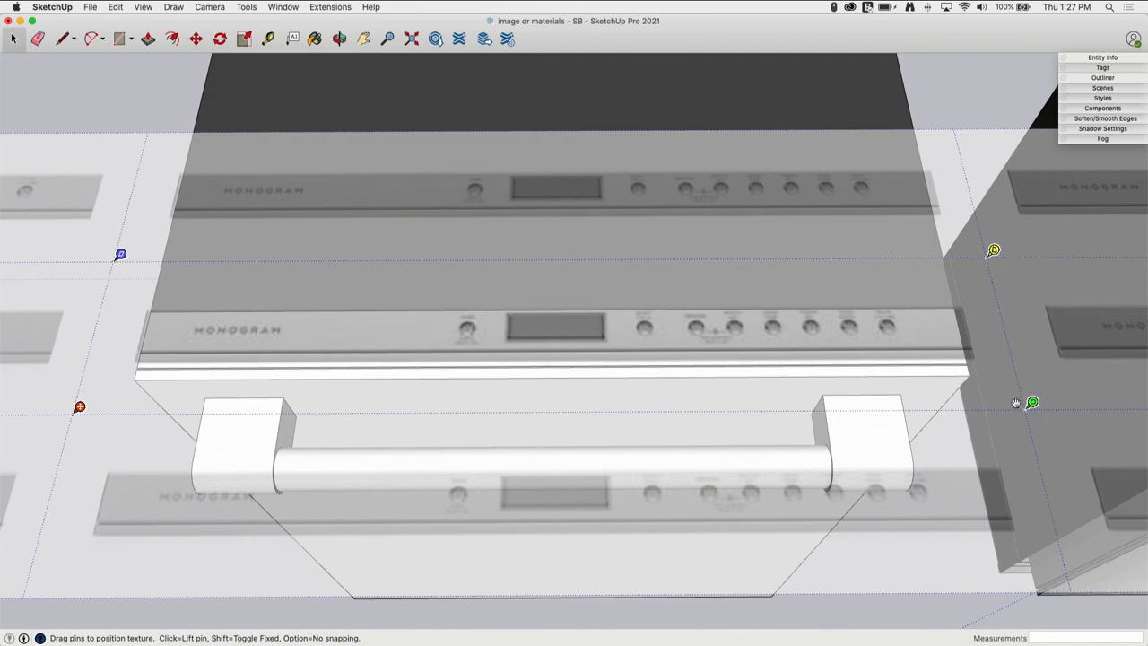
- Turn off Fixed Pins and drag the MONOGRAM image pins onto the control-strip corners
right_click(1031, 402)
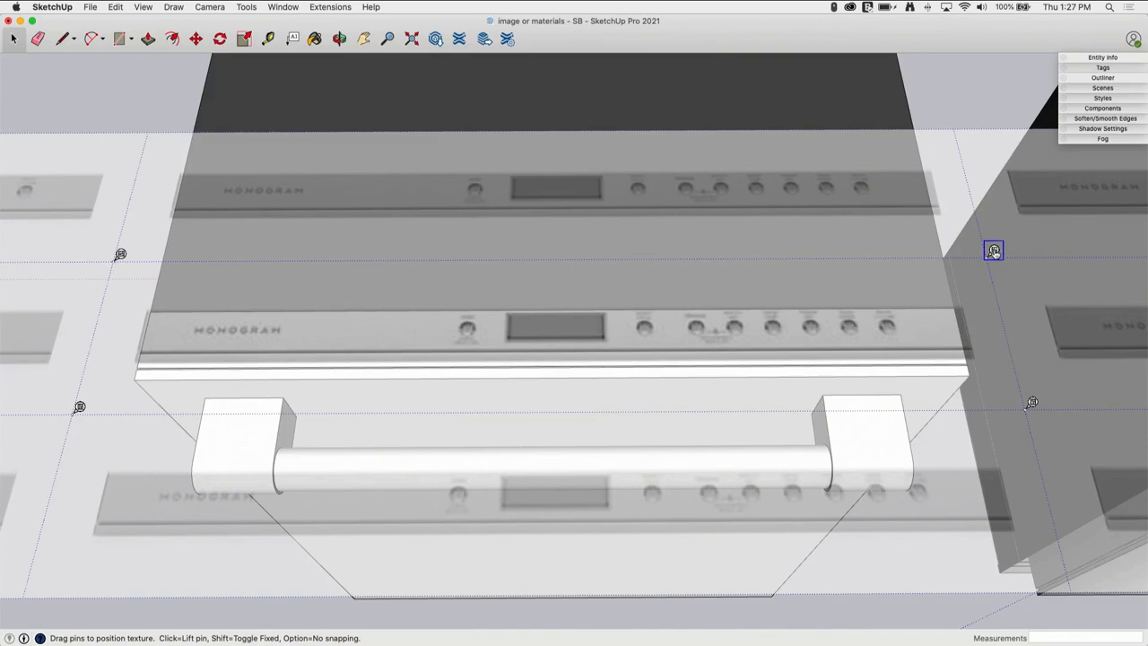
left_click_drag(994, 250, 962, 300)
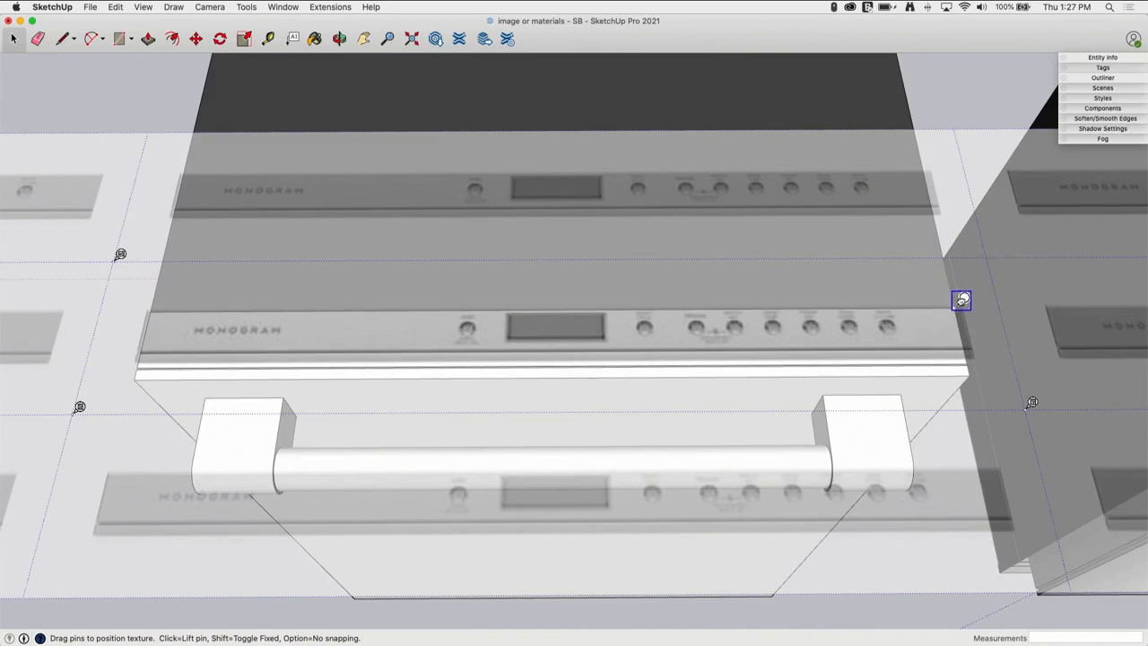
left_click_drag(962, 300, 127, 256)
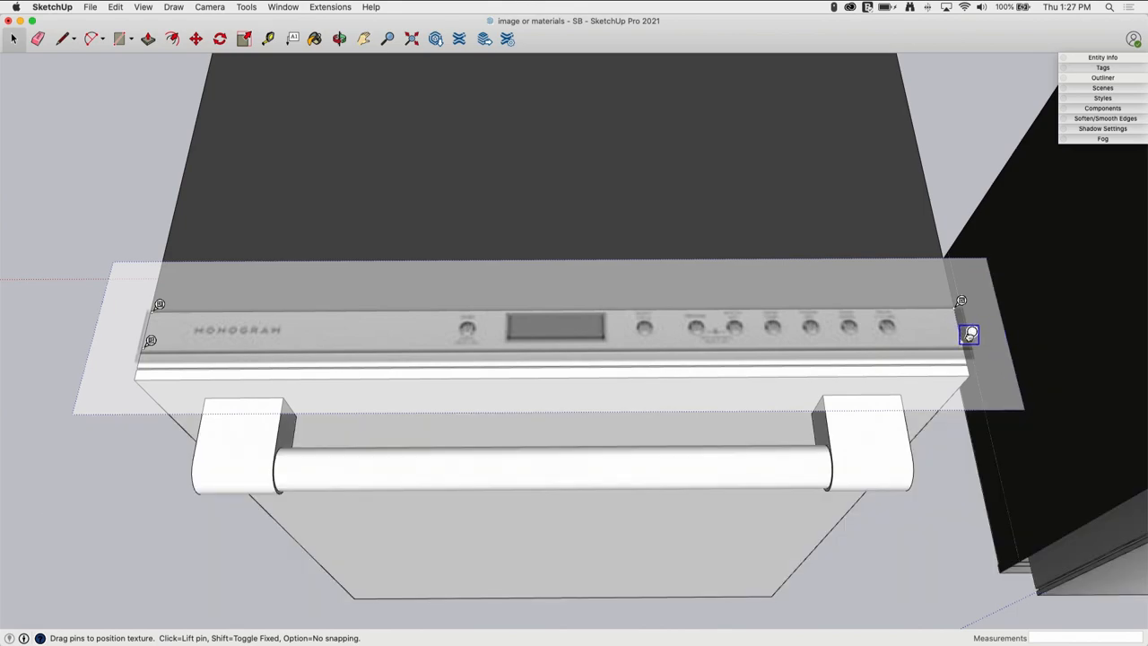
mouse_move(969, 337)
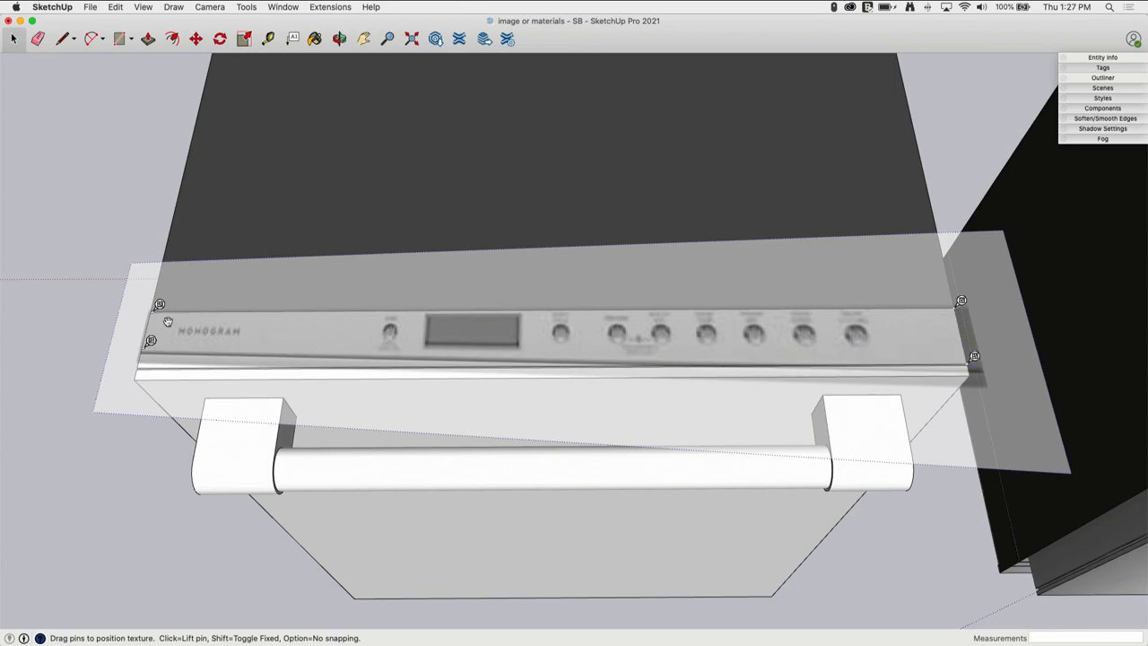
left_click_drag(150, 340, 144, 358)
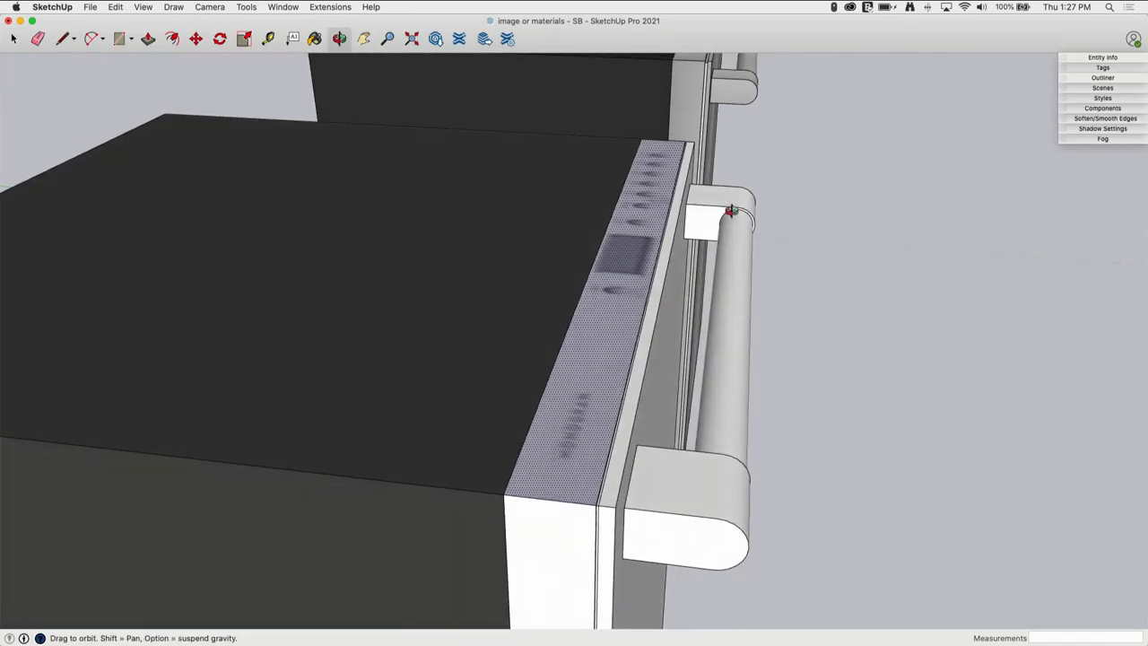
left_click_drag(731, 211, 601, 386)
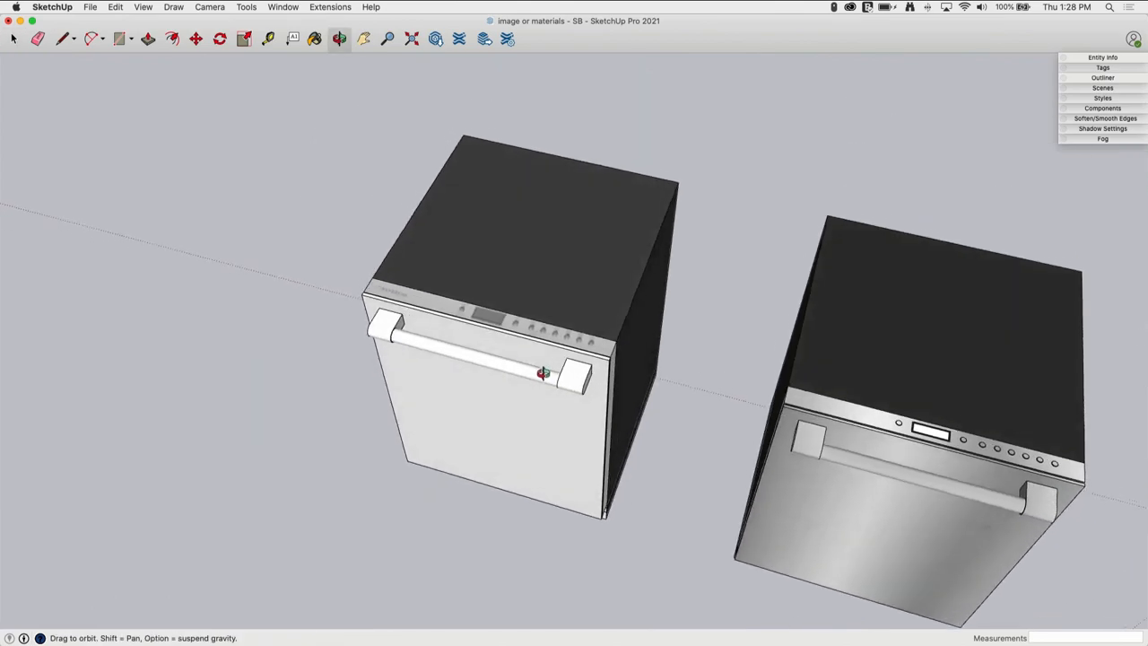
left_click(13, 38)
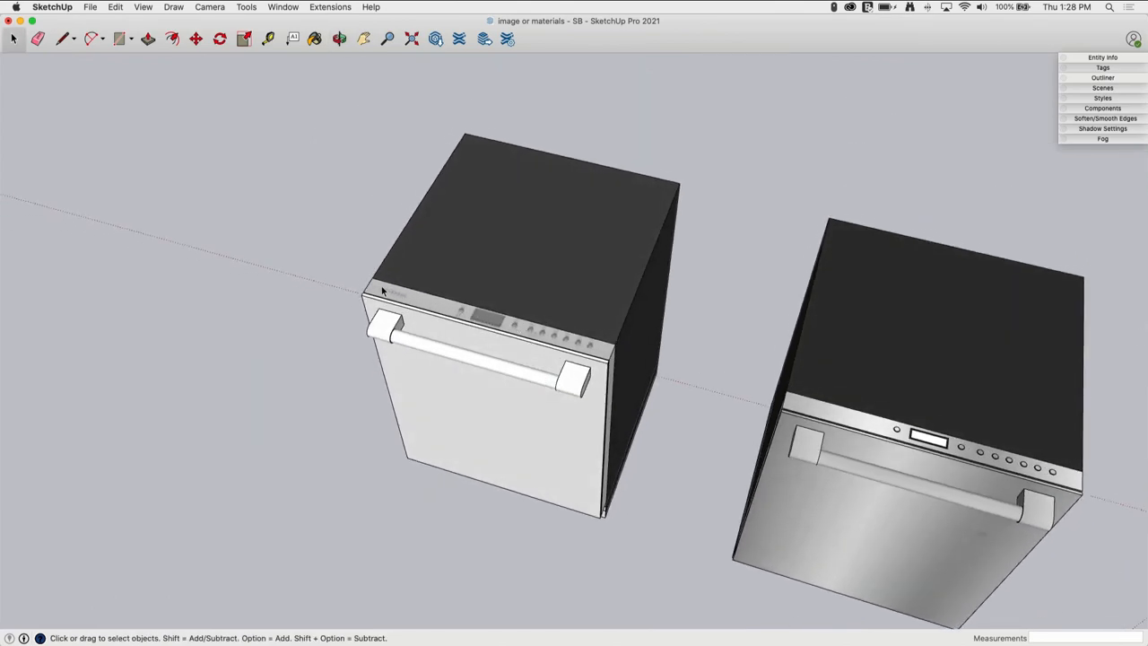
mouse_move(511, 337)
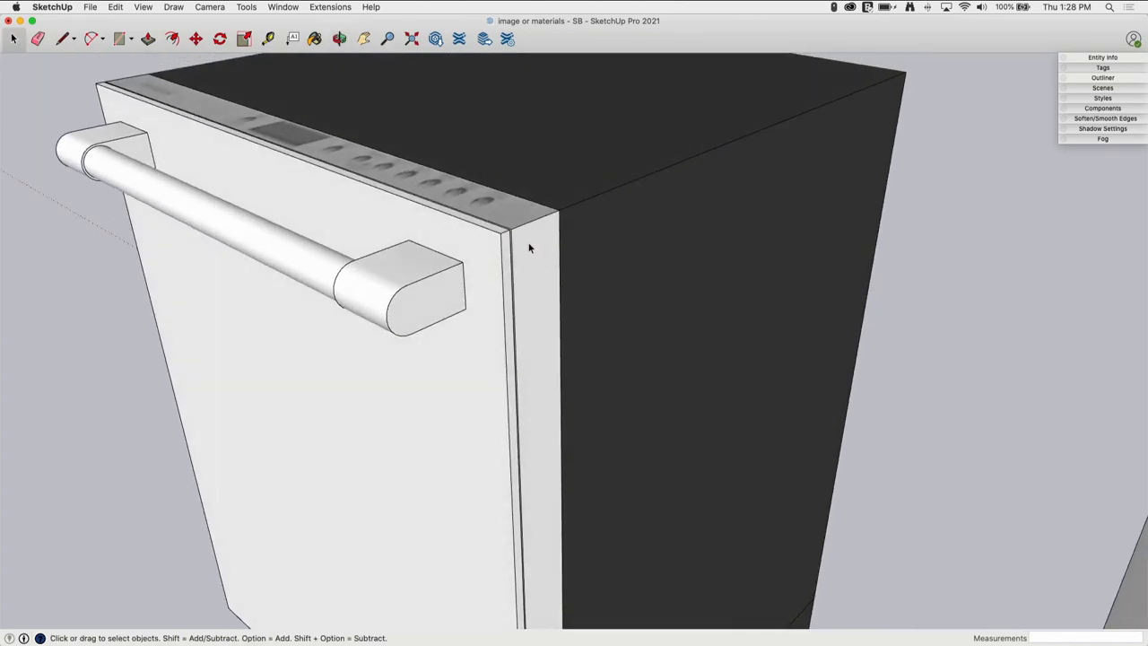
left_click_drag(529, 251, 570, 350)
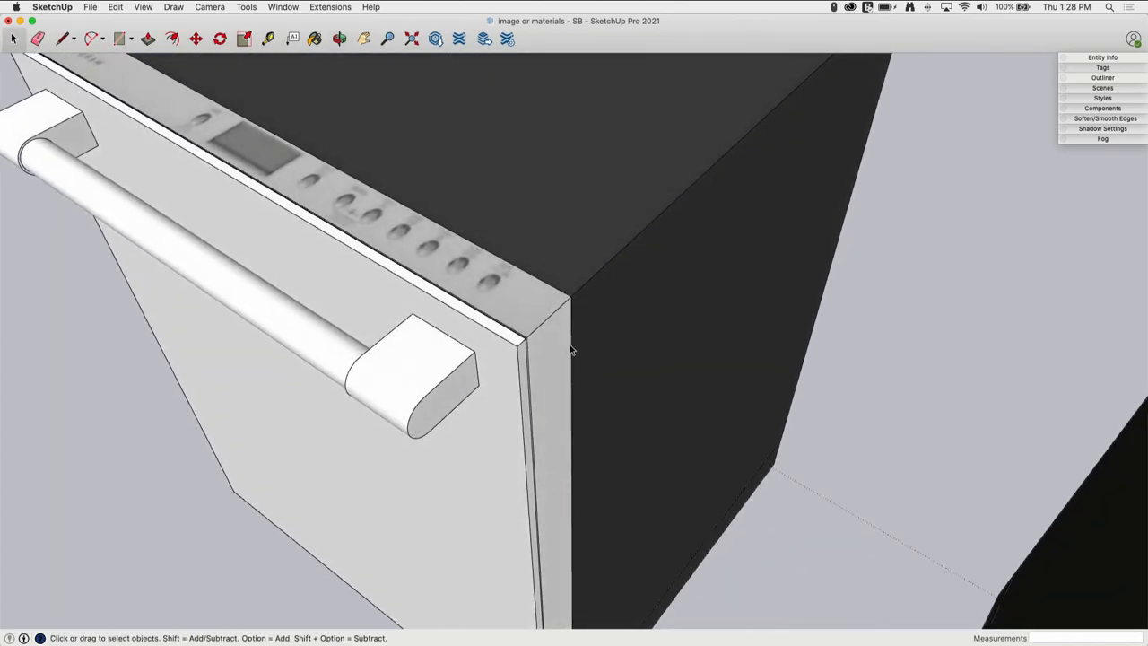
left_click_drag(574, 359, 556, 314)
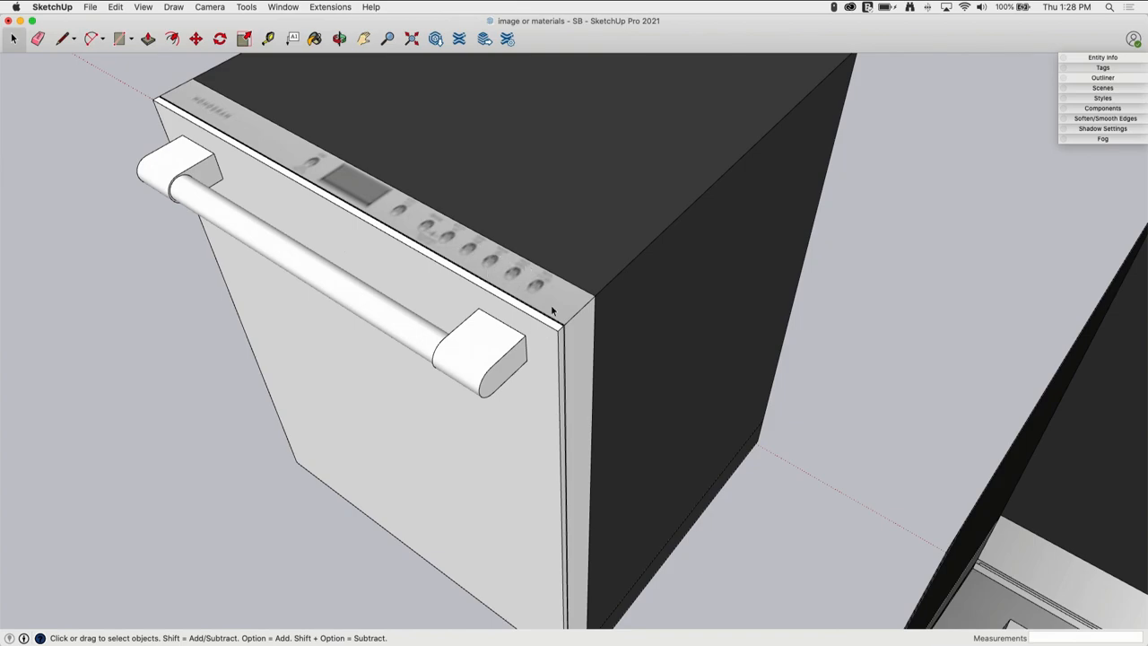
mouse_move(565, 289)
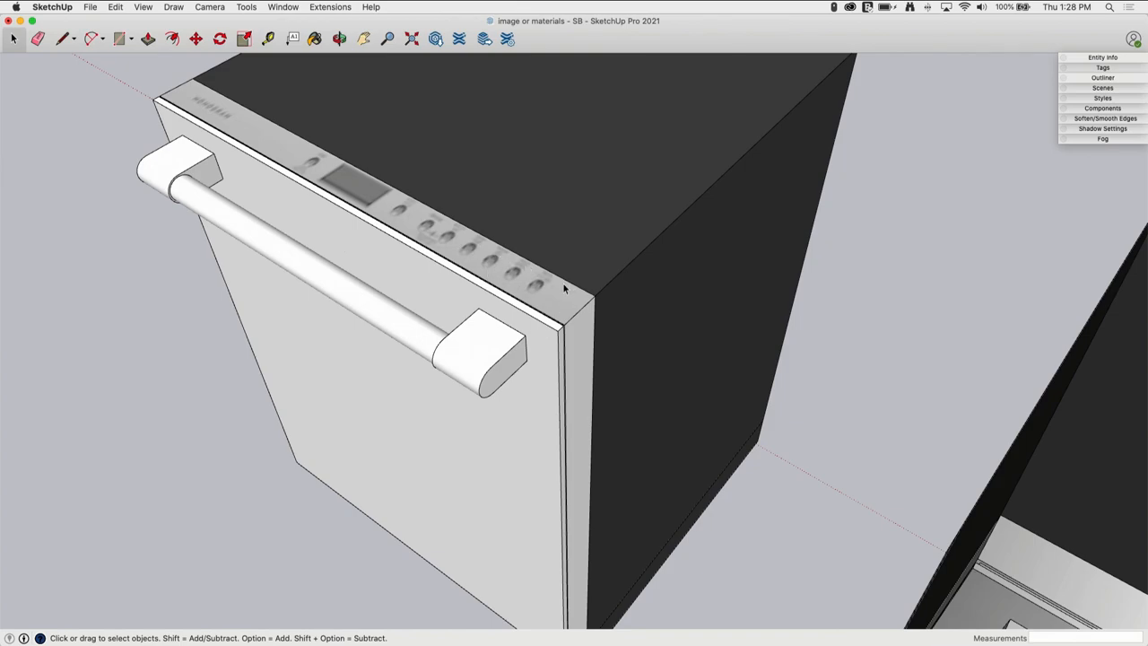
left_click(314, 38)
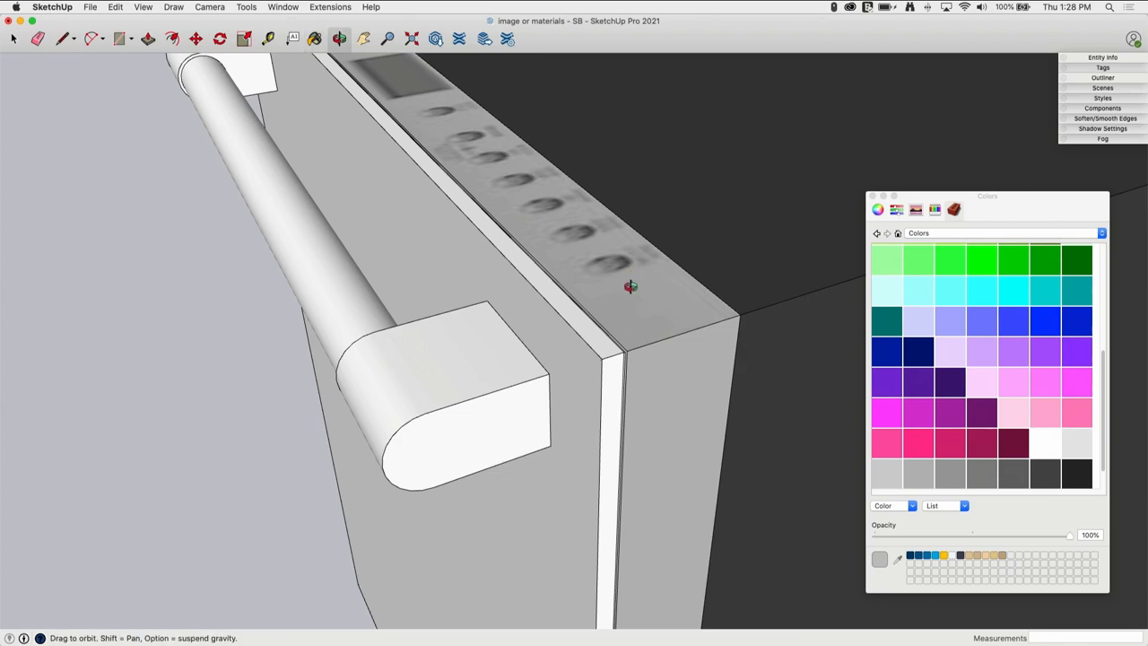
- Orbit around the control panel's right end, then bring the whole left dishwasher back into view
left_click_drag(630, 287, 695, 330)
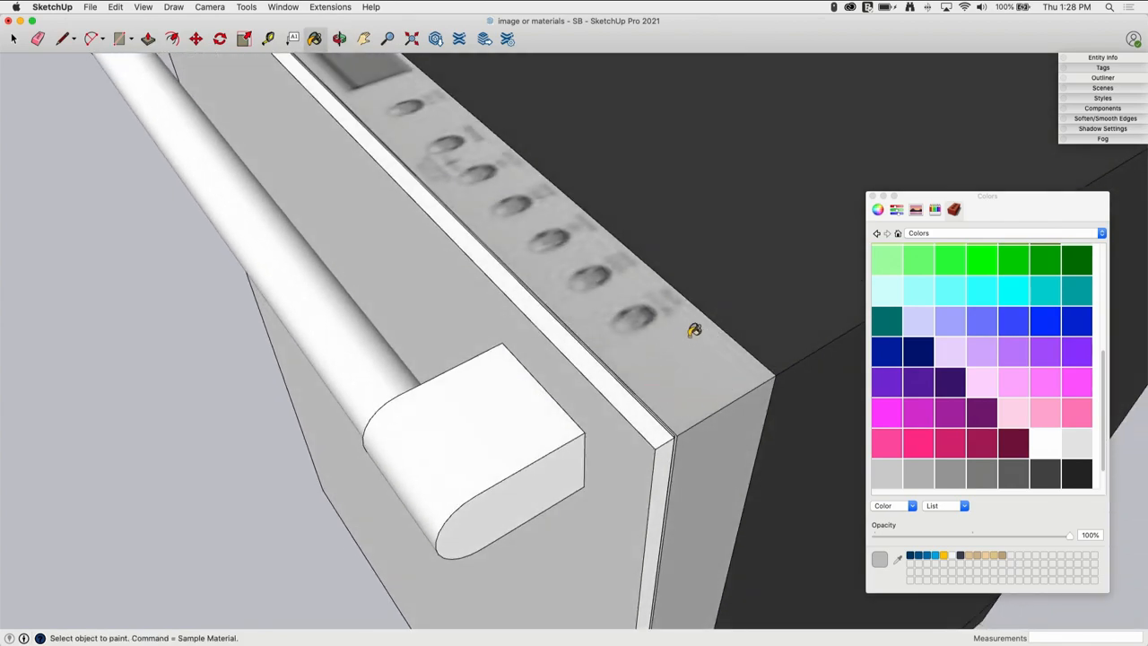
mouse_move(682, 348)
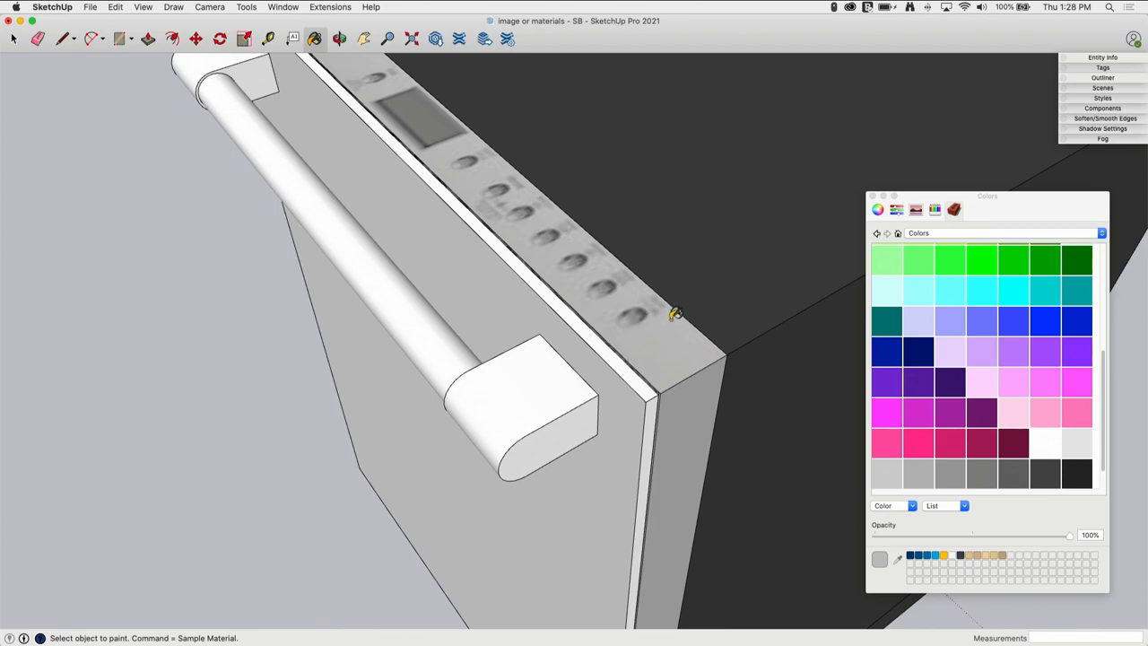
mouse_move(693, 351)
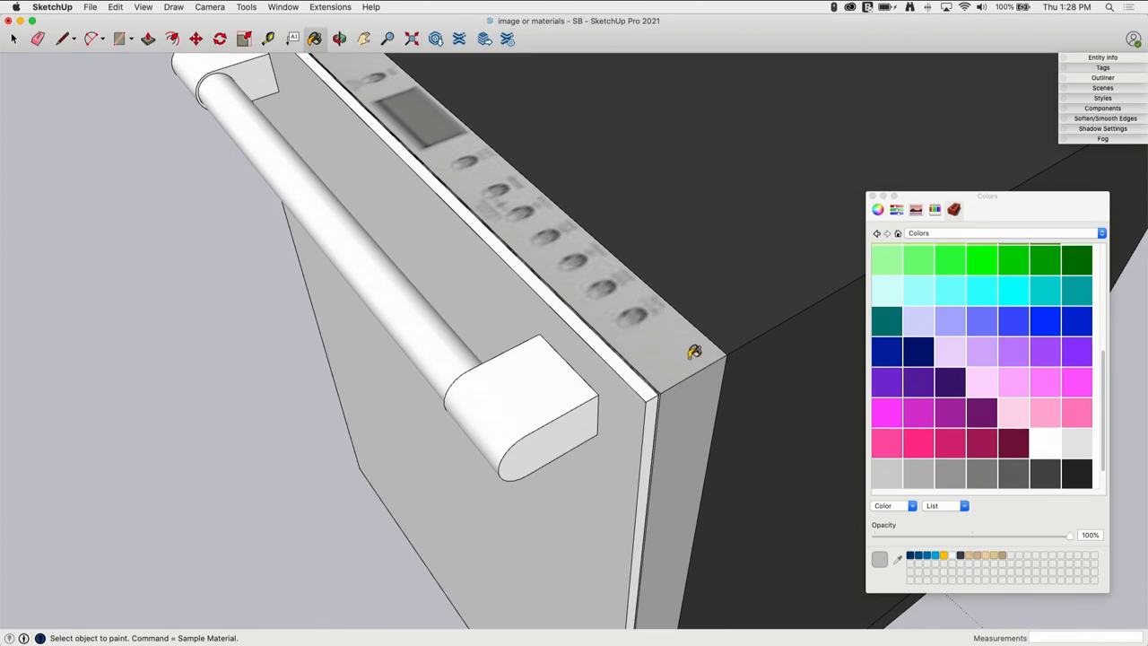
left_click_drag(695, 352, 614, 351)
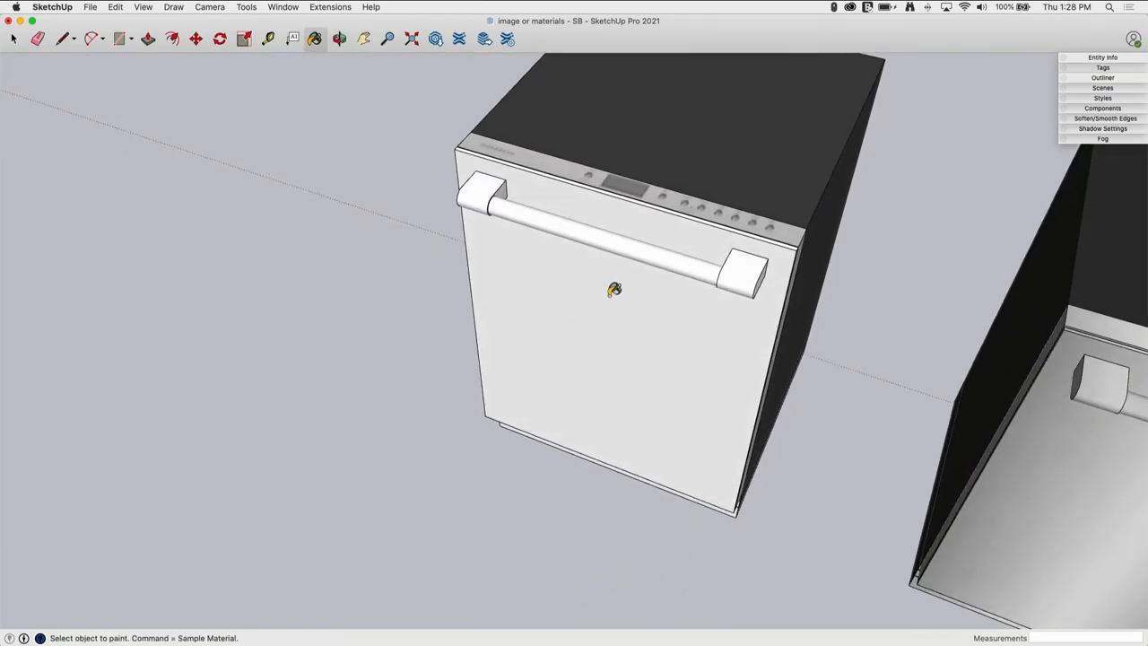
- Import the stainless image from the Desktop as a texture on the dishwasher door
left_click(90, 7)
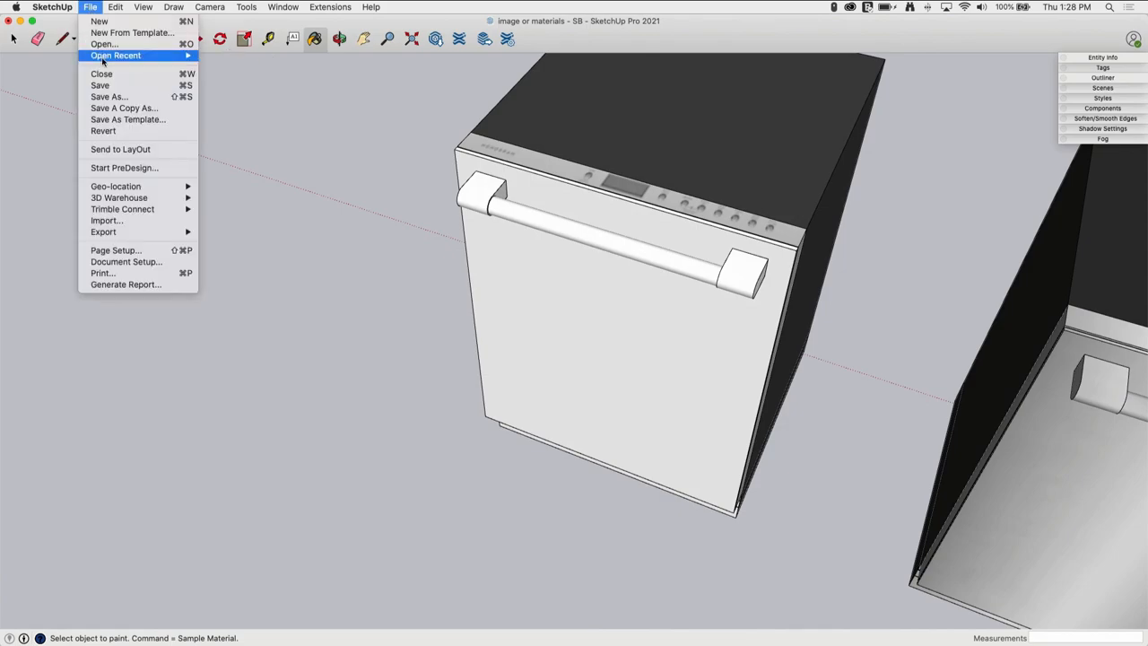
left_click(106, 220)
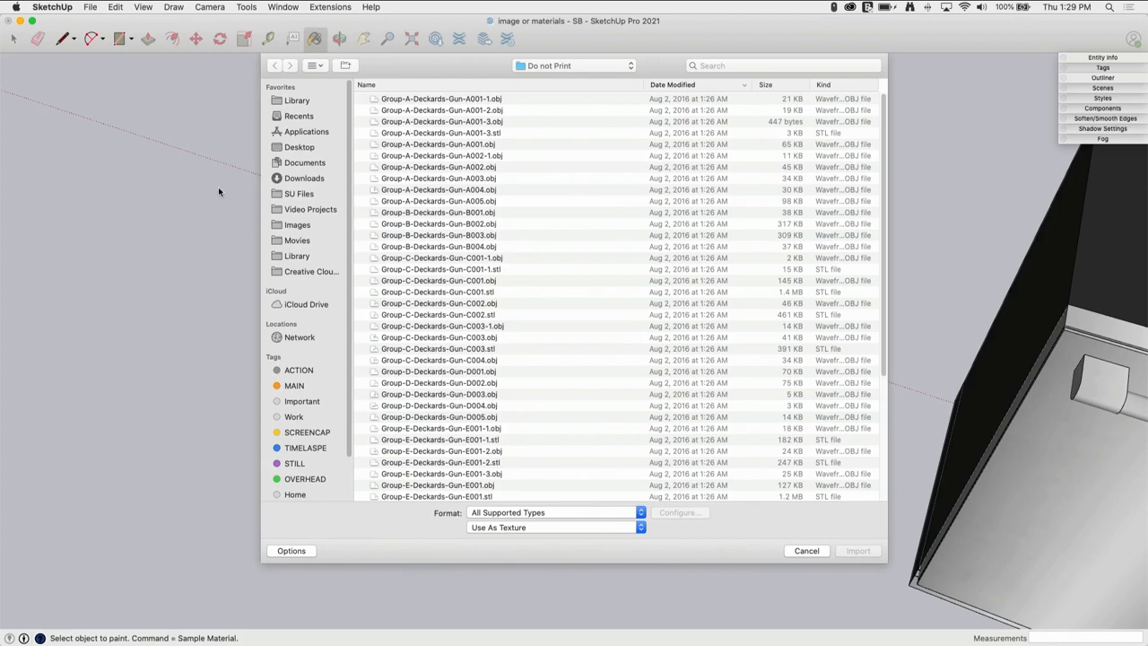
left_click(299, 147)
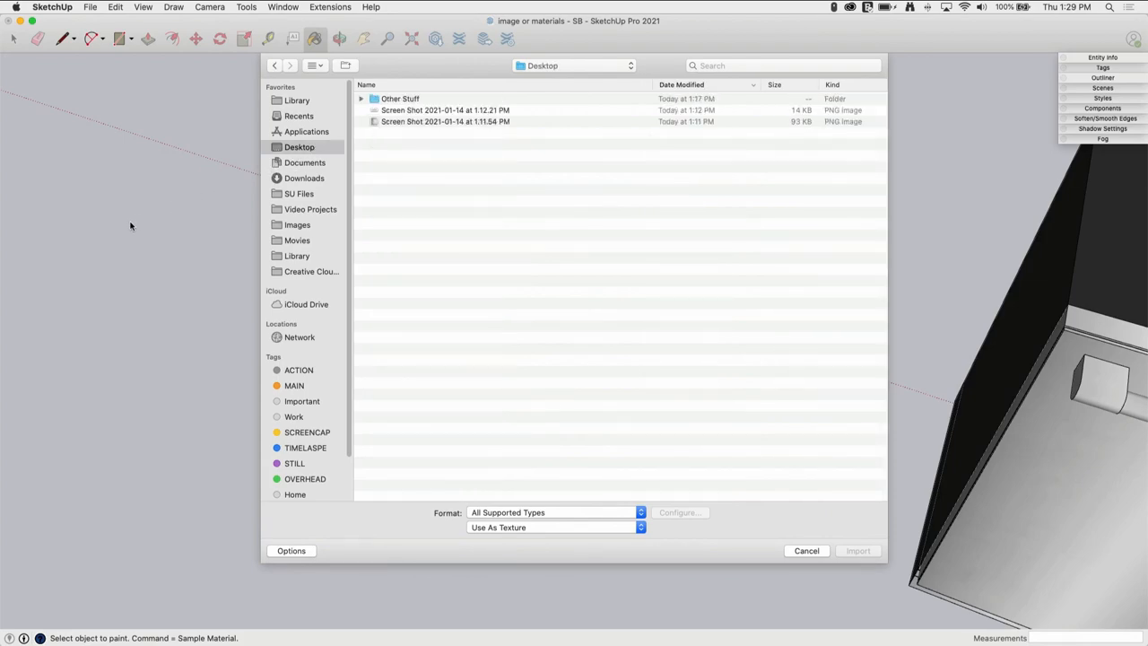
mouse_move(313, 143)
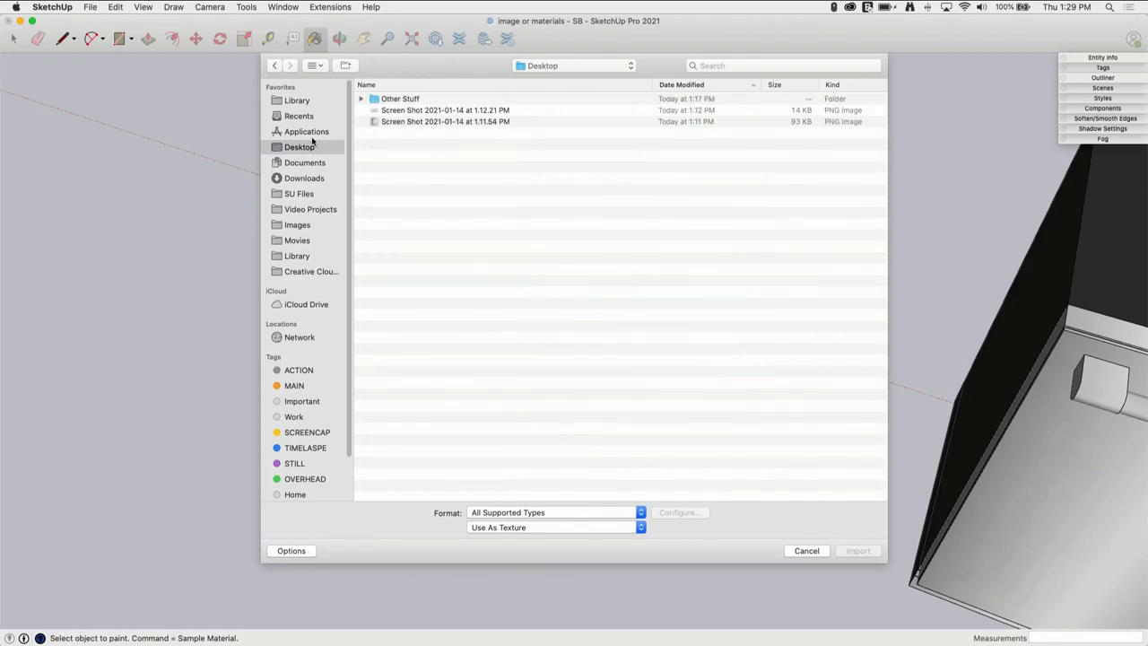
left_click(446, 121)
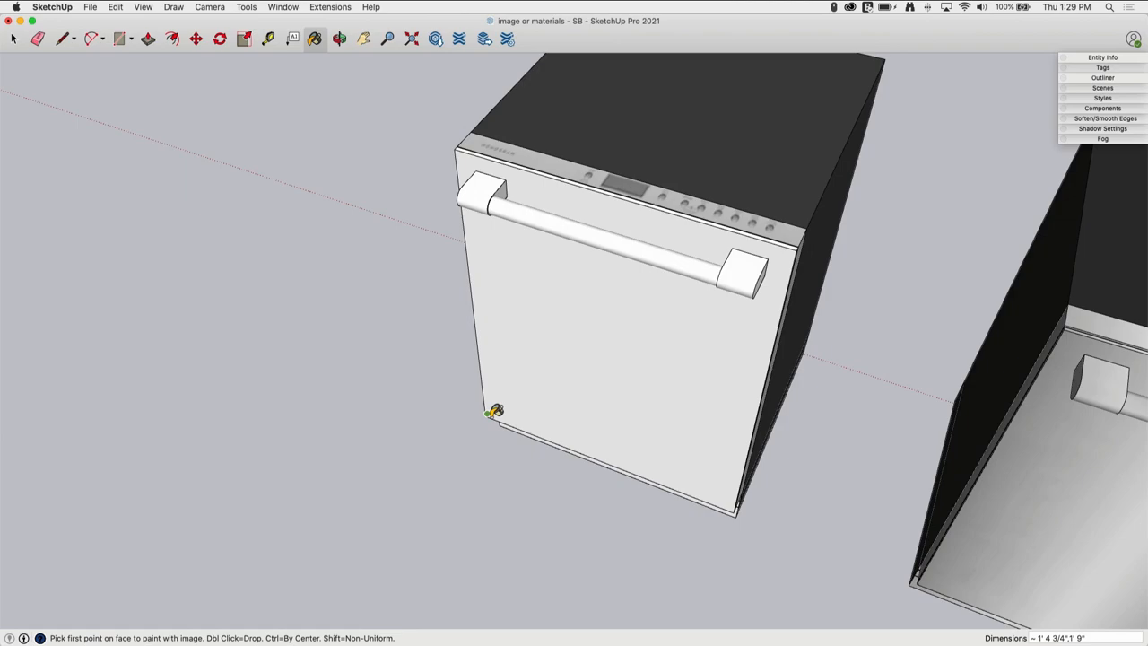
left_click(488, 414)
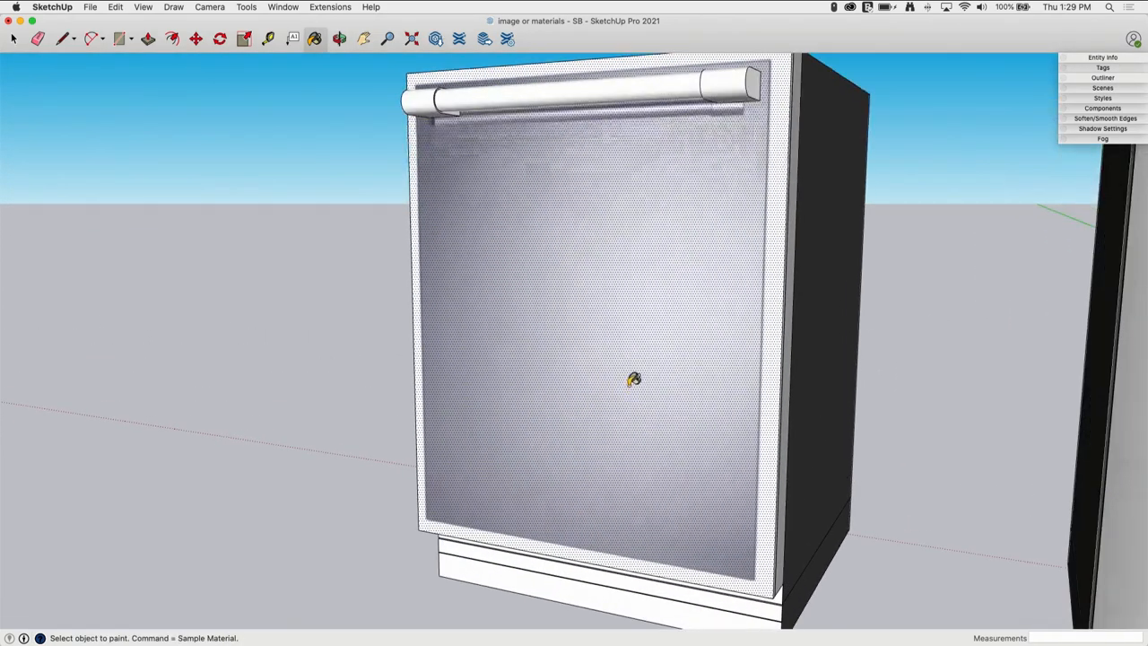
left_click_drag(634, 379, 581, 326)
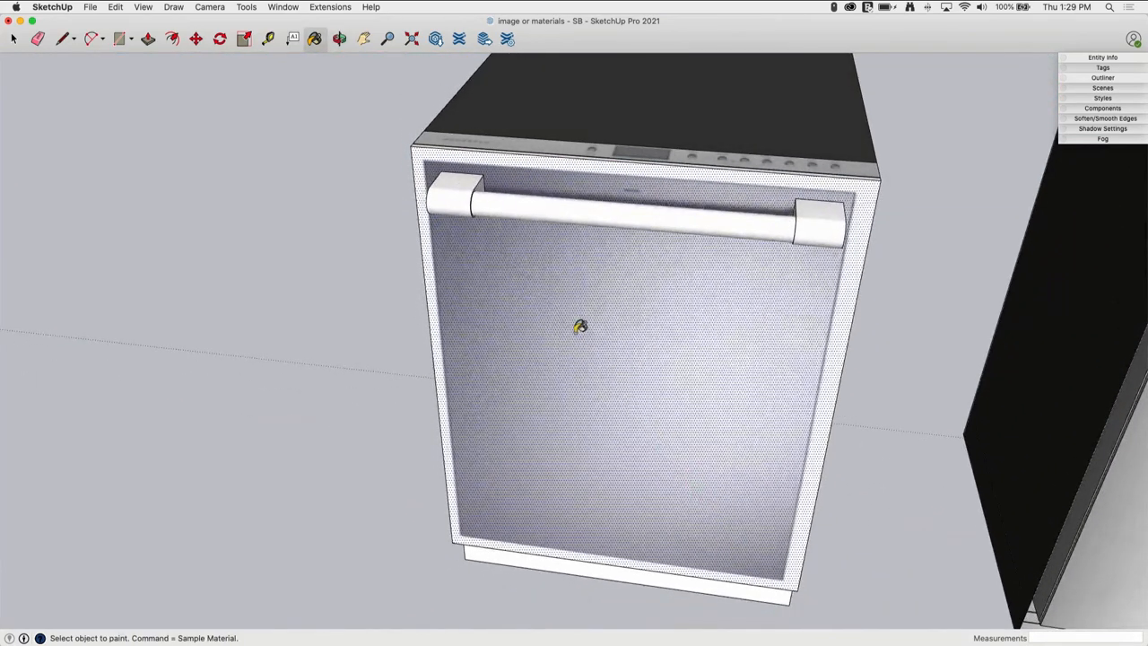
- Unfix the texture pins, stretch the stainless image to the door outline, then reopen Texture Position
right_click(581, 328)
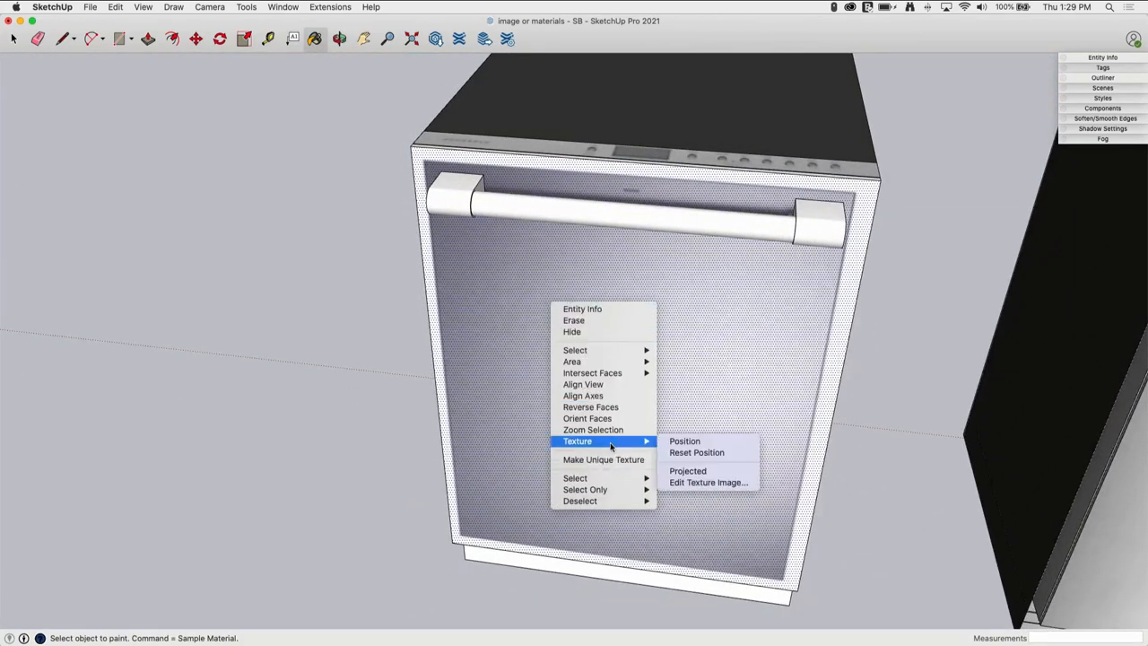
left_click(685, 440)
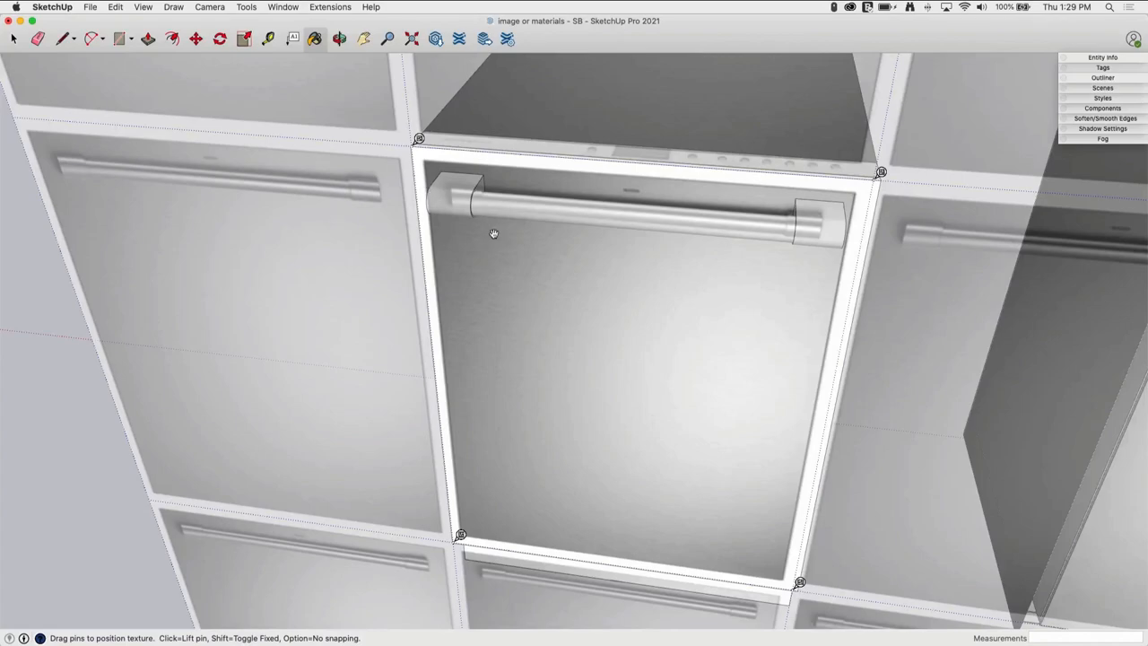
right_click(881, 171)
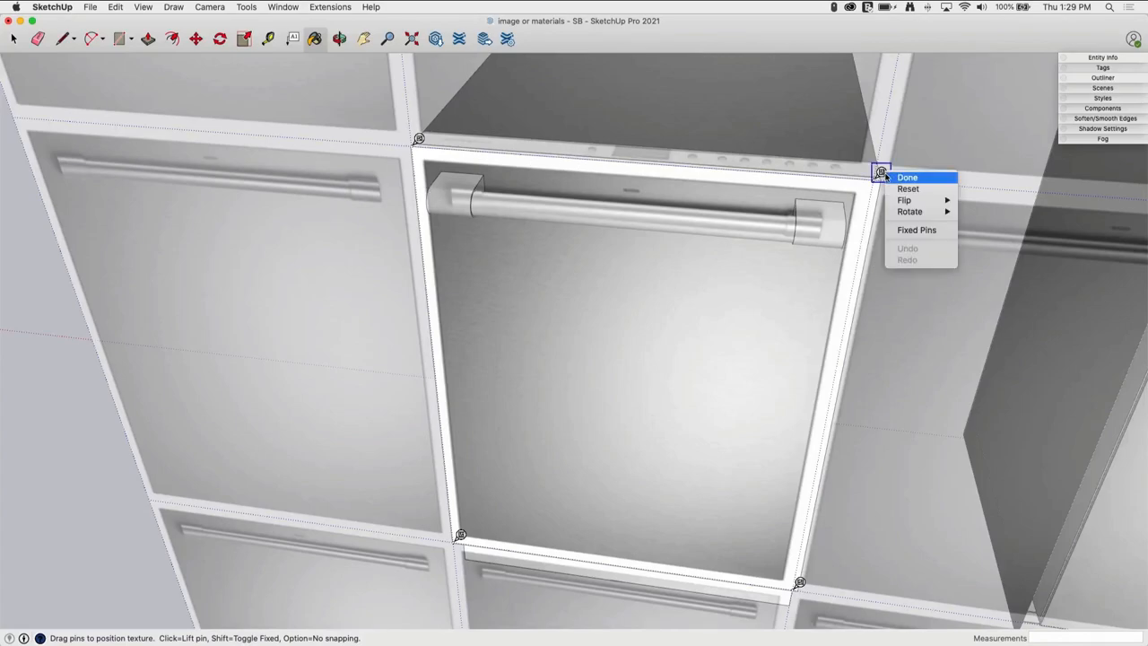
left_click(907, 177)
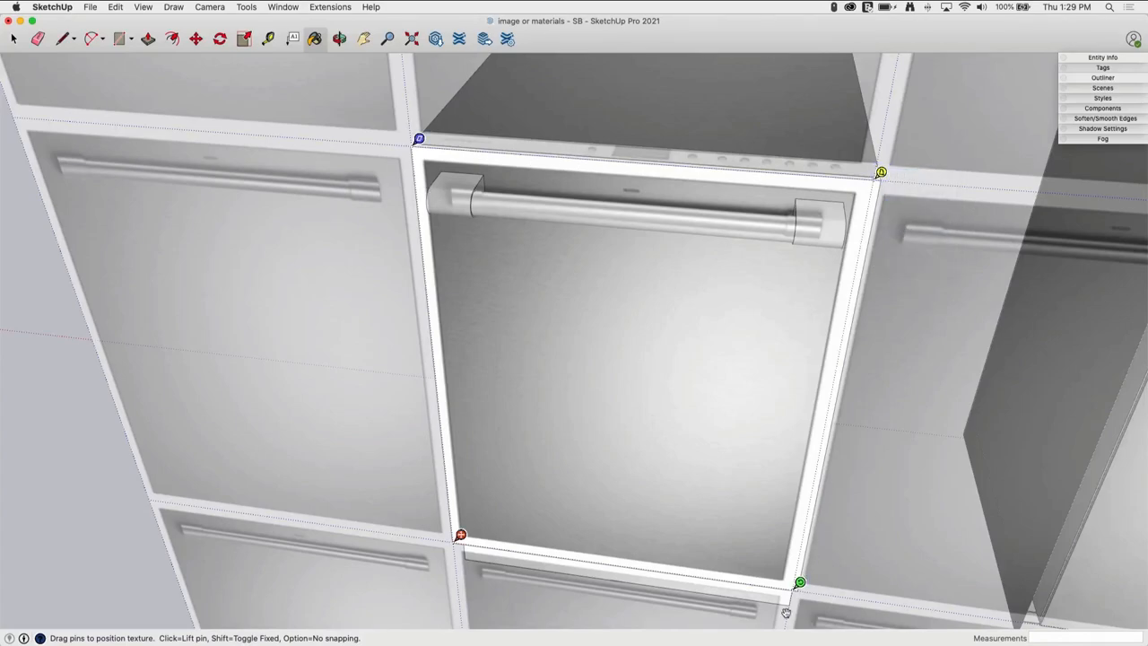
left_click_drag(799, 582, 816, 584)
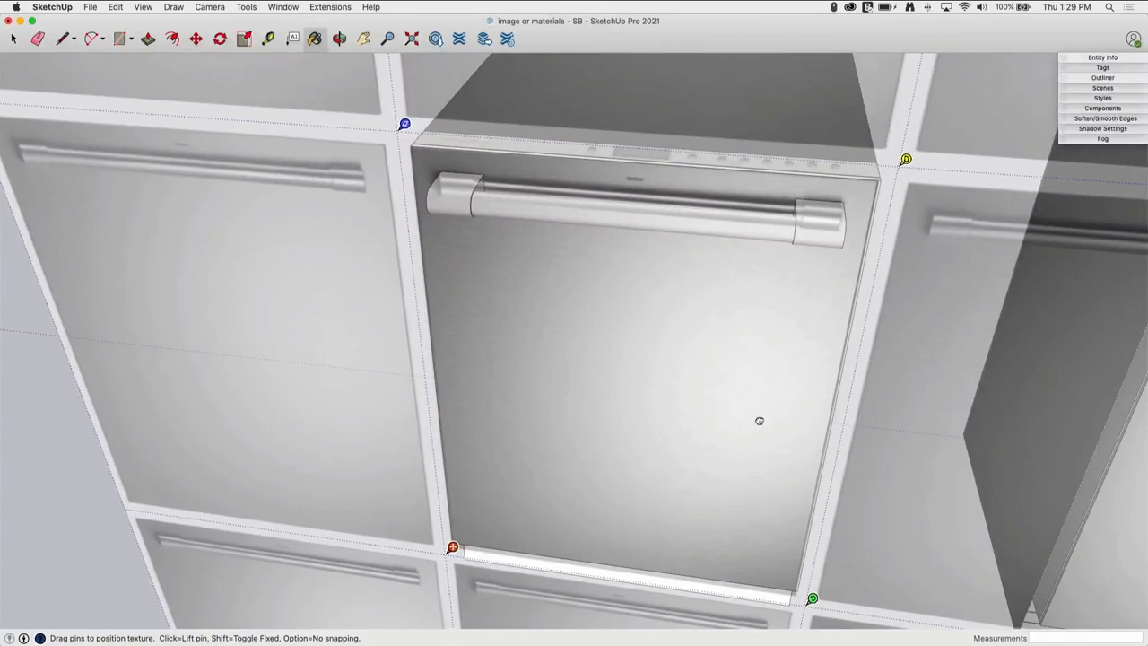
mouse_move(56, 423)
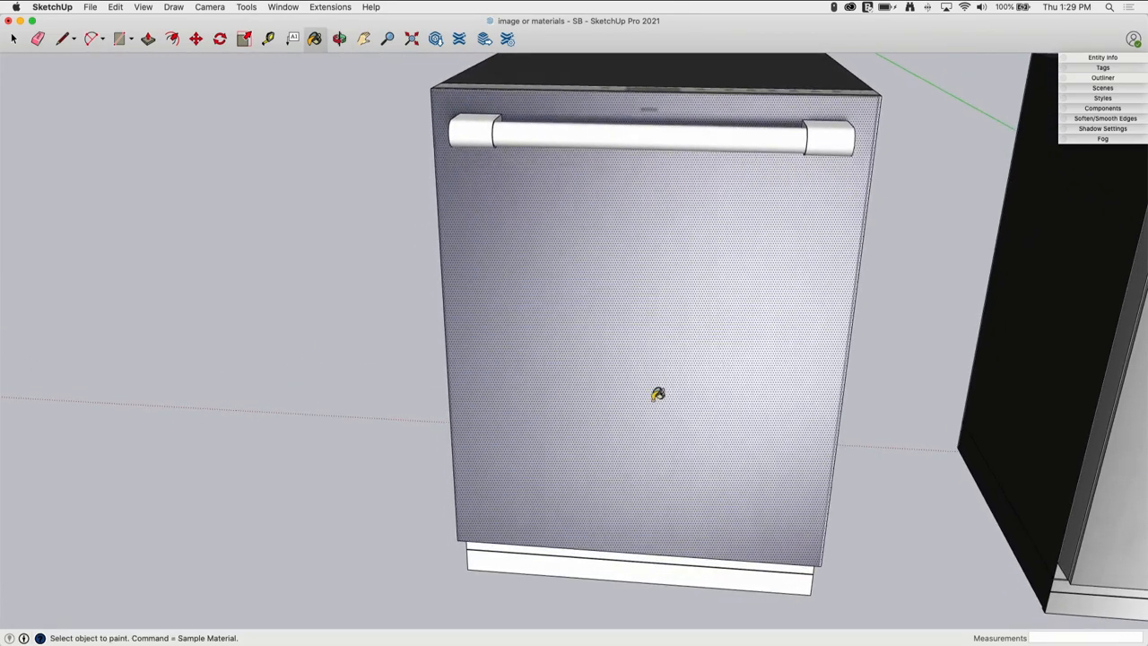
mouse_move(824, 282)
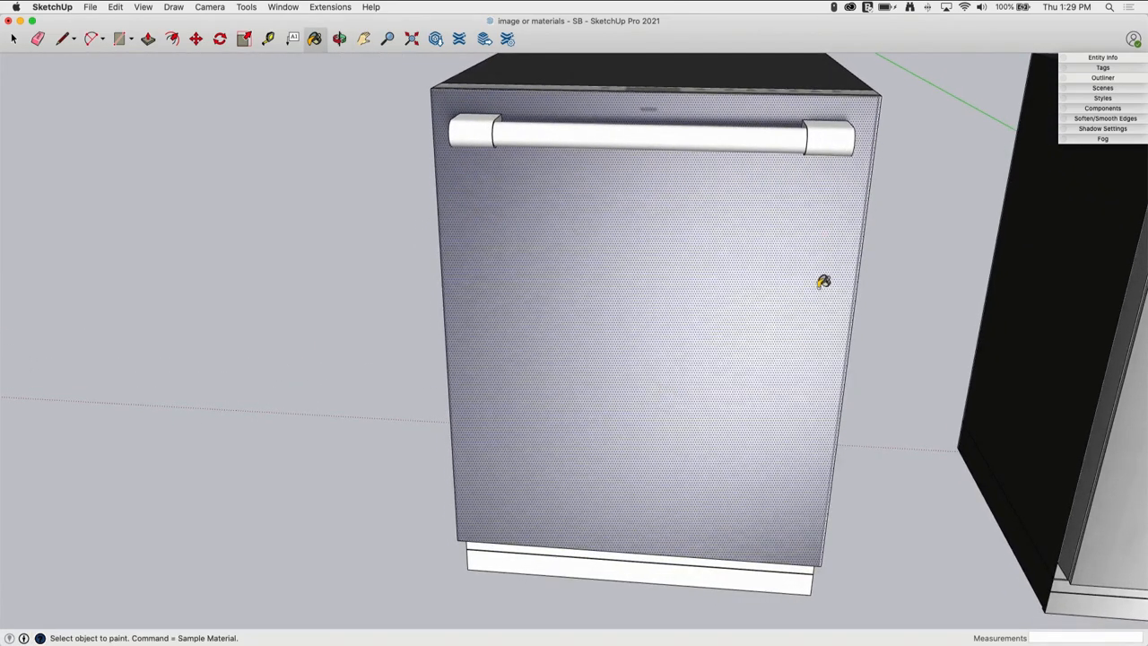
right_click(823, 281)
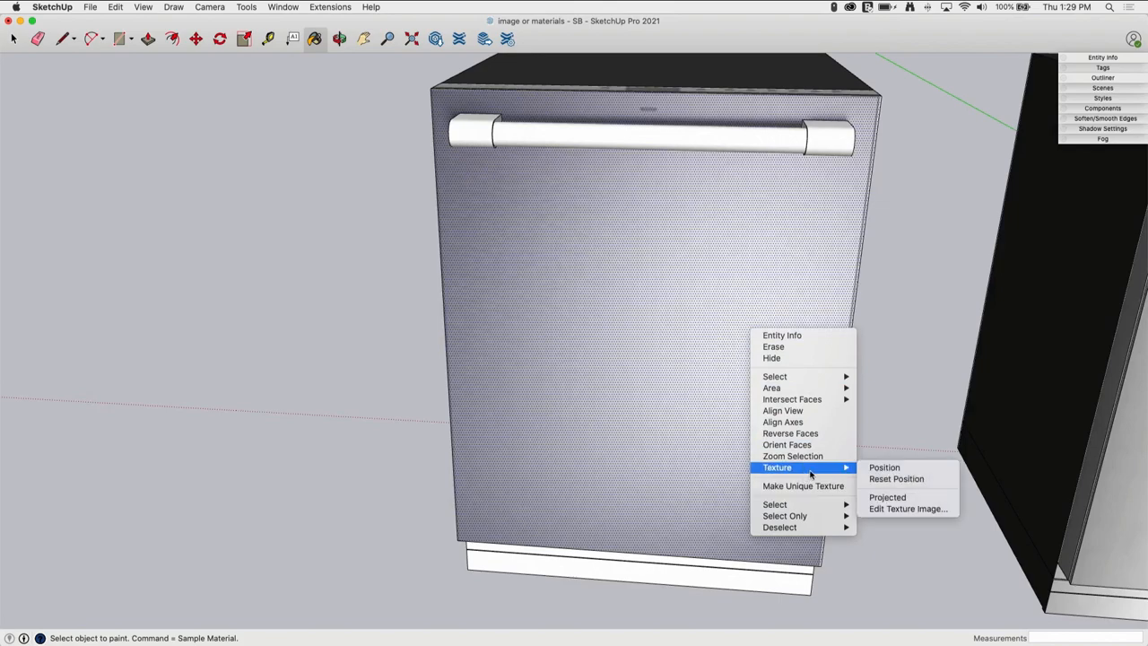
left_click(884, 468)
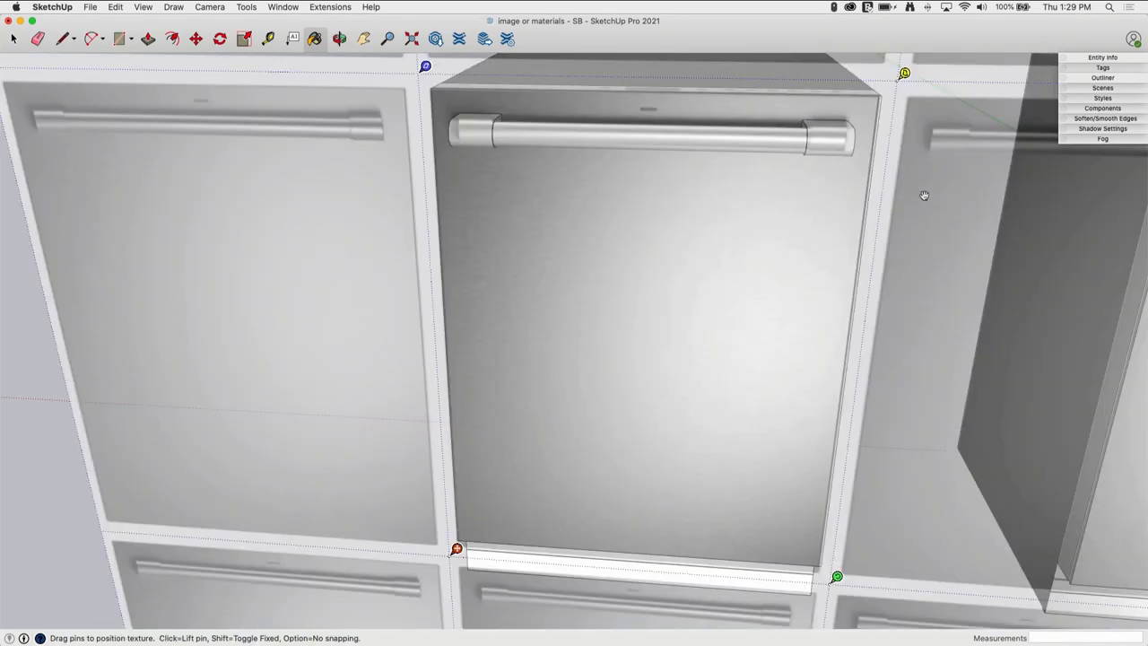
mouse_move(836, 577)
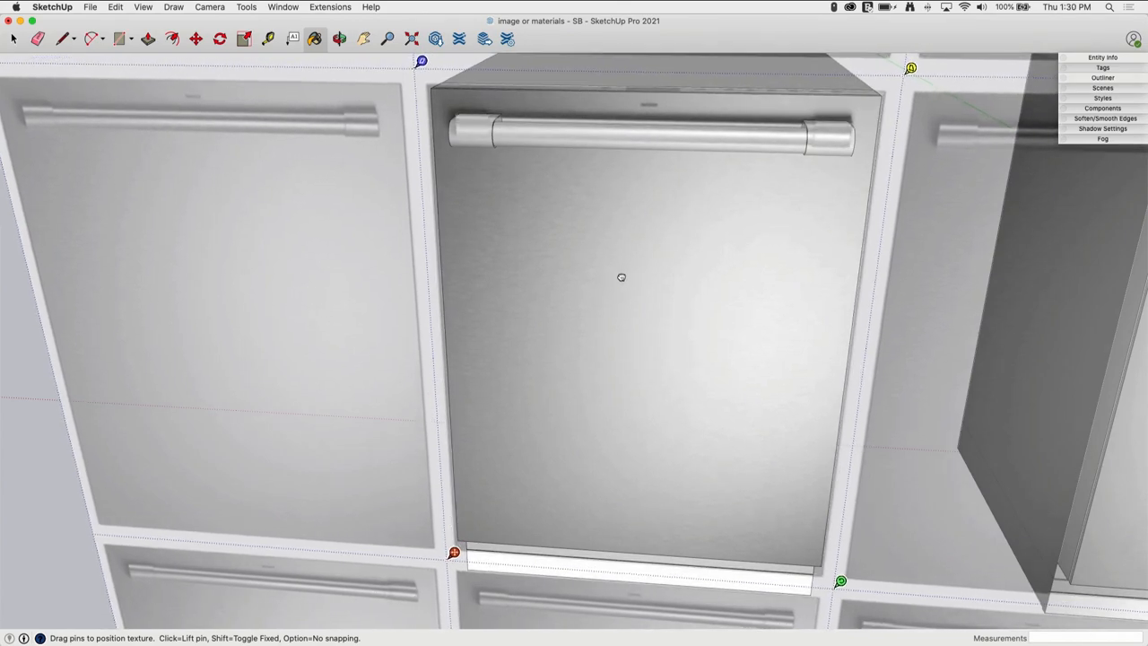
mouse_move(47, 509)
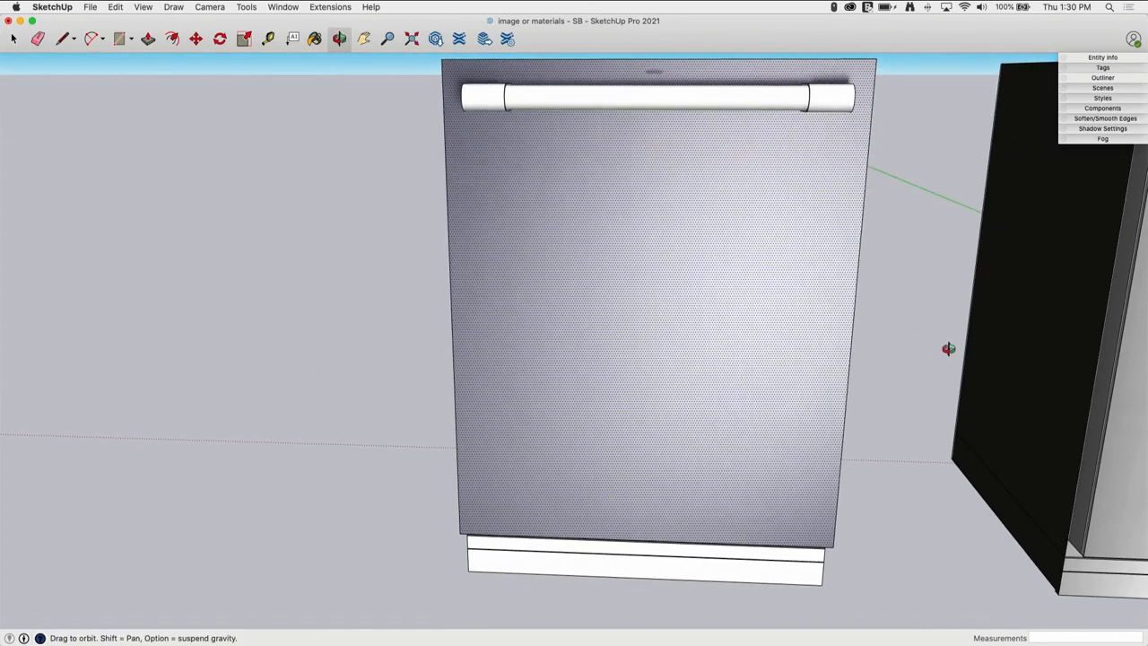
left_click(314, 37)
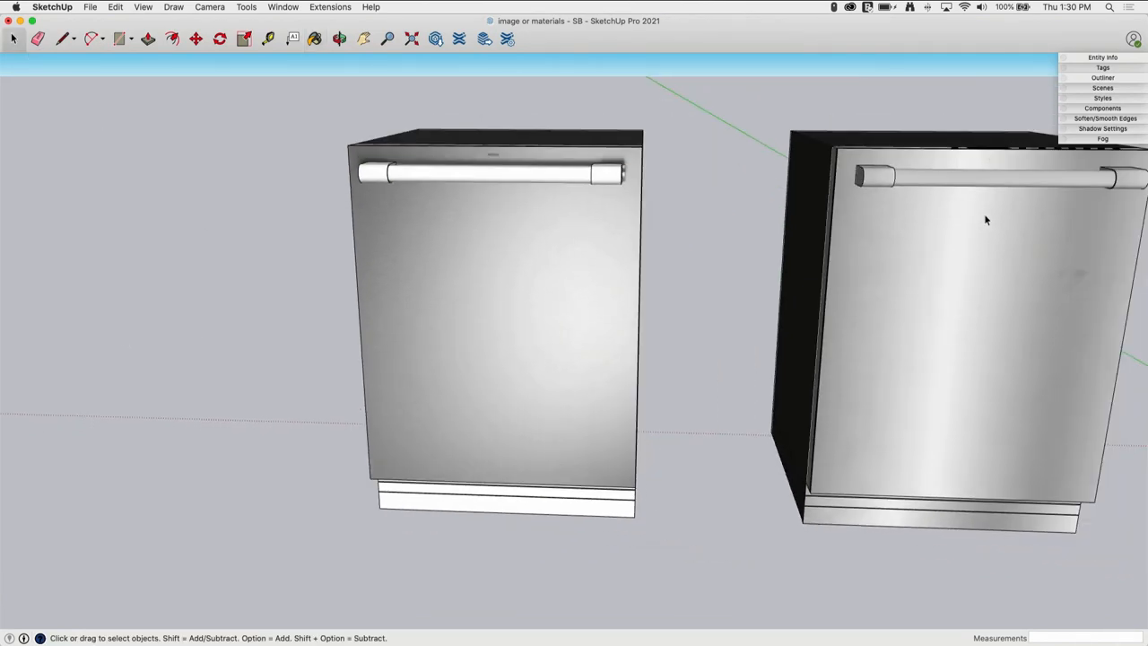
mouse_move(449, 303)
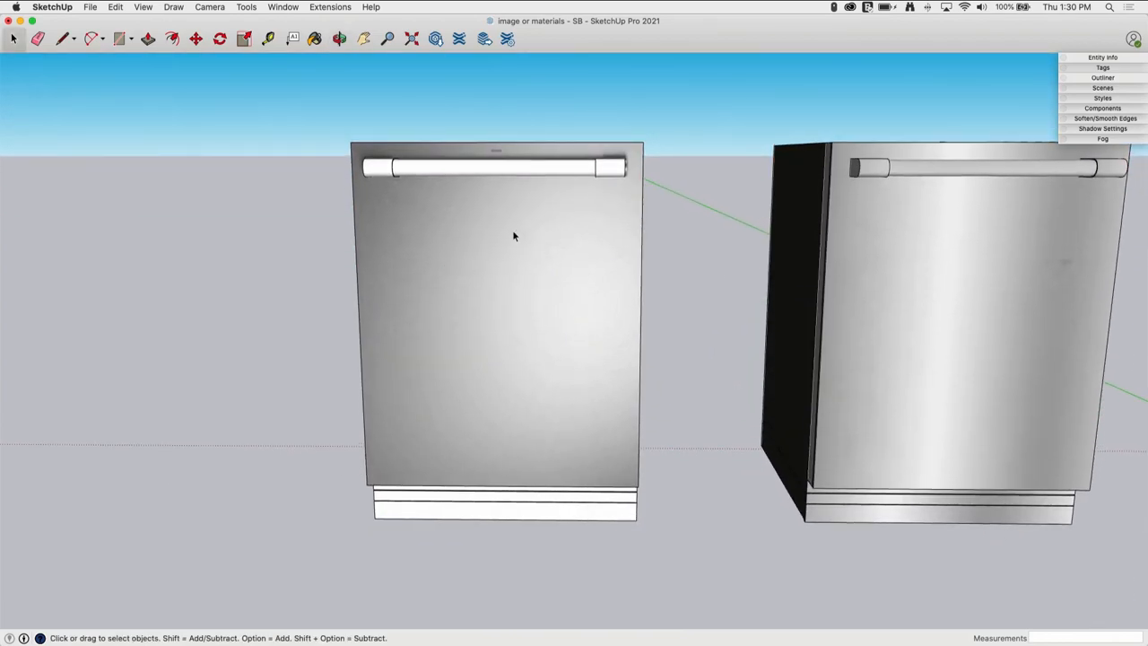
mouse_move(447, 383)
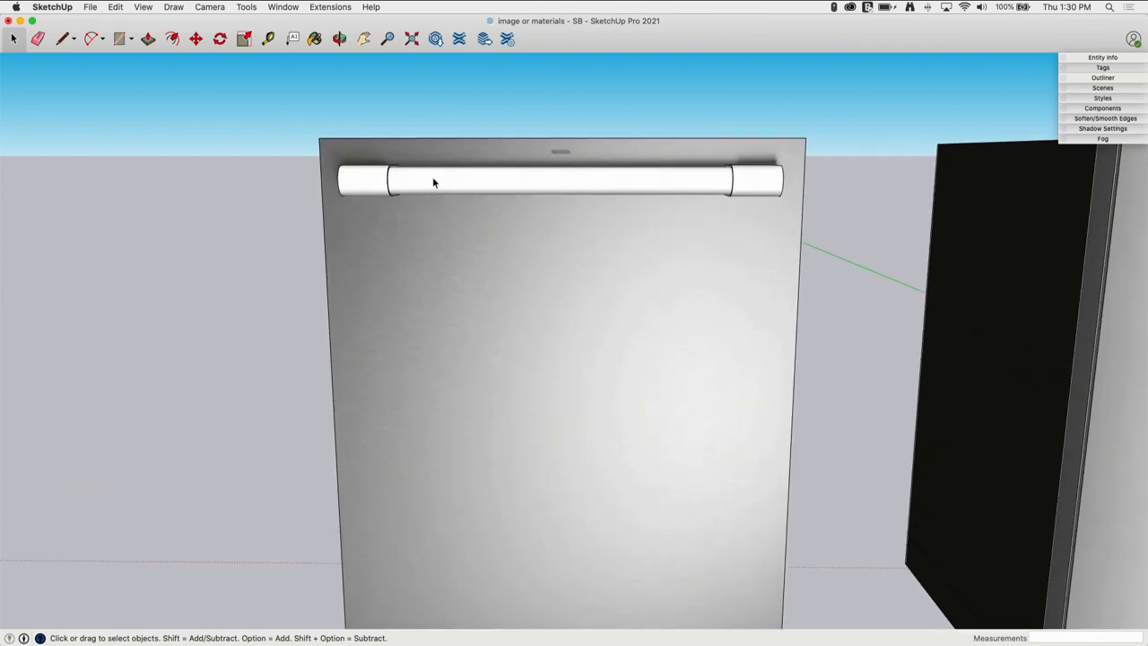
mouse_move(577, 265)
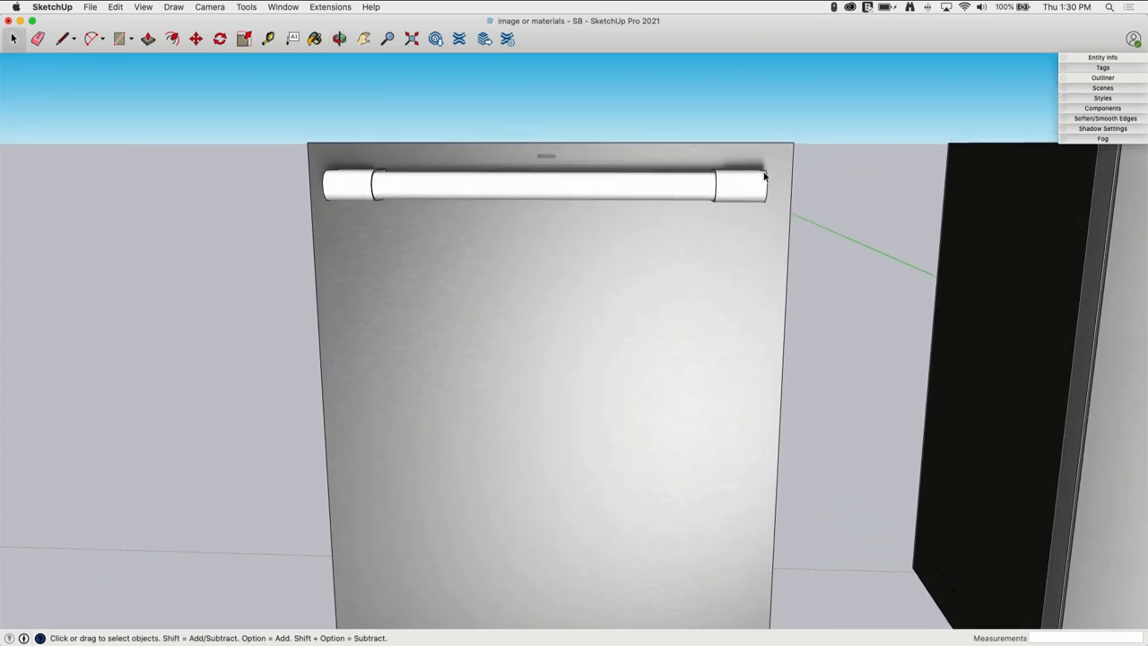
mouse_move(245, 201)
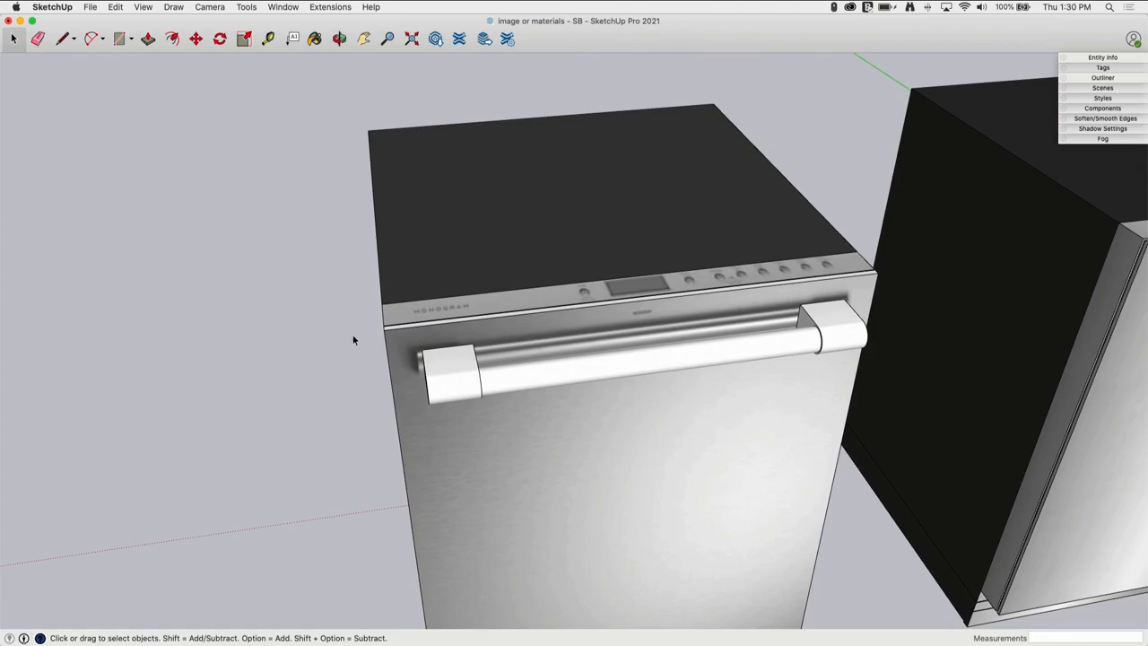
mouse_move(723, 422)
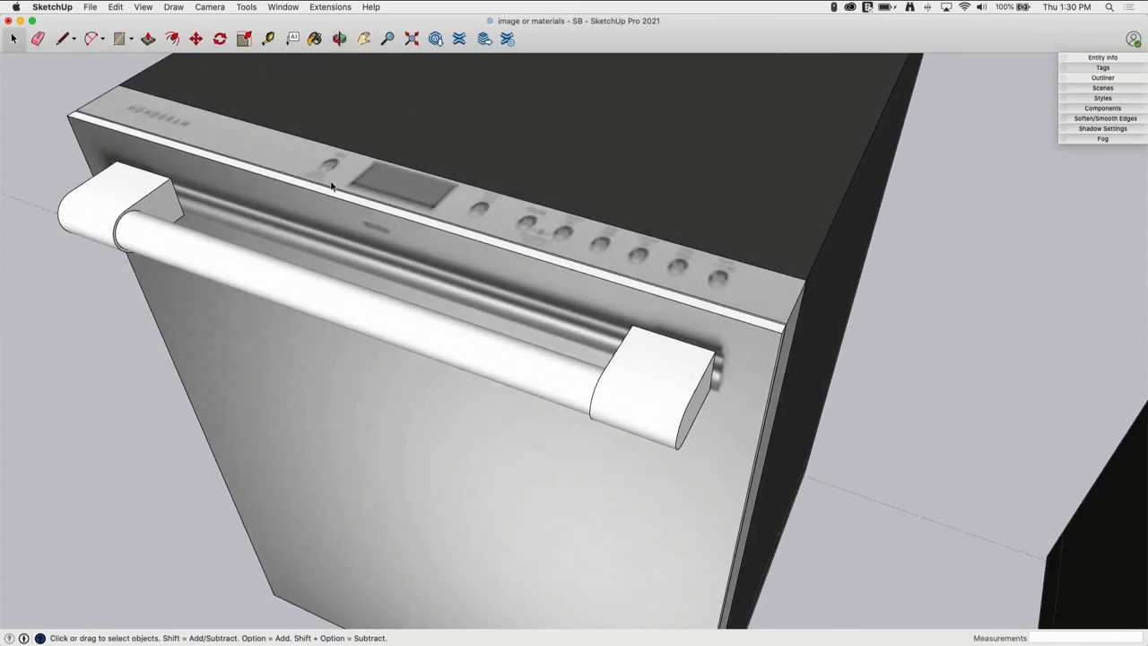
mouse_move(98, 151)
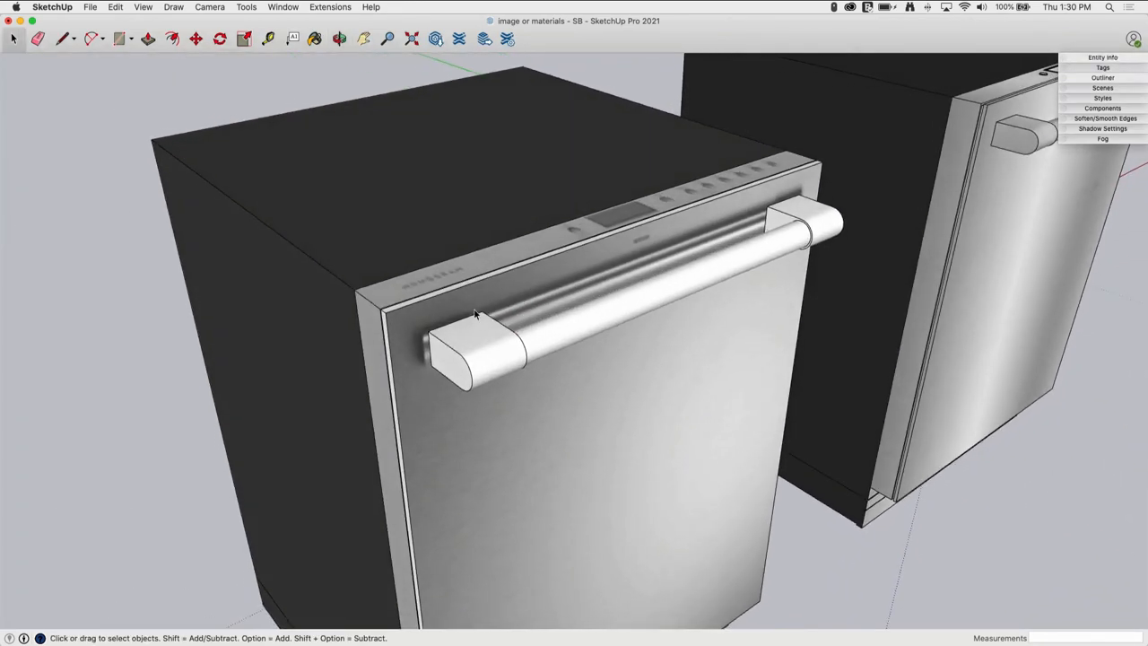
mouse_move(601, 260)
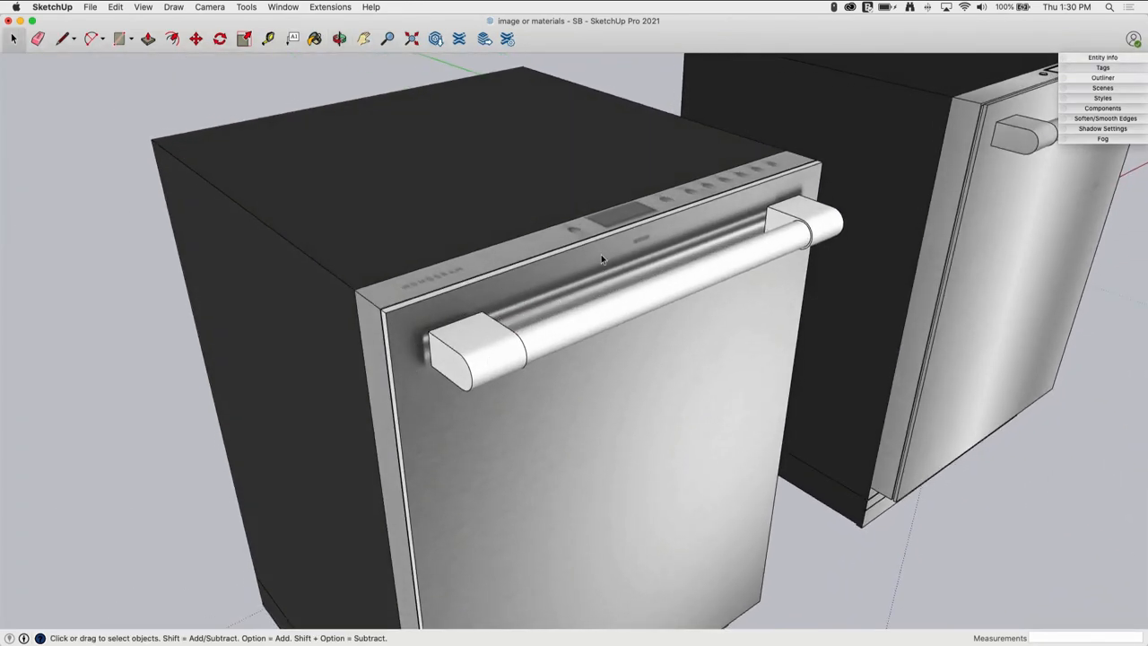
mouse_move(731, 211)
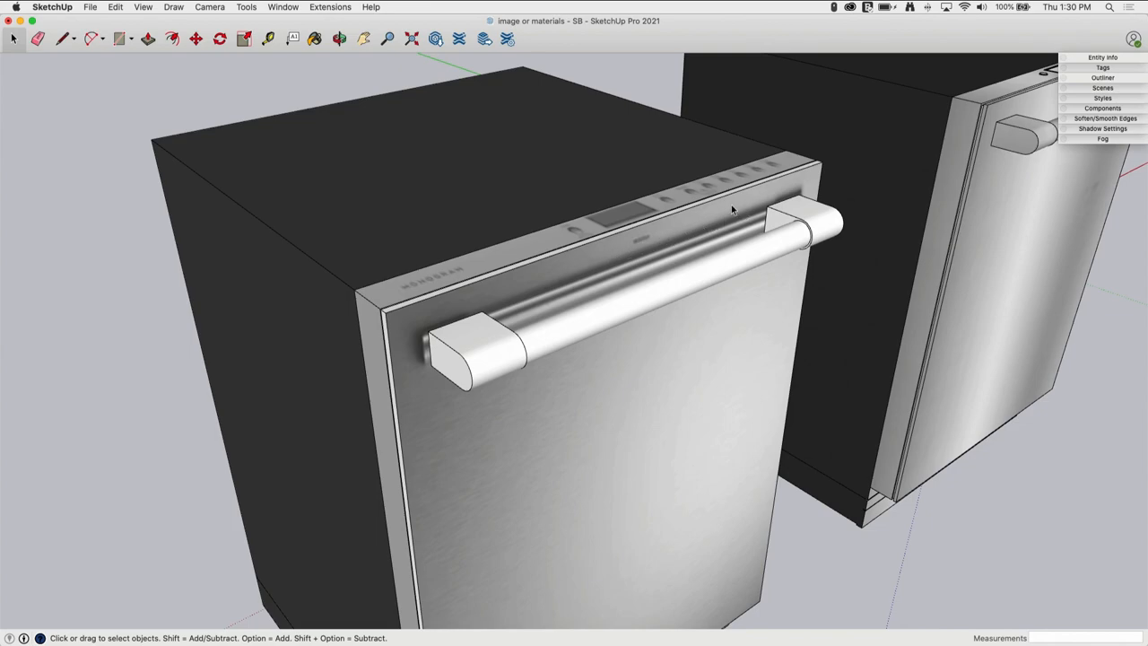
mouse_move(402, 361)
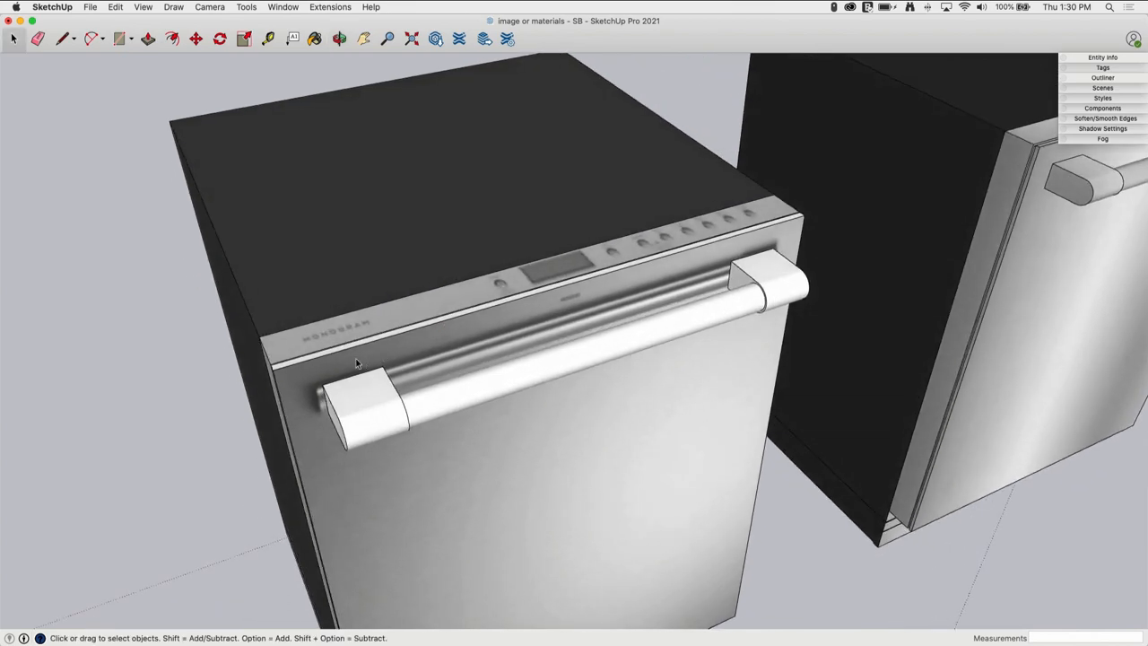
mouse_move(325, 367)
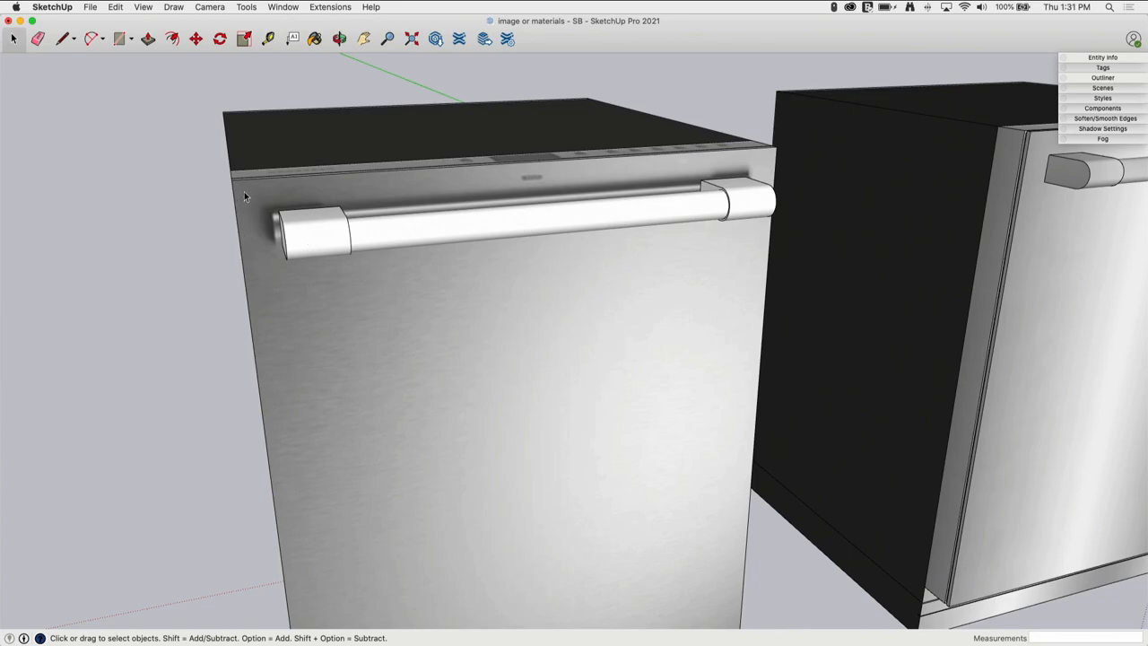
mouse_move(633, 177)
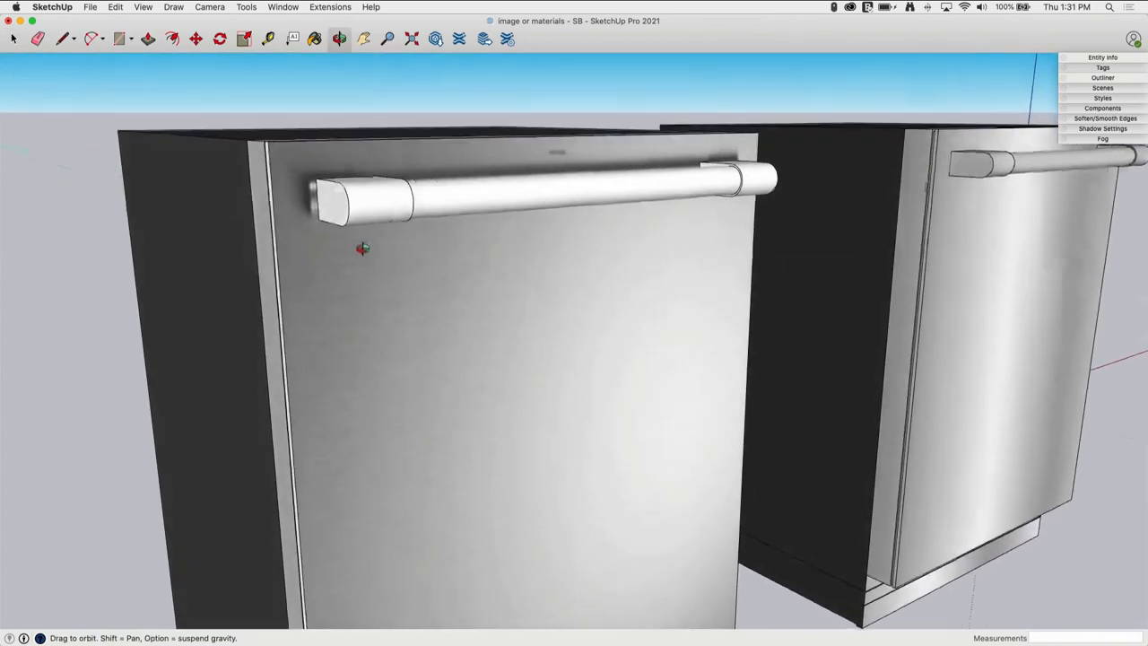
- Orbit around to view the end of the door handle
left_click_drag(363, 248, 411, 291)
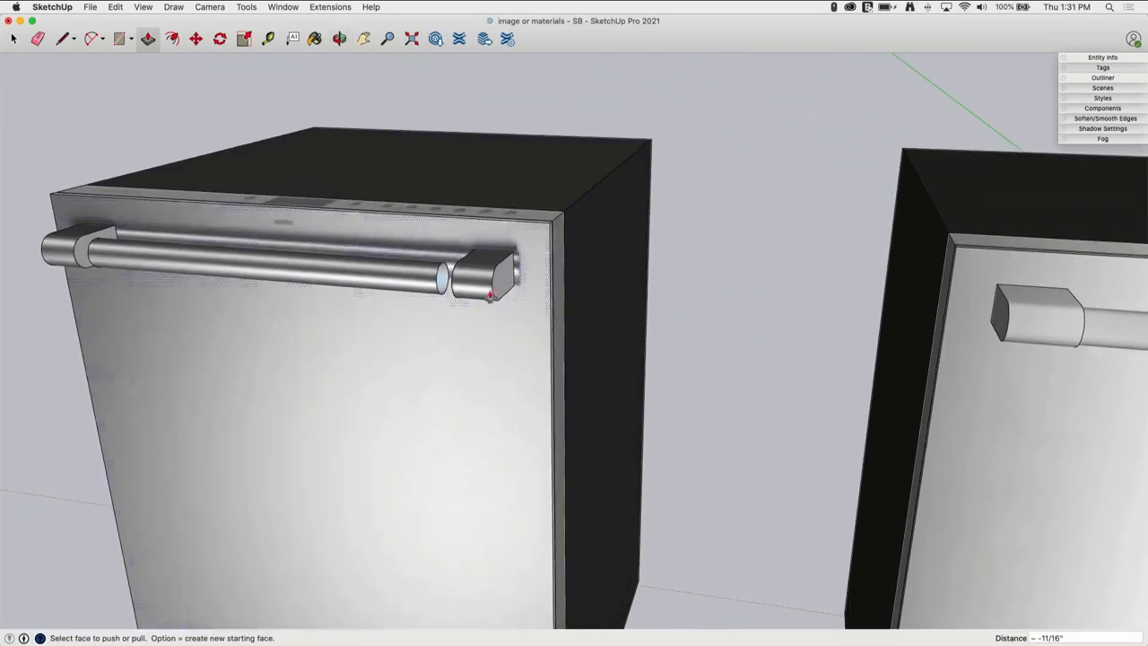
- Select the handle bar's end face and pick a start point to move it into the cap
left_click(14, 38)
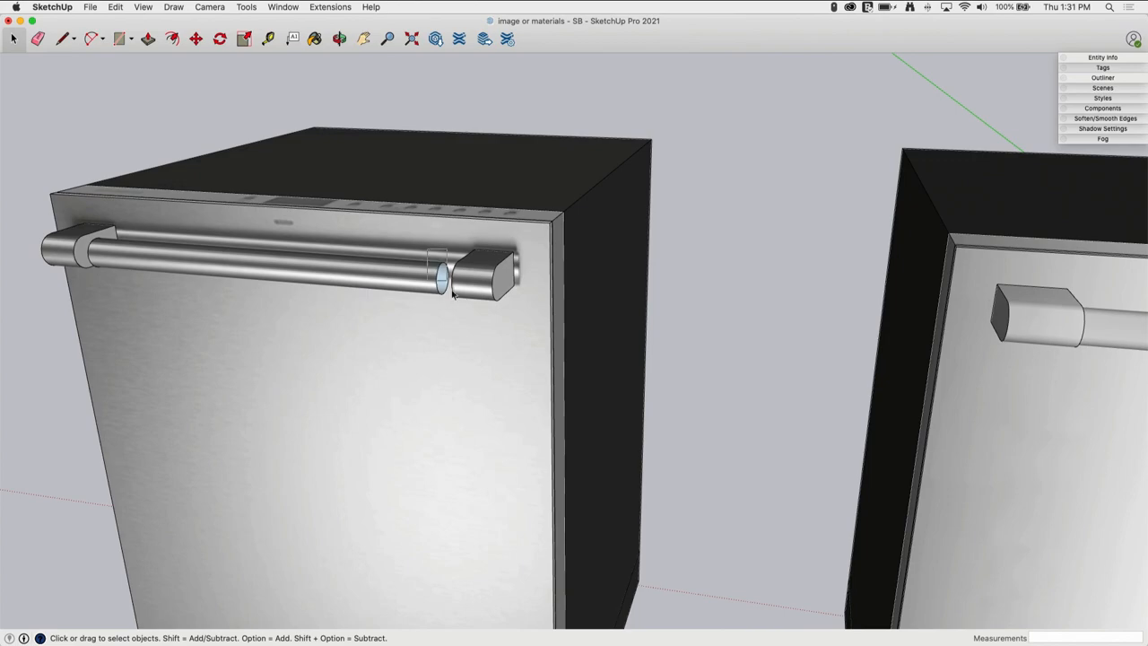
left_click(196, 38)
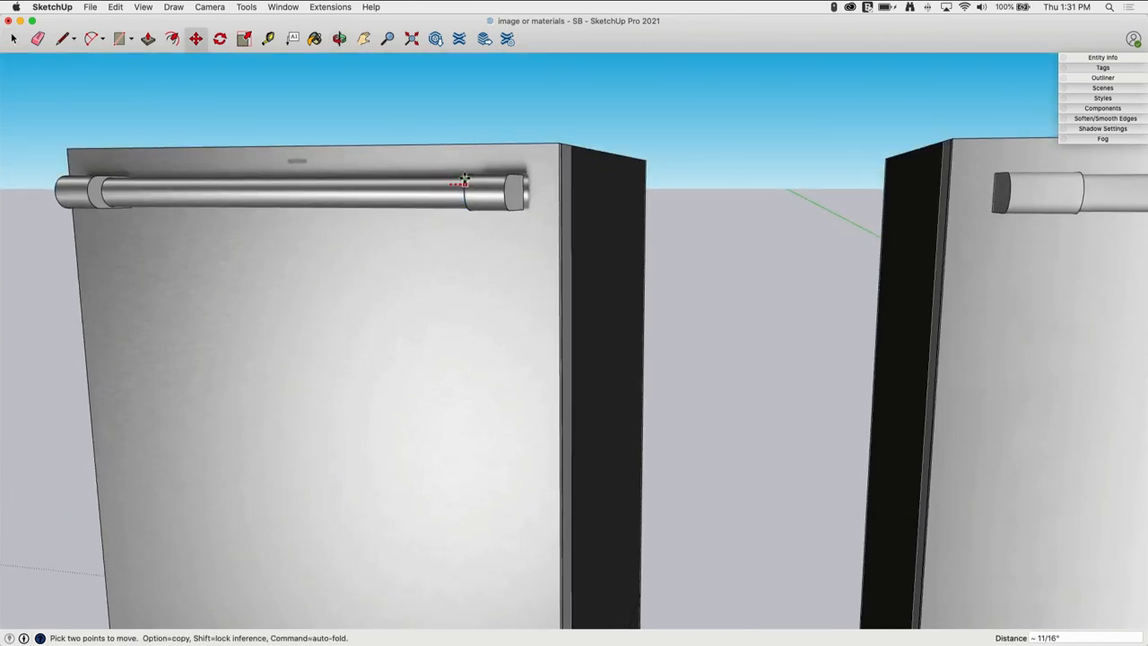
scroll("up", 3)
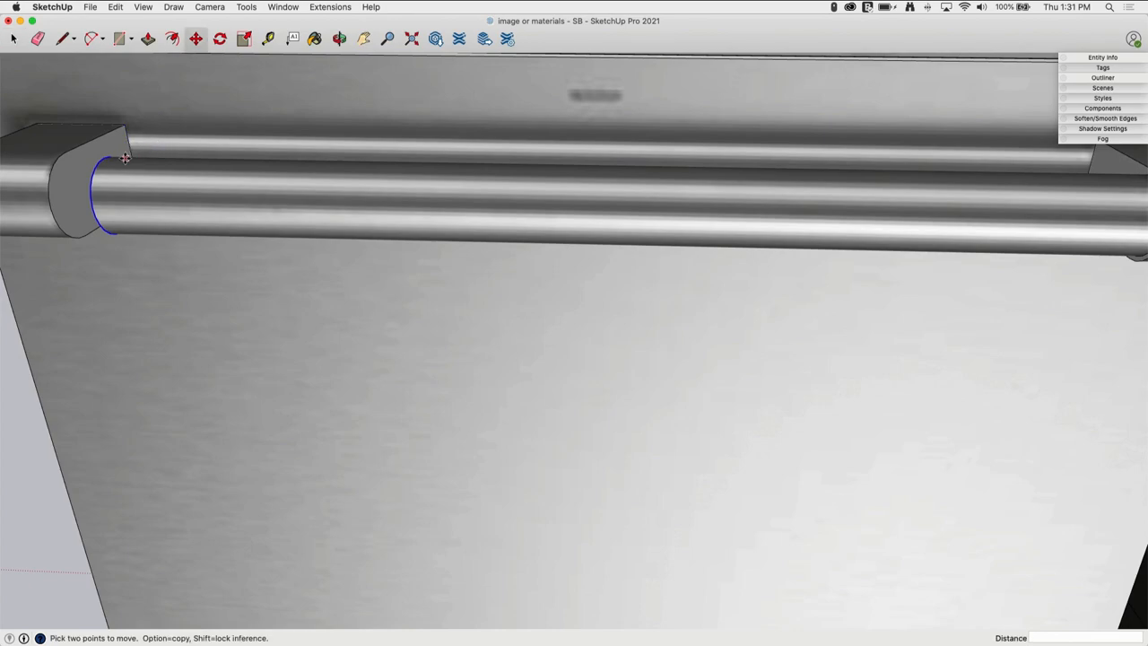
mouse_move(60, 159)
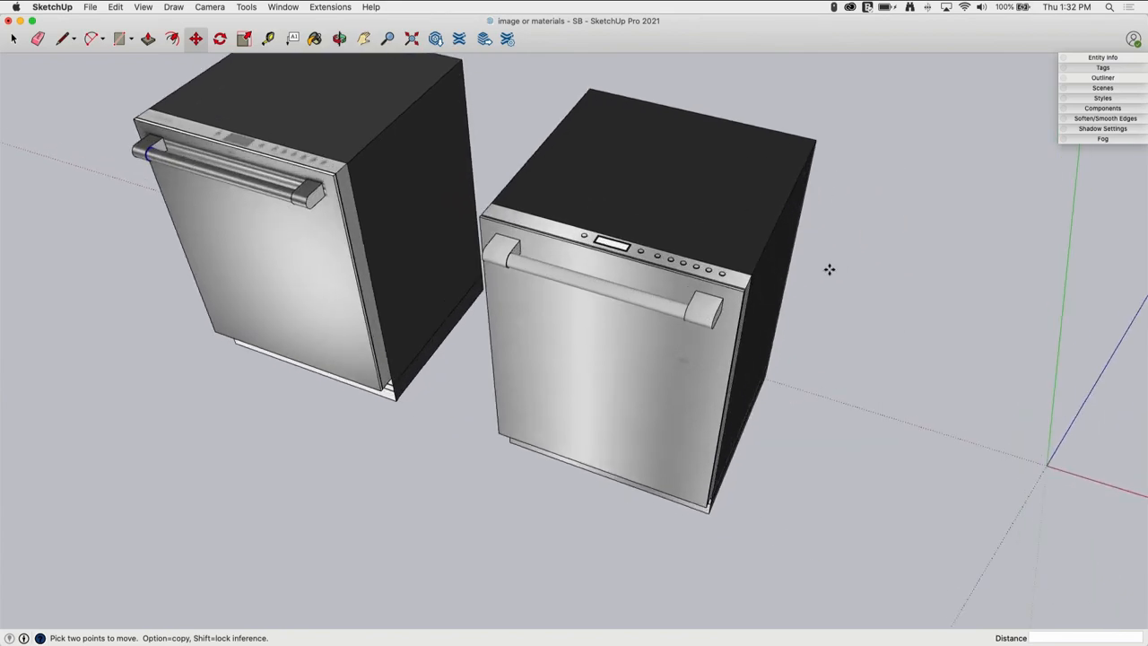
mouse_move(310, 160)
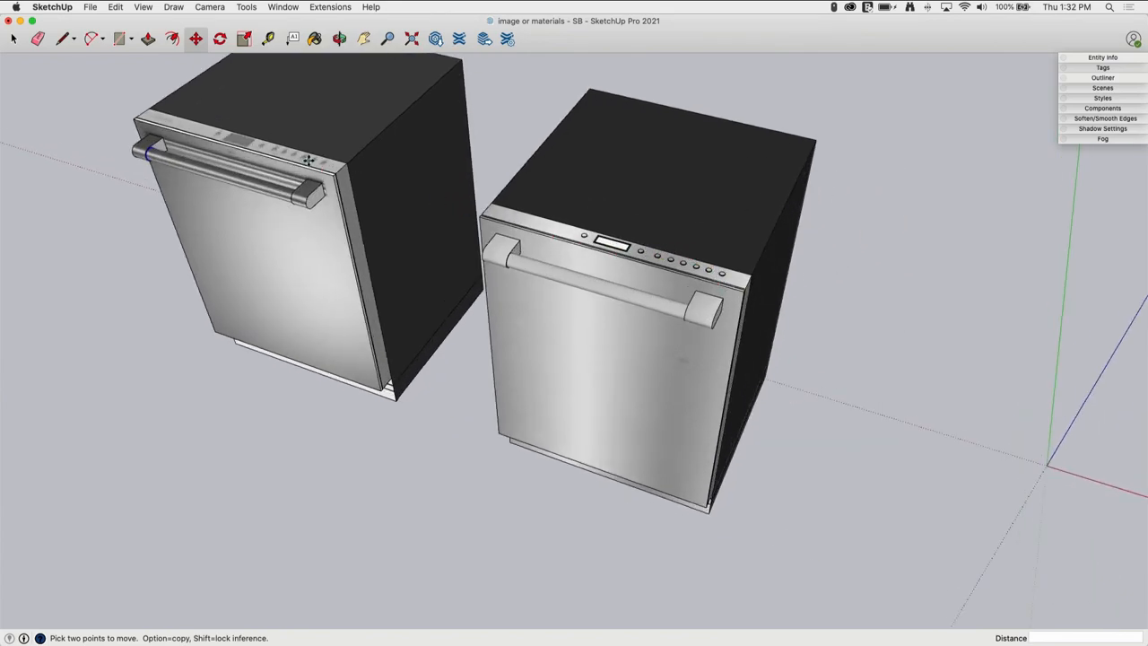
mouse_move(720, 274)
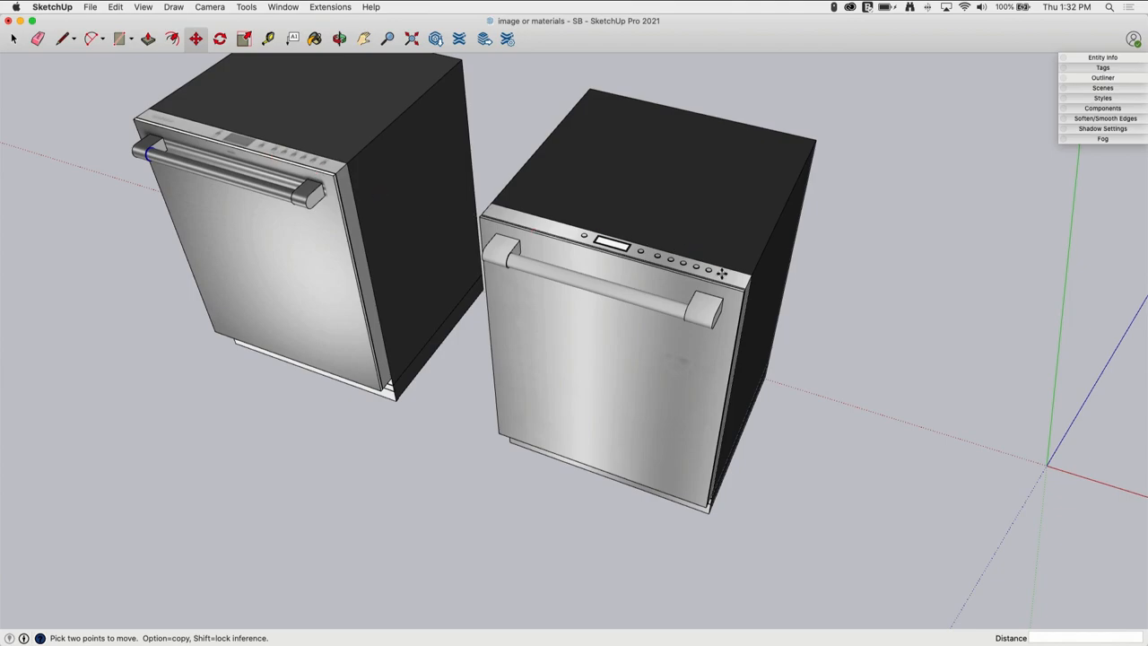
mouse_move(258, 140)
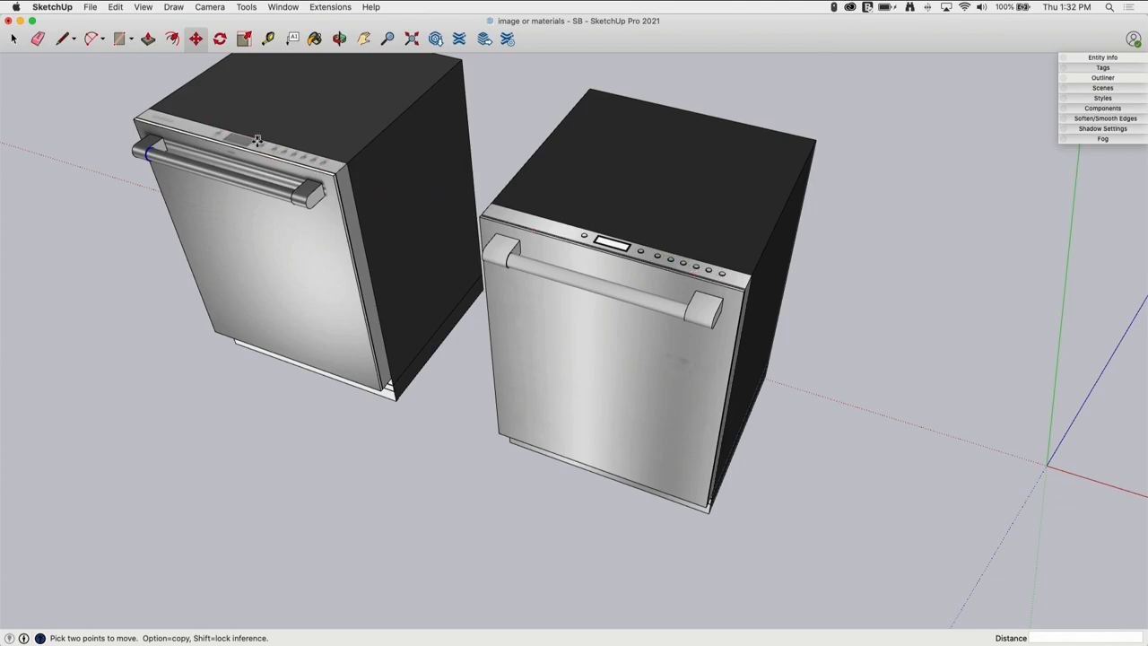